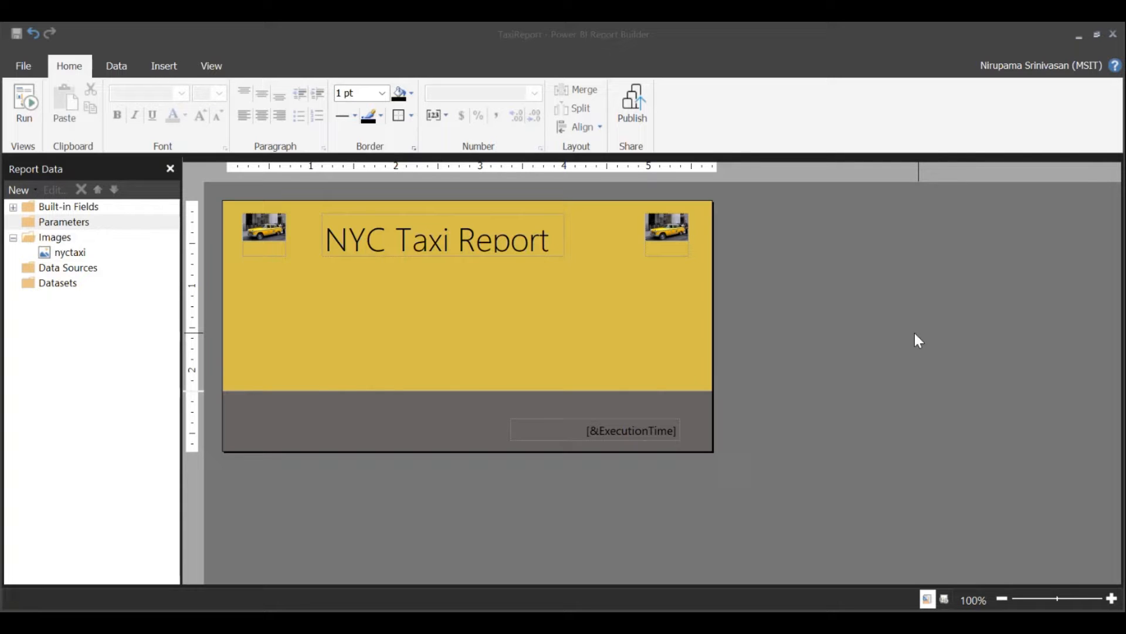
{"action": "mouse_move", "coordinate": [912, 346]}
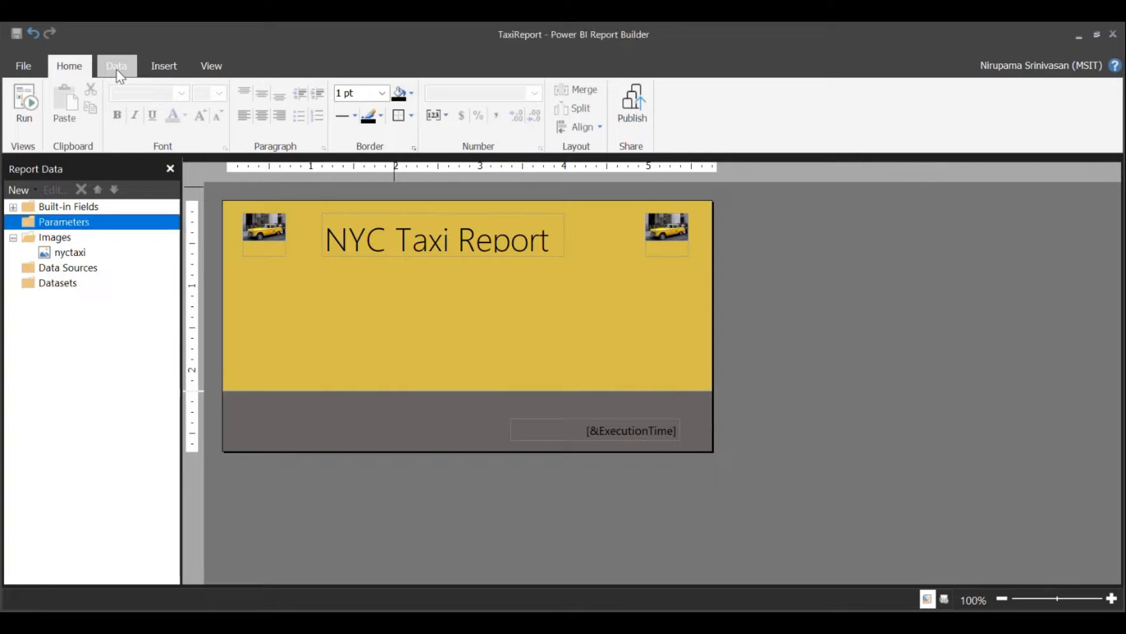
- Show the Data ribbon commands and start a new Power Query data source
{"action": "left_click", "coordinate": [116, 66]}
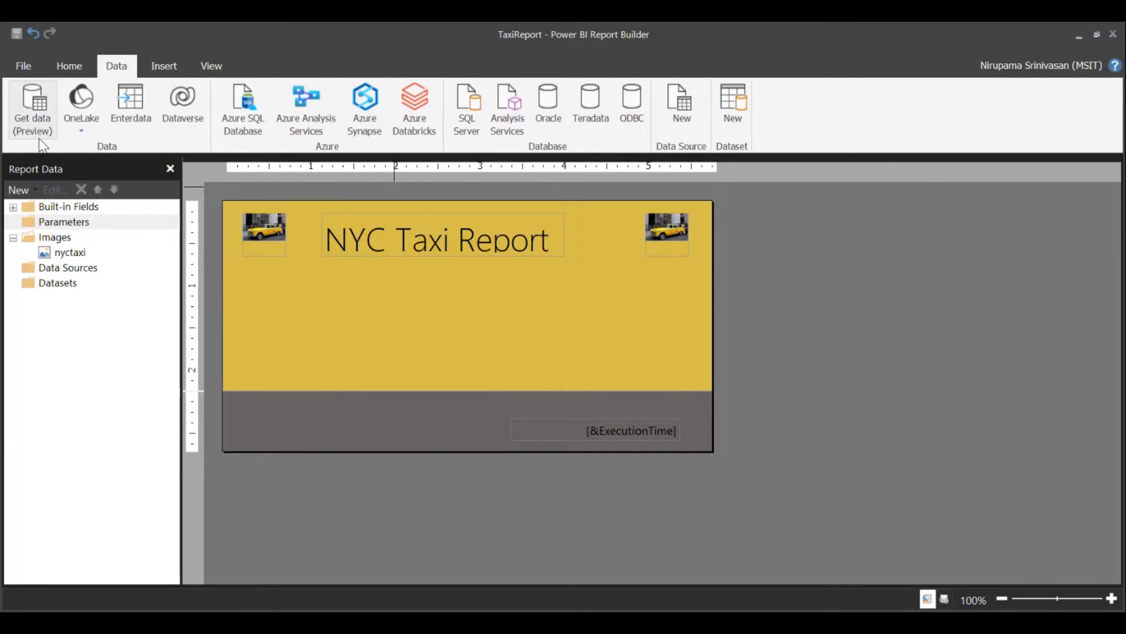
{"action": "left_click", "coordinate": [32, 106]}
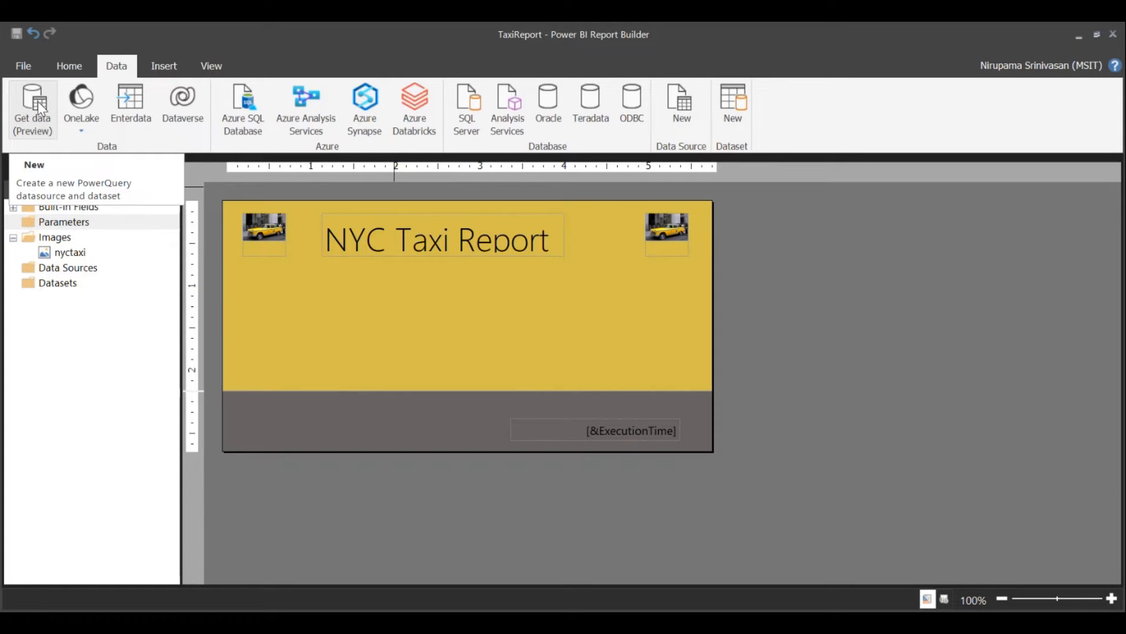
- Bring up the data source chooser and search it for "snow" to find Snowflake
{"action": "left_click", "coordinate": [32, 103]}
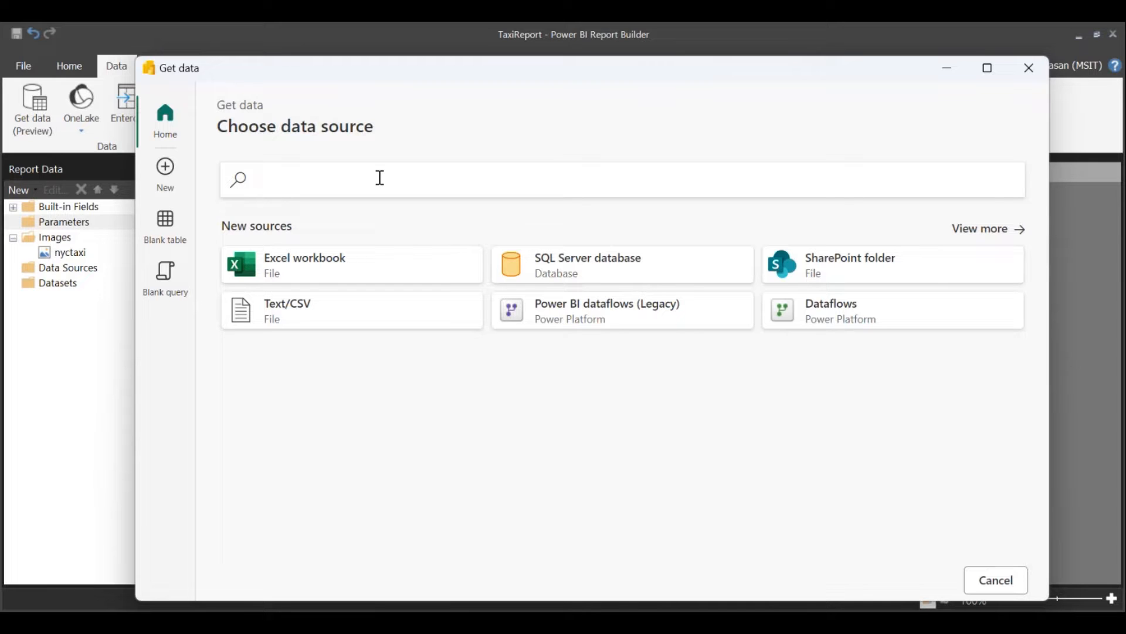
{"action": "mouse_move", "coordinate": [237, 120]}
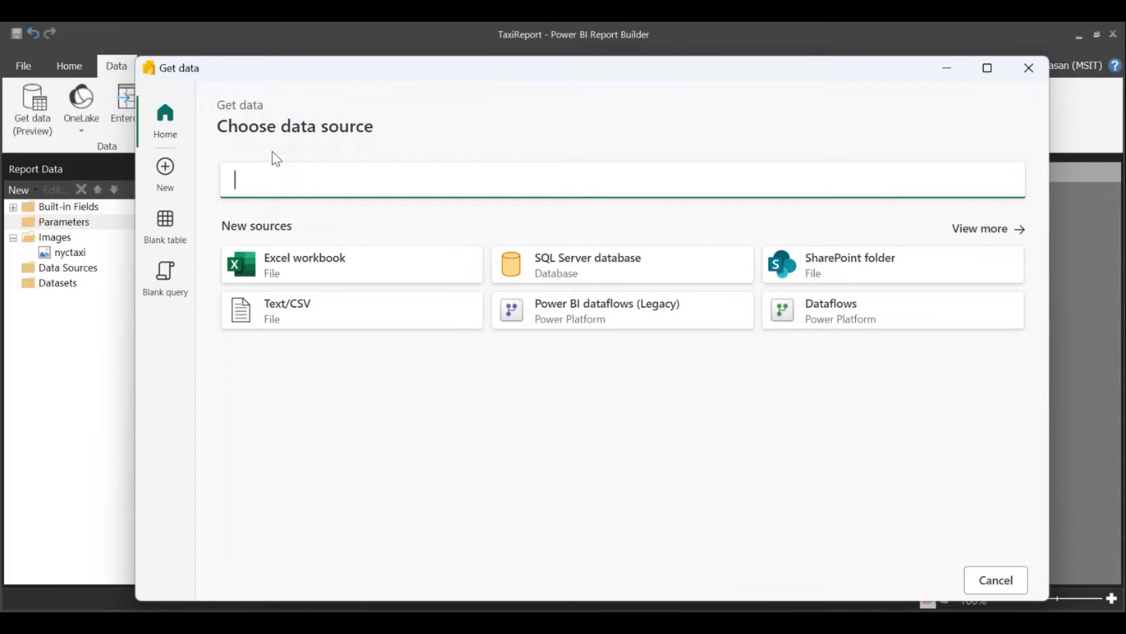
{"action": "type", "text": "snow"}
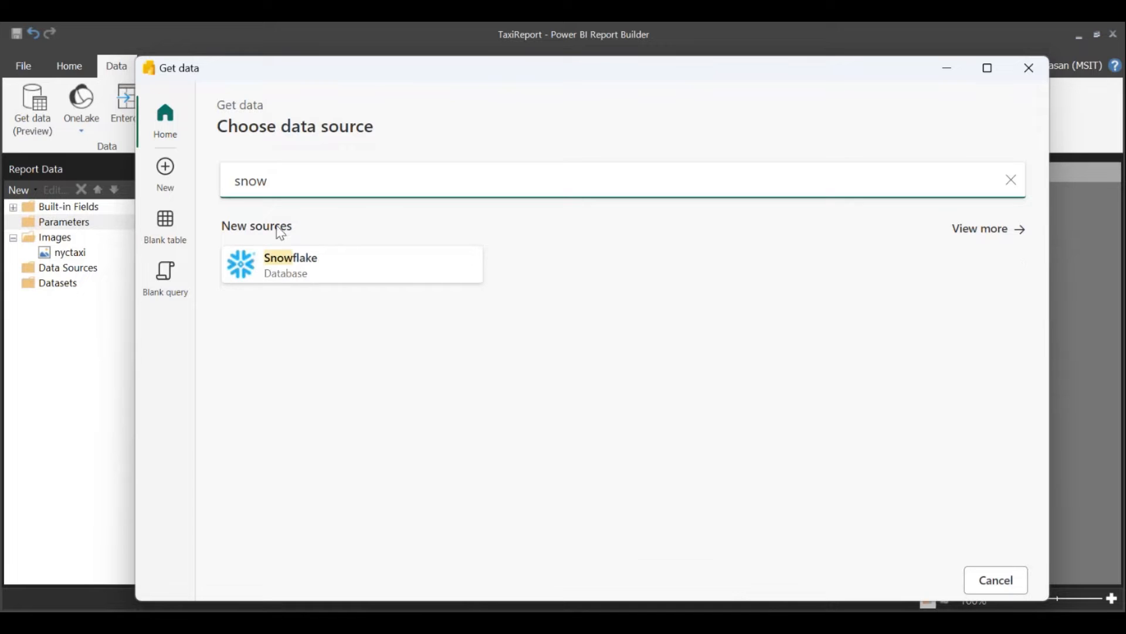
- Connect to Snowflake's DEMO_WH warehouse using the existing saved connection and continue to its databases
{"action": "left_click", "coordinate": [291, 265]}
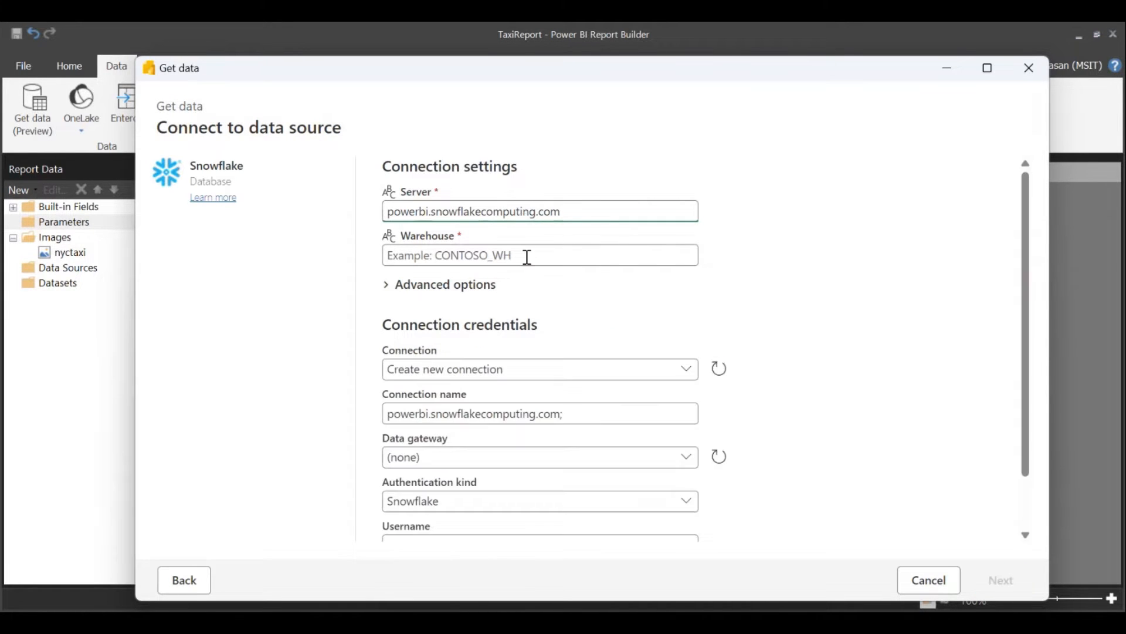
{"action": "type", "text": "DEMO_WH"}
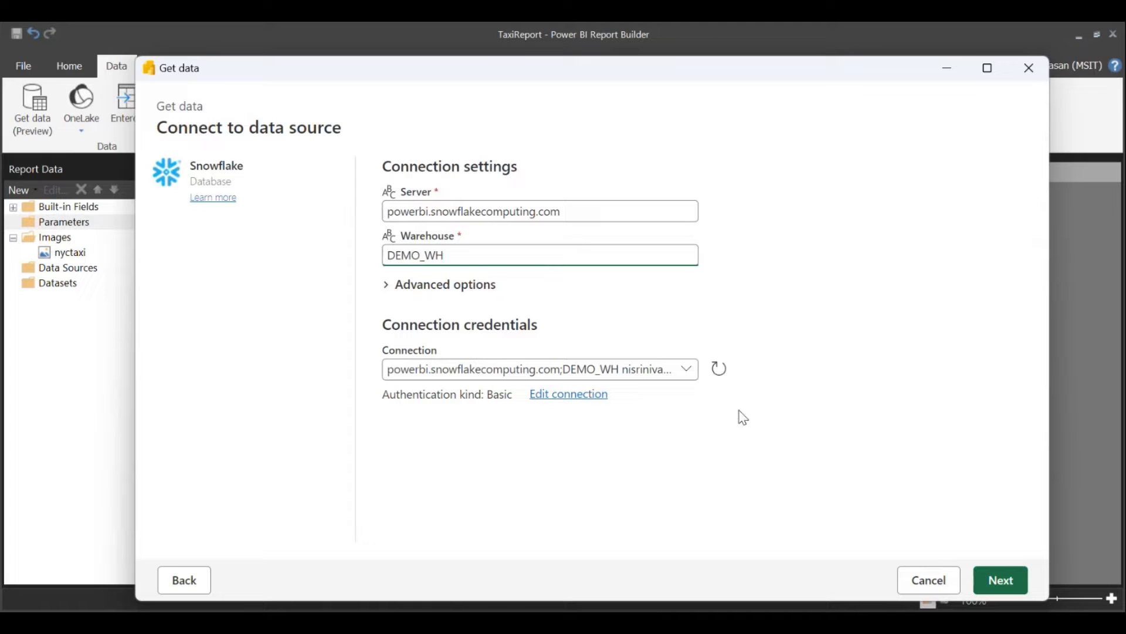
{"action": "left_click", "coordinate": [687, 369]}
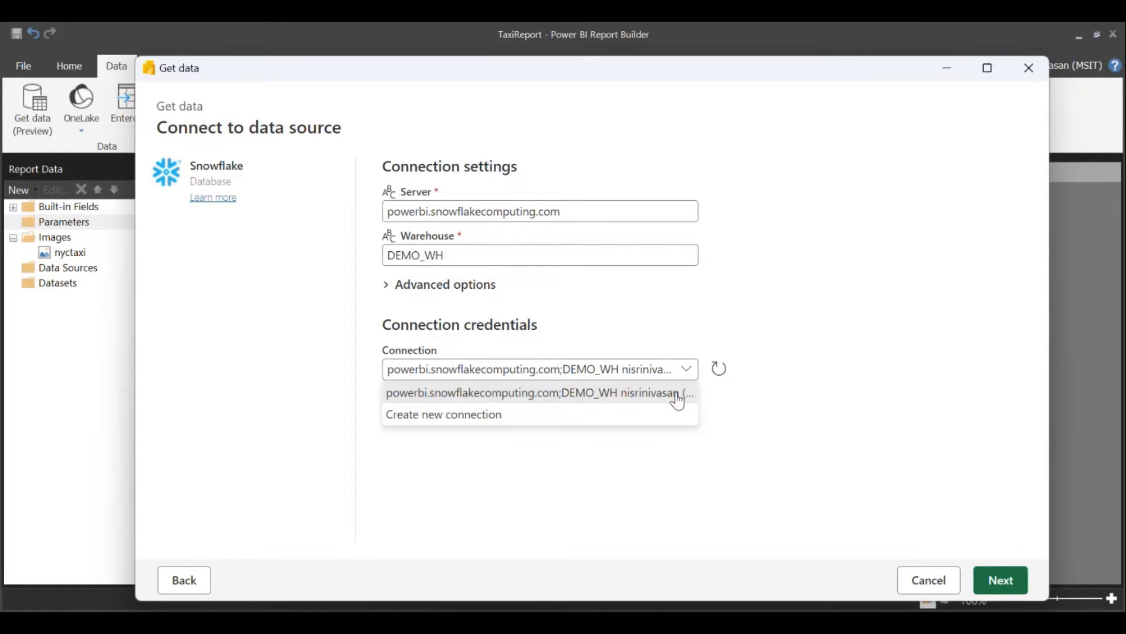
{"action": "mouse_move", "coordinate": [676, 394]}
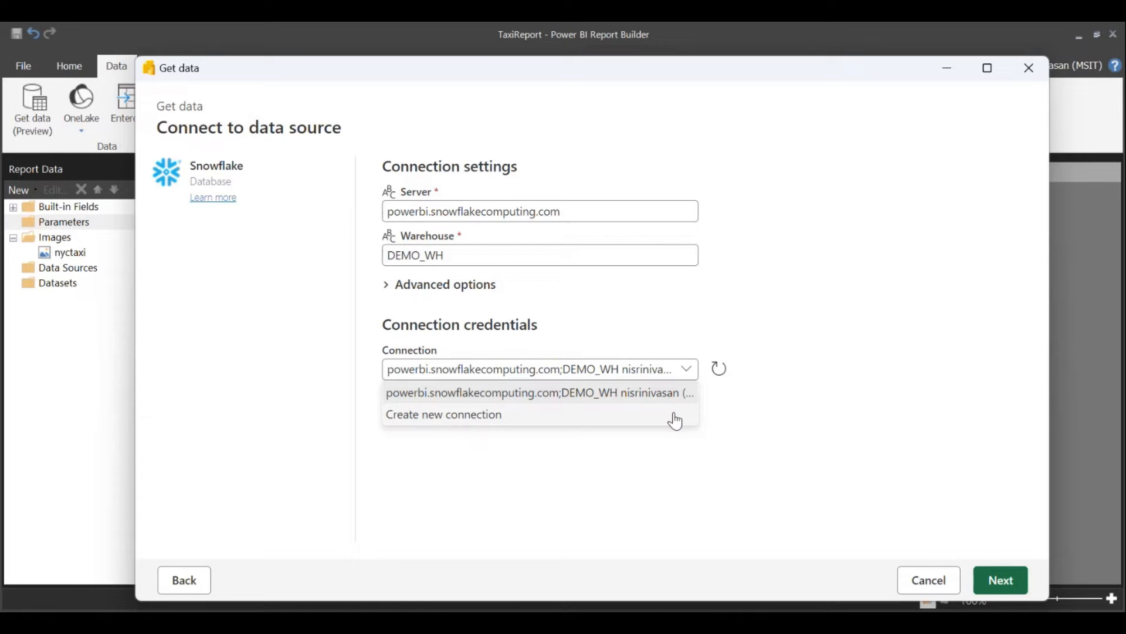
{"action": "left_click", "coordinate": [539, 393]}
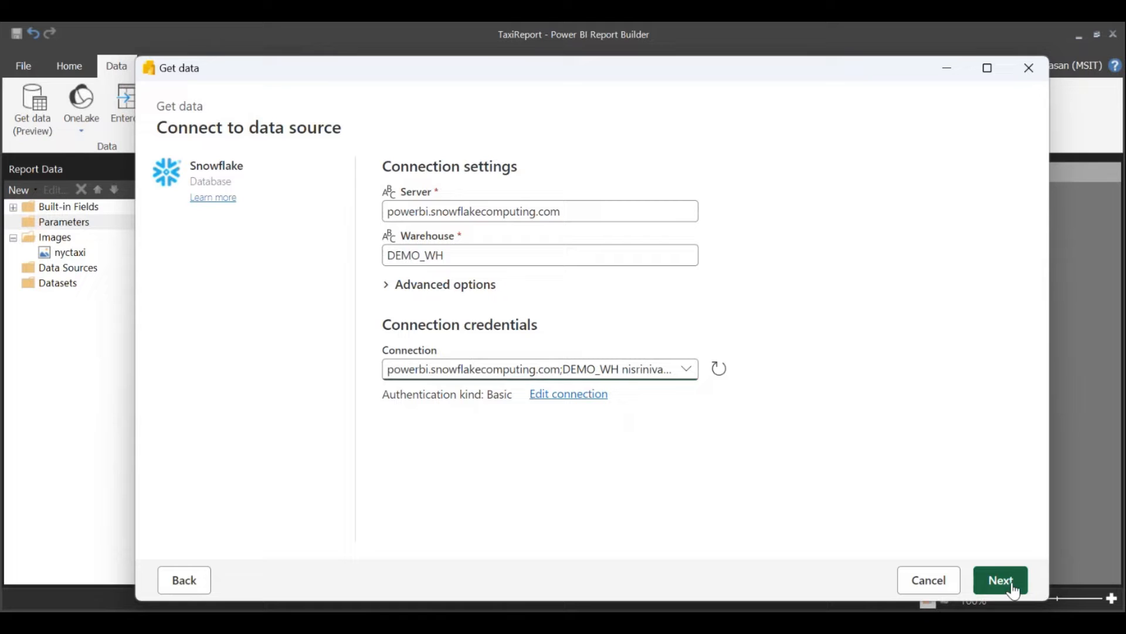
{"action": "left_click", "coordinate": [1001, 580]}
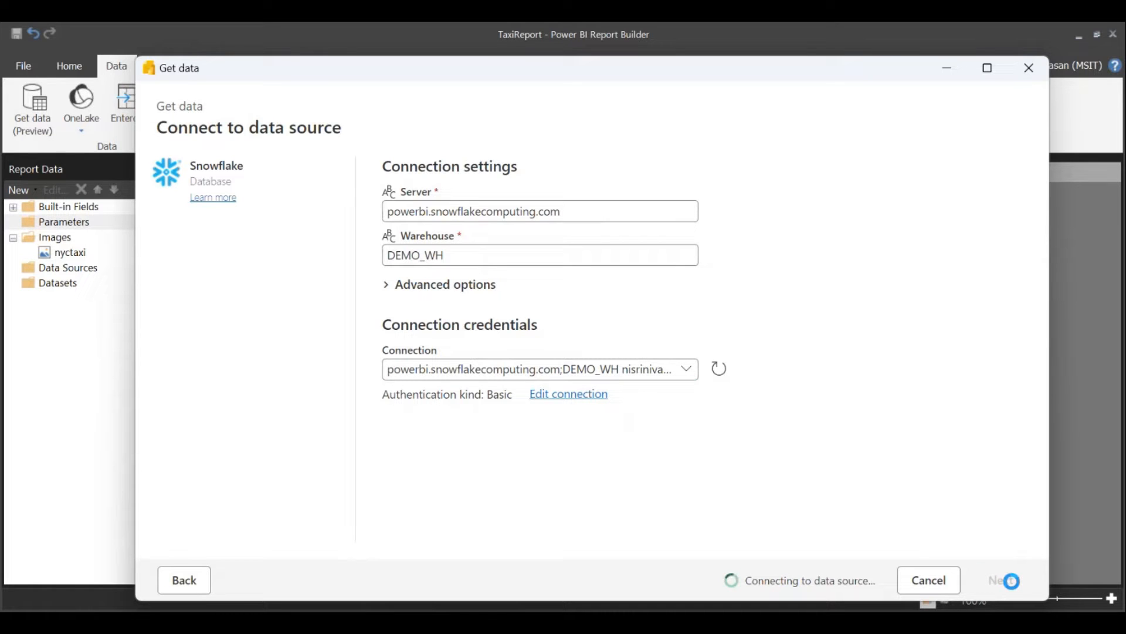
{"action": "left_click", "coordinate": [1016, 581]}
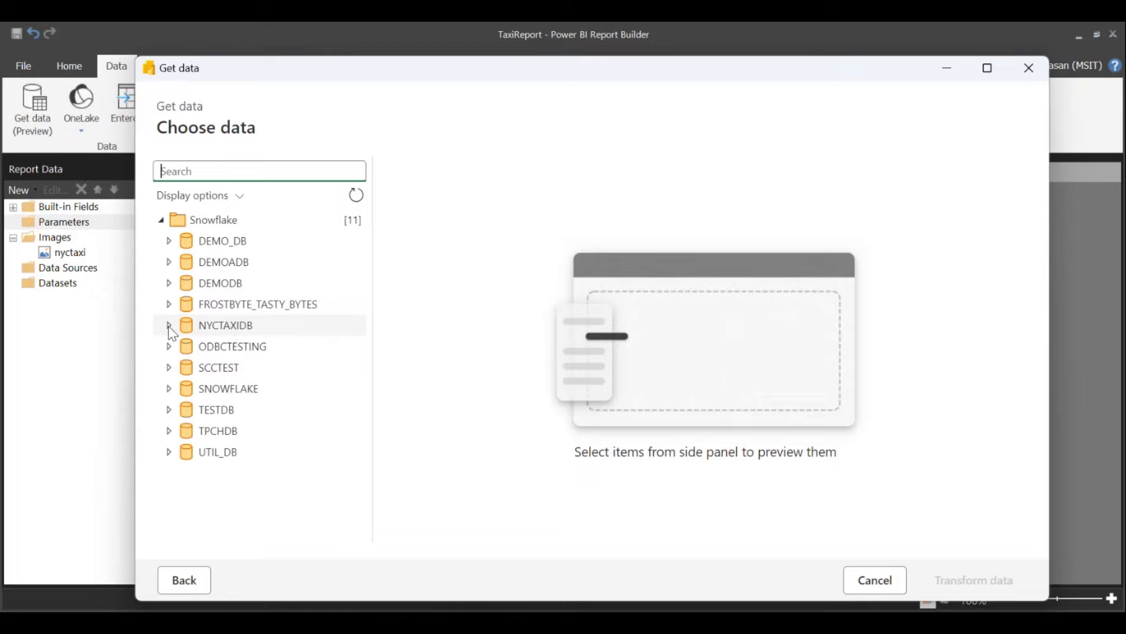
- Select NYCTAXIDATA and TAXIZONELOOKUP from NYCTAXIDB > PUBLIC and send them to Transform data
{"action": "left_click", "coordinate": [169, 325]}
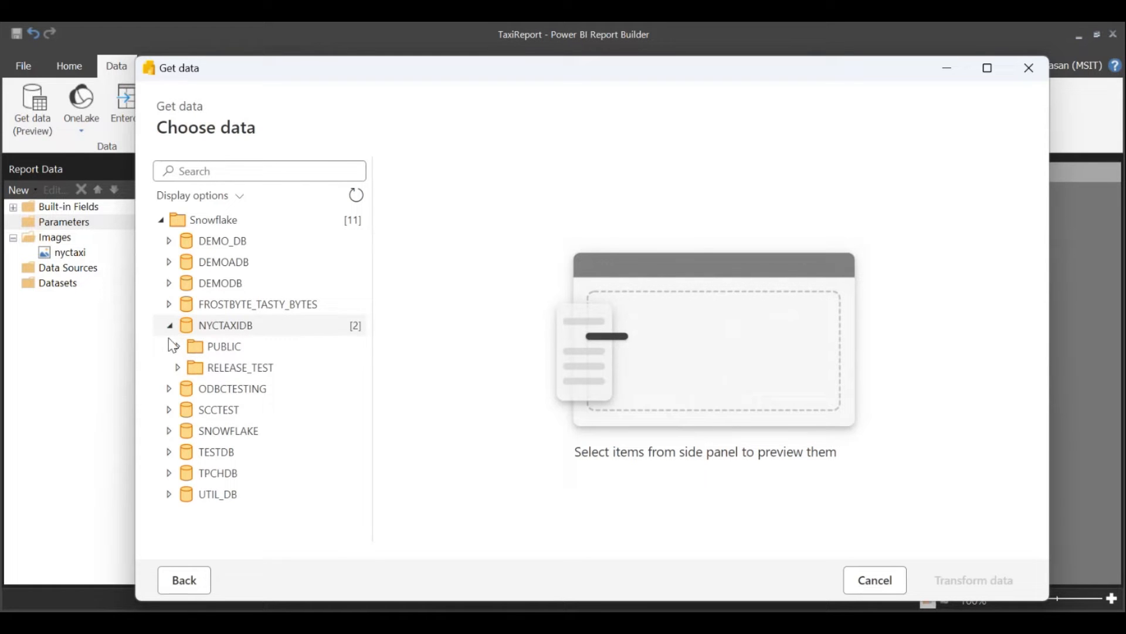
{"action": "left_click", "coordinate": [176, 346]}
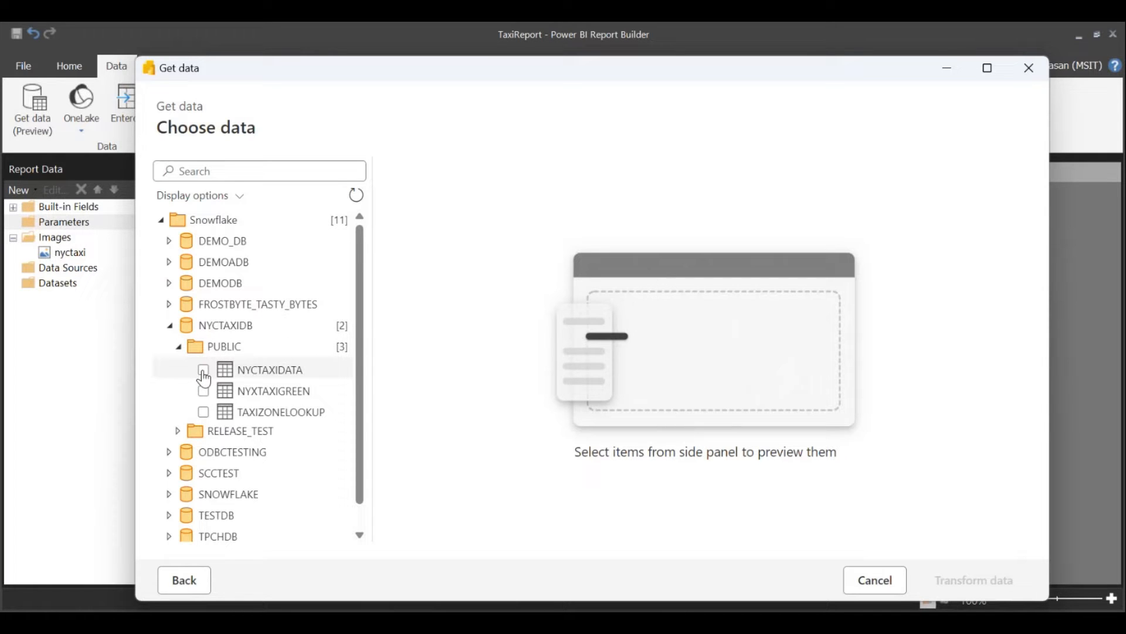
{"action": "left_click", "coordinate": [203, 368]}
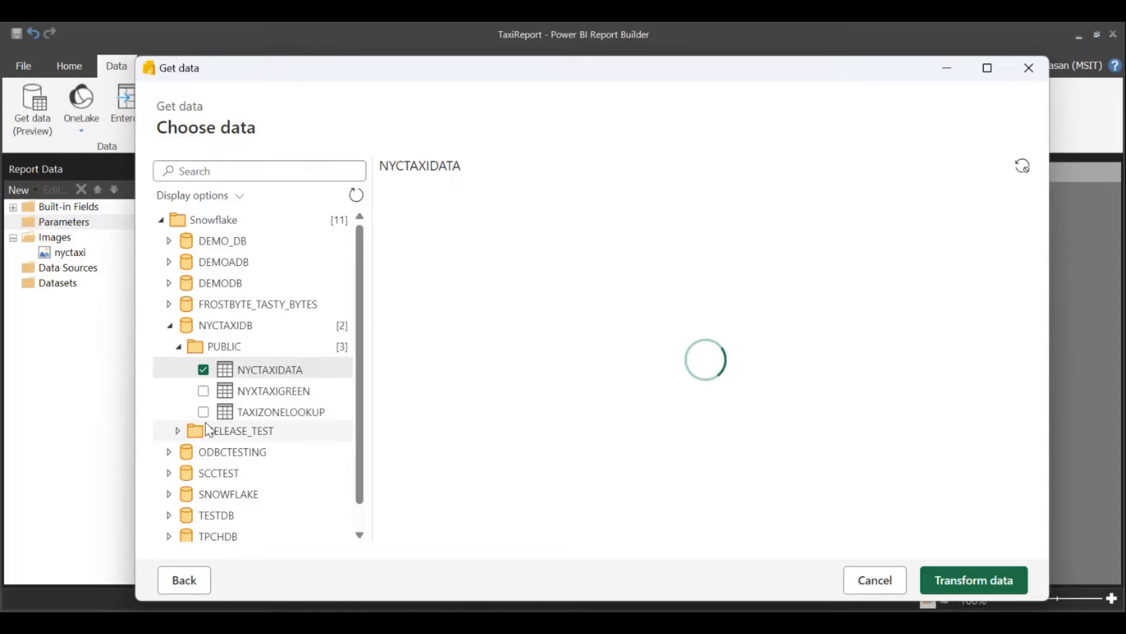
{"action": "left_click", "coordinate": [203, 412]}
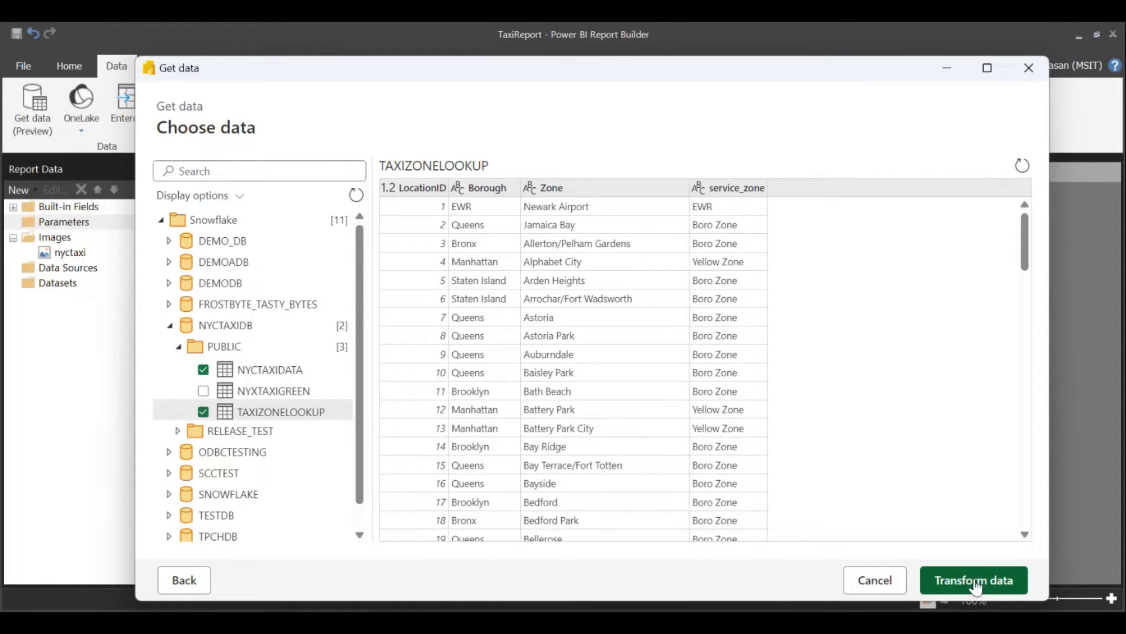
{"action": "left_click", "coordinate": [973, 580]}
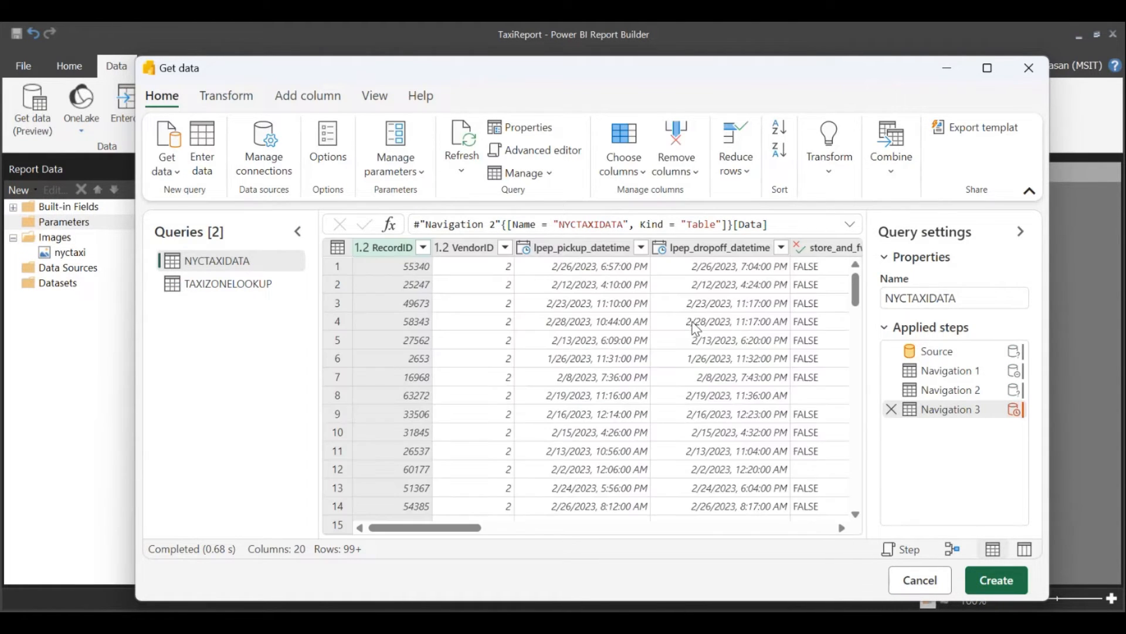
{"action": "mouse_move", "coordinate": [671, 190]}
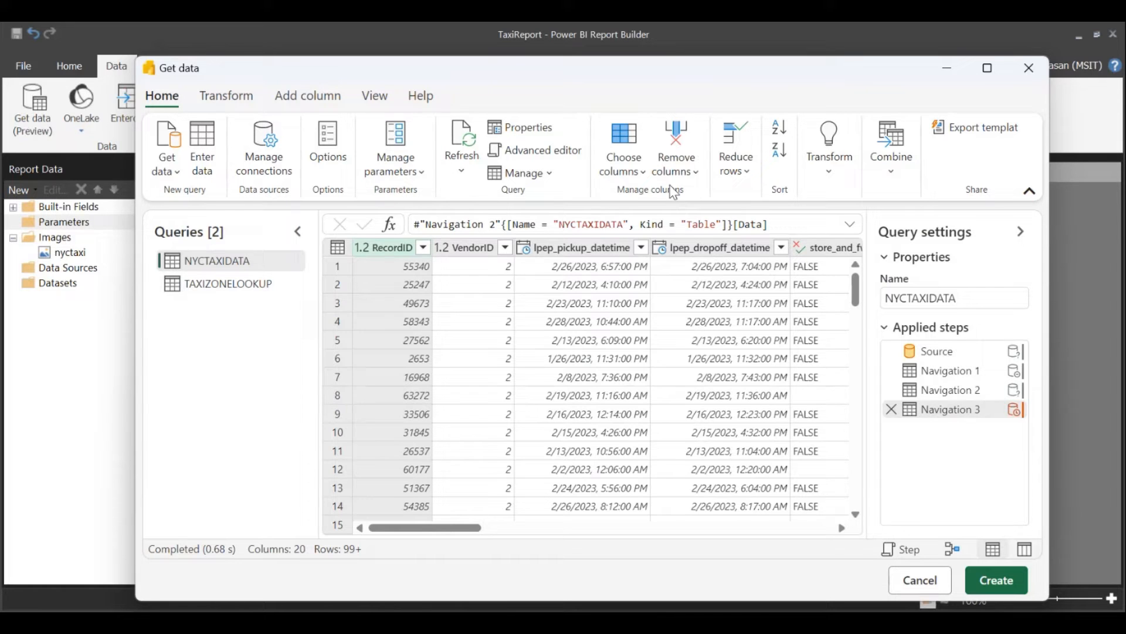
- Merge TAXIZONELOOKUP (left) with NYCTAXIDATA (right) on LocationID = PULocationID as a left outer join
{"action": "left_click", "coordinate": [890, 143]}
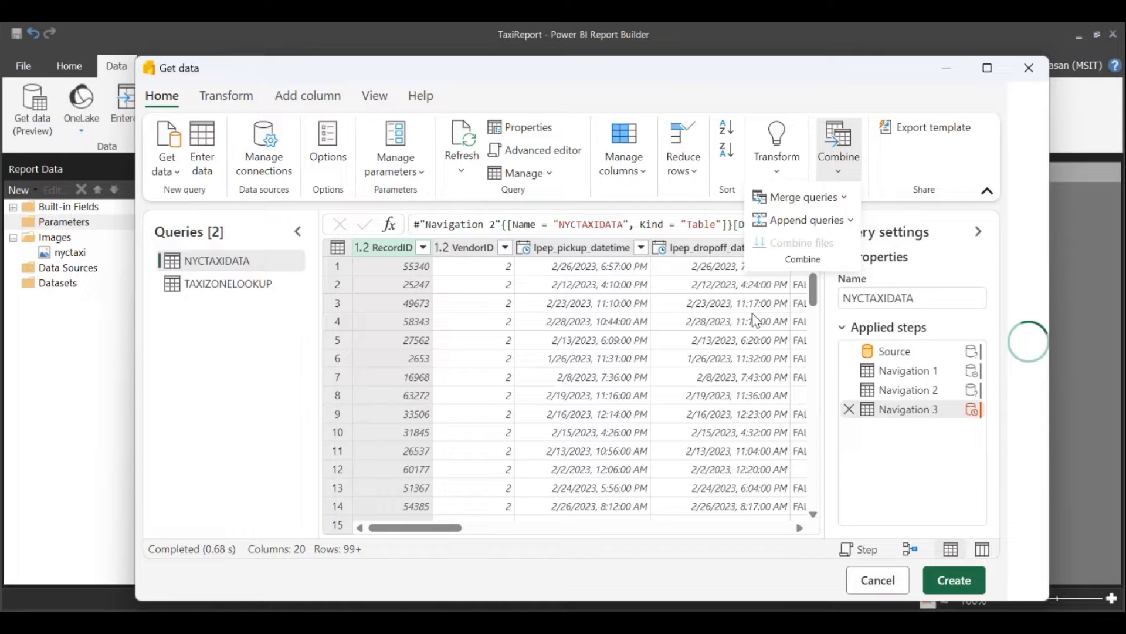
{"action": "left_click", "coordinate": [800, 197]}
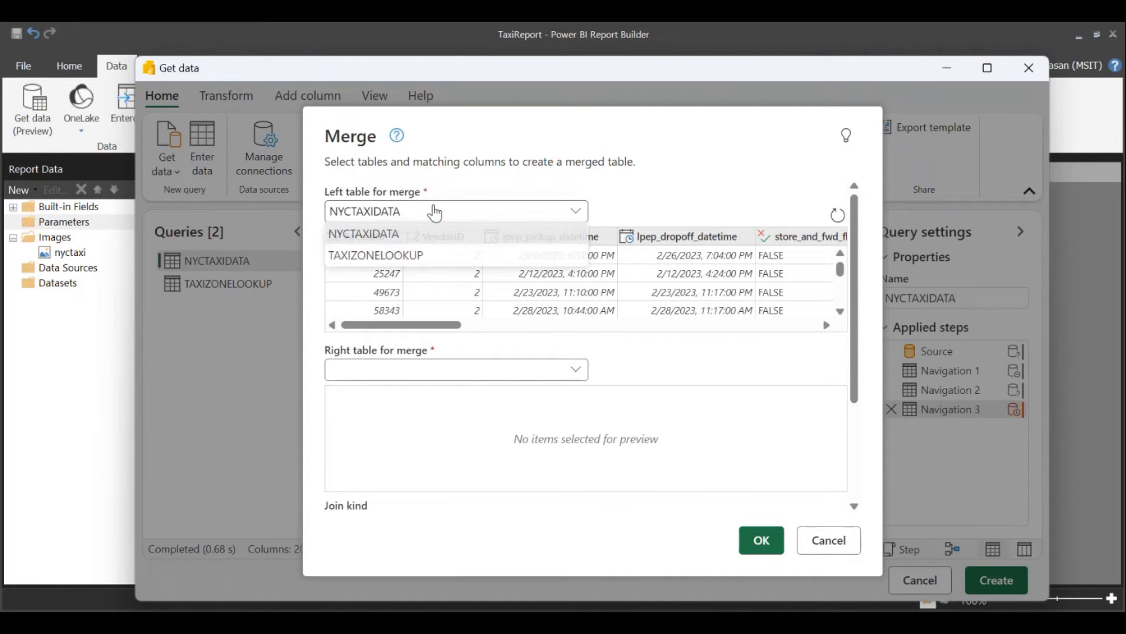
{"action": "left_click", "coordinate": [375, 254]}
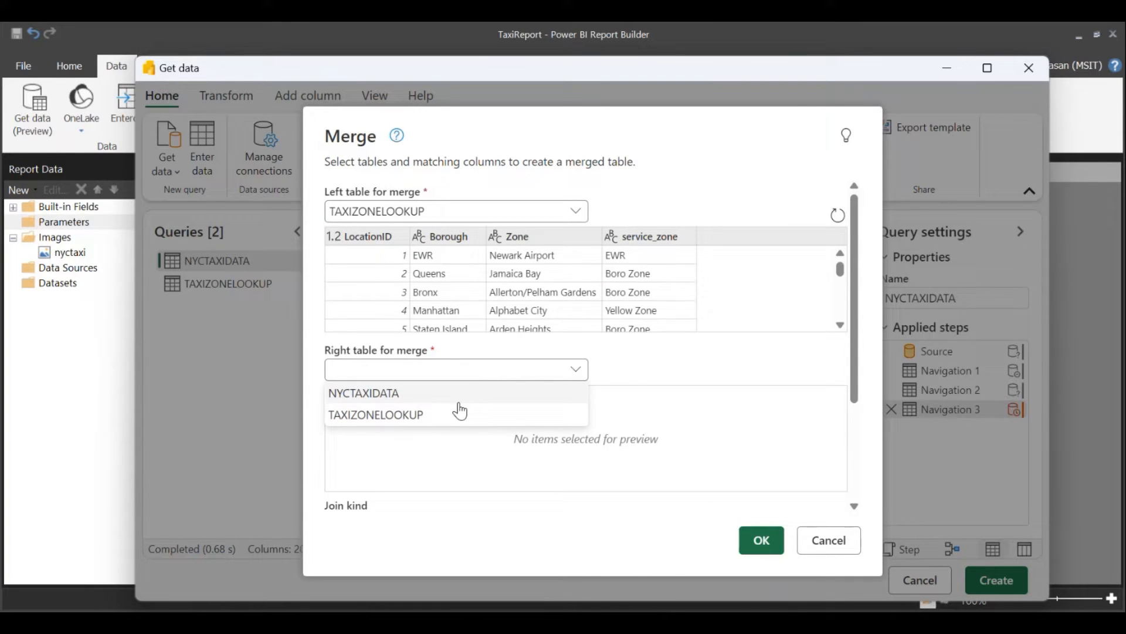
{"action": "left_click", "coordinate": [364, 393]}
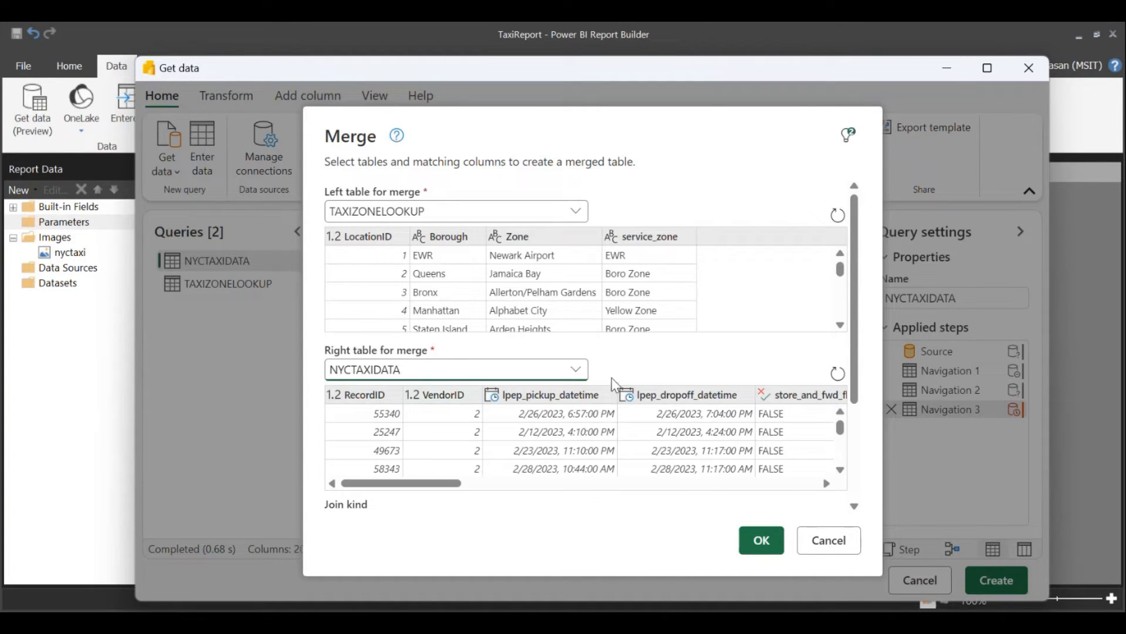
{"action": "left_click", "coordinate": [365, 237]}
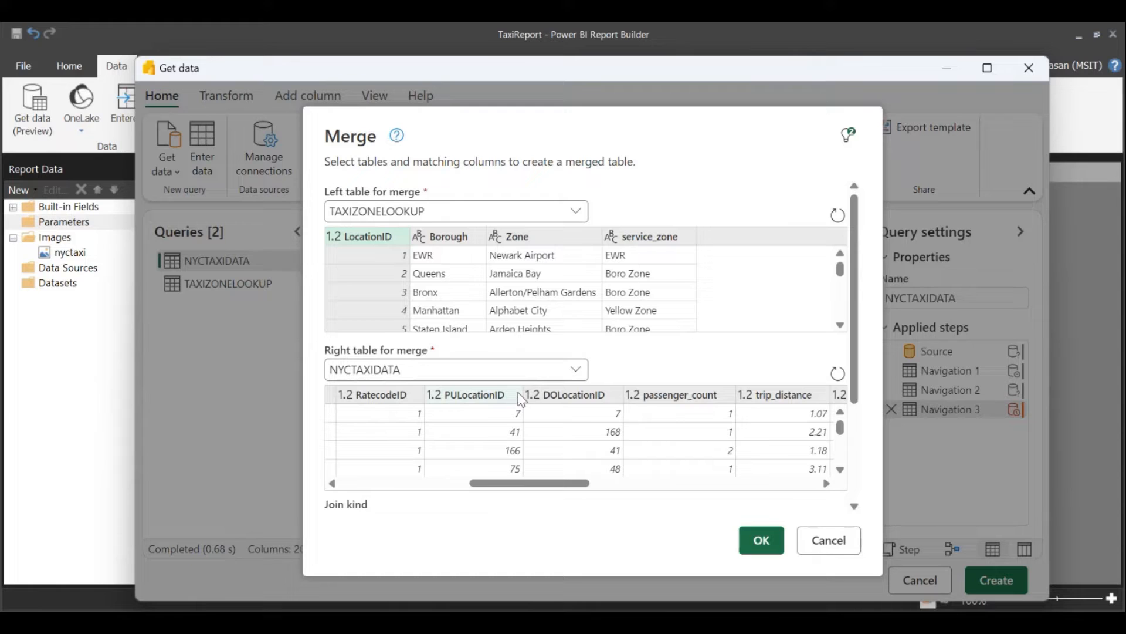
{"action": "left_click", "coordinate": [472, 394]}
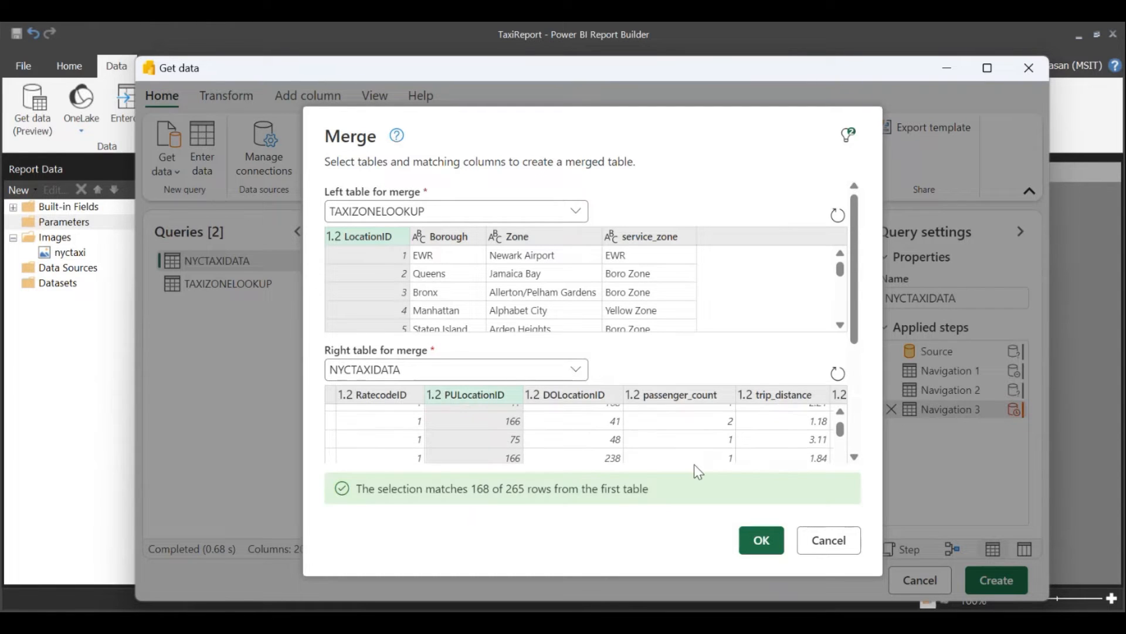
{"action": "scroll", "scroll_direction": "down", "scroll_amount": 3}
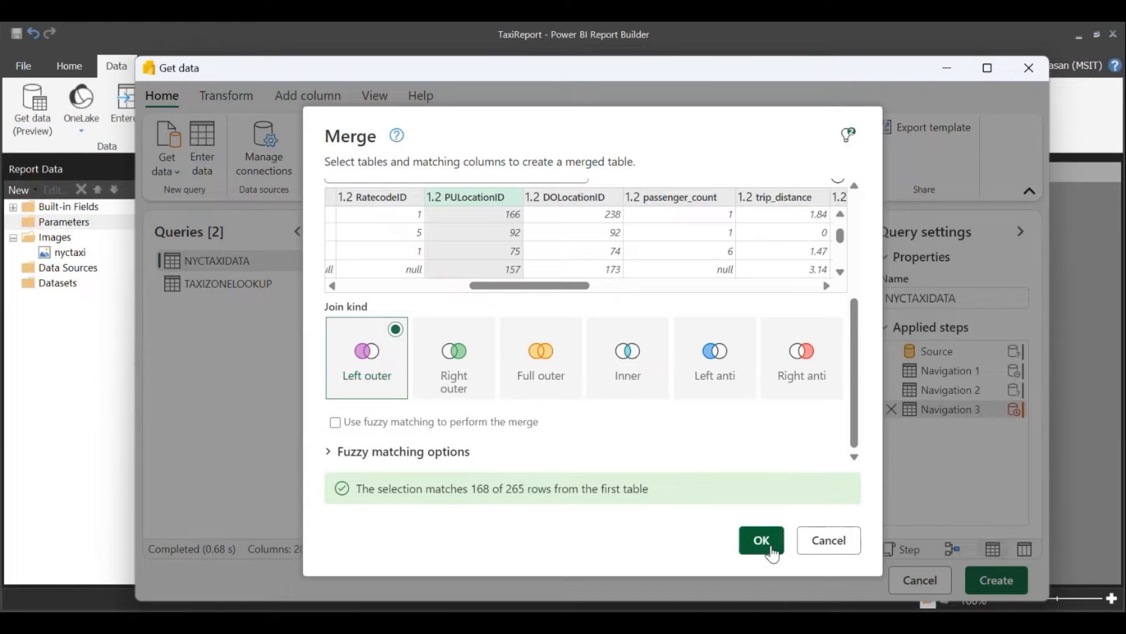
{"action": "left_click", "coordinate": [761, 540]}
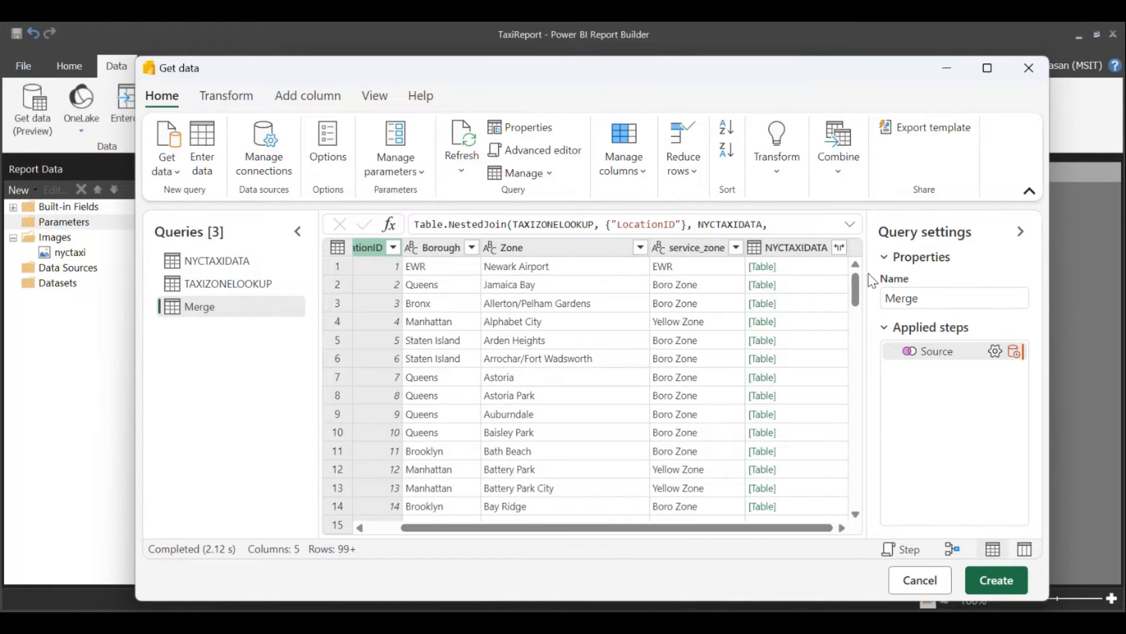
- Expand the NYCTAXIDATA column to include RecordID, DOLocationID and total_amount, giving 8 columns
{"action": "left_click", "coordinate": [839, 246]}
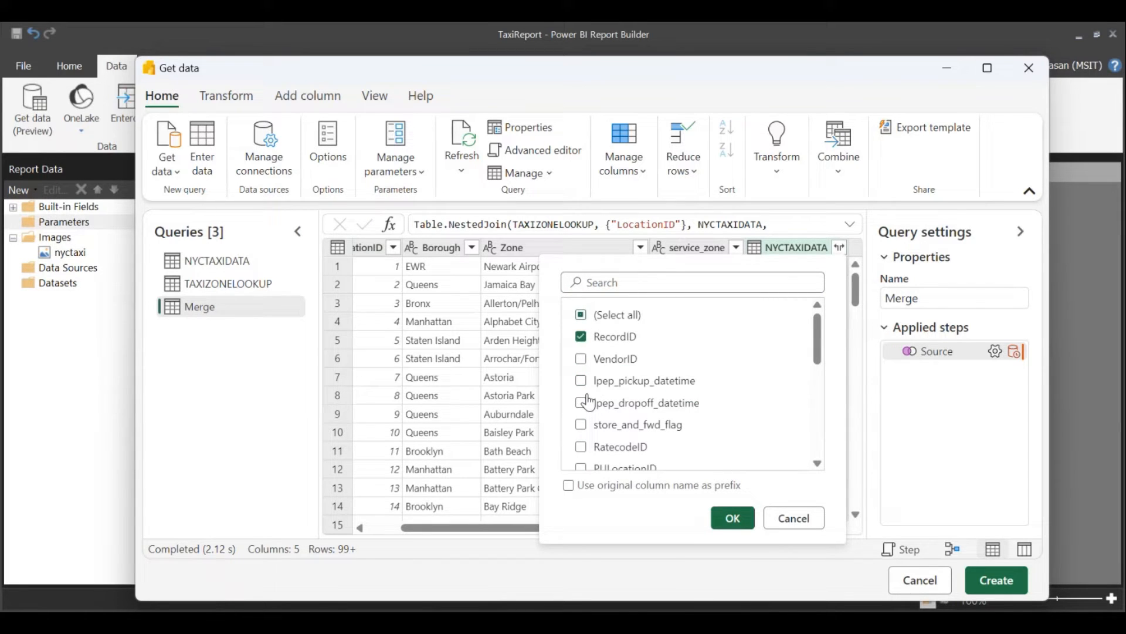
{"action": "scroll", "scroll_direction": "down", "scroll_amount": 3}
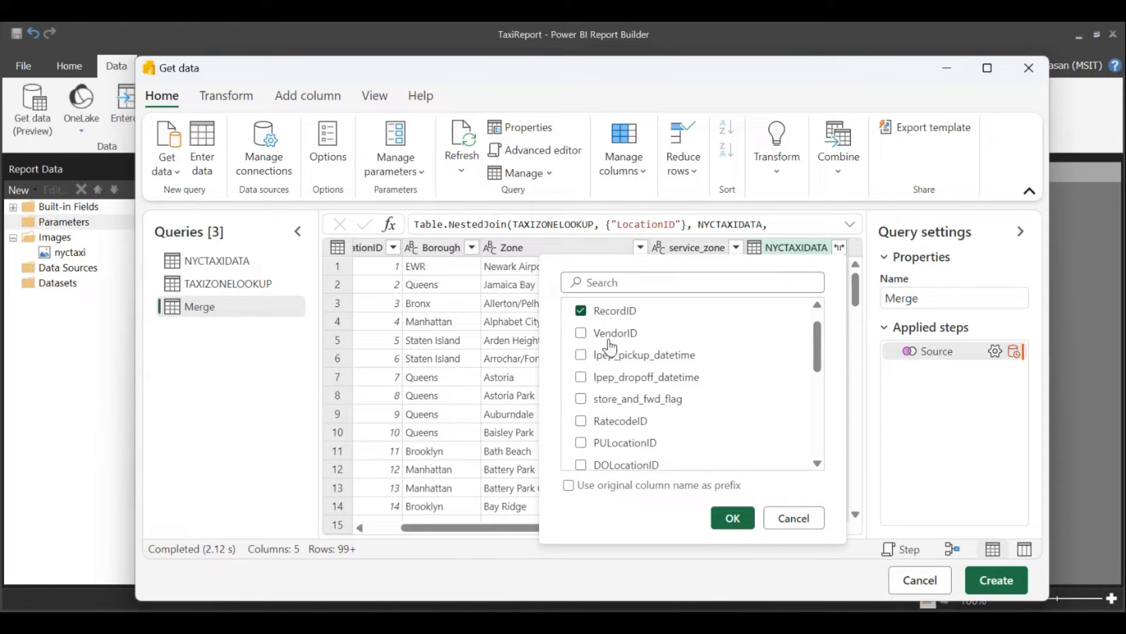
{"action": "scroll", "scroll_direction": "down", "scroll_amount": 3}
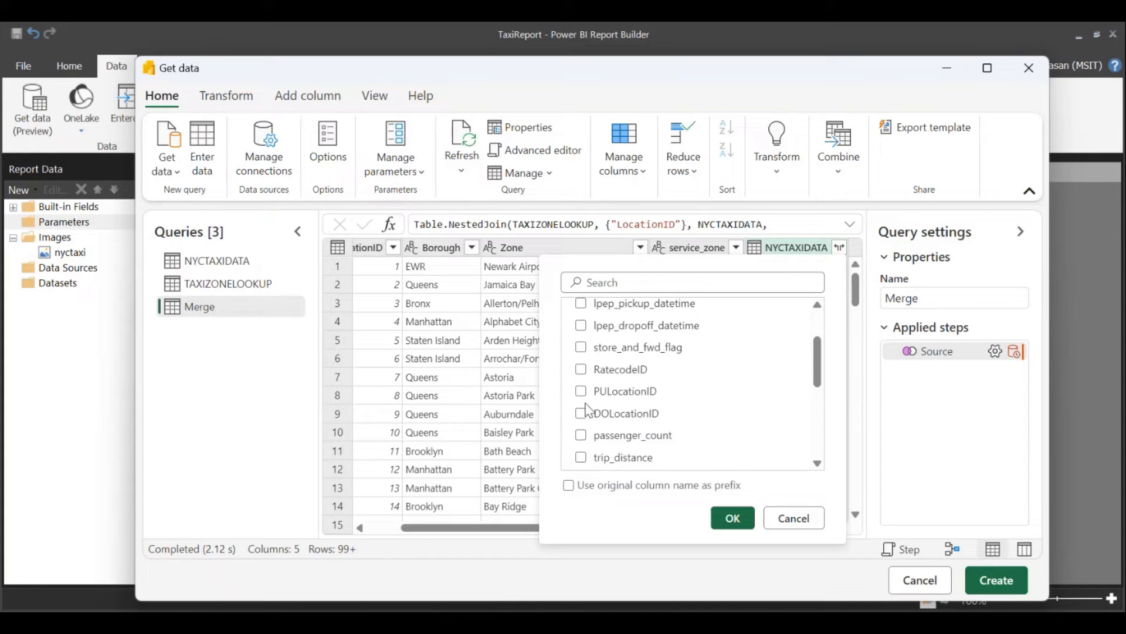
{"action": "left_click", "coordinate": [581, 413]}
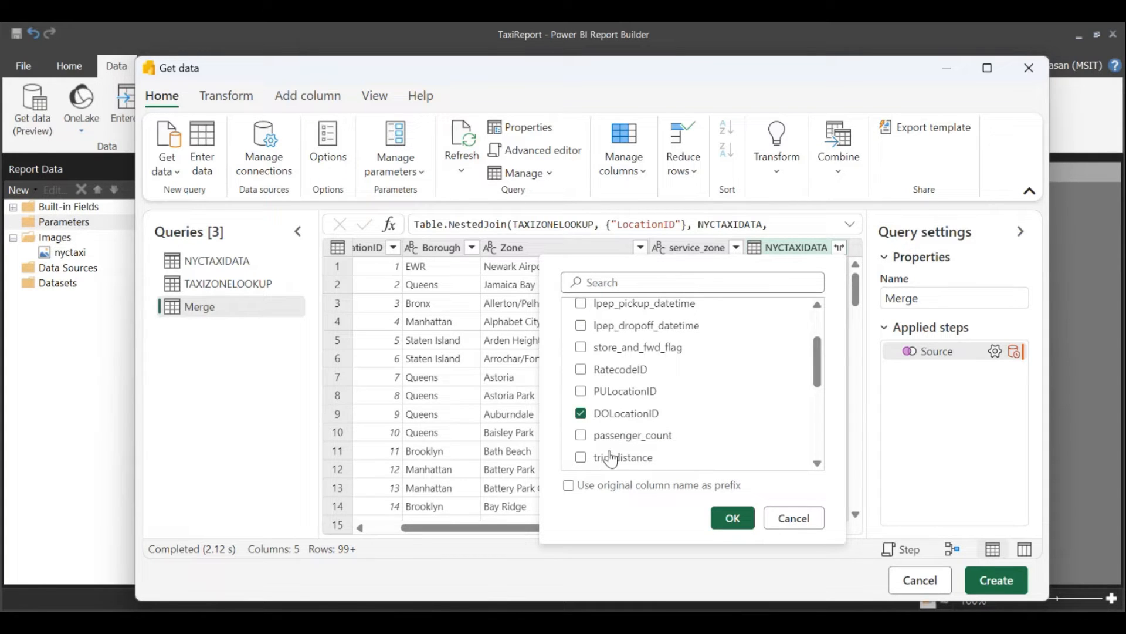
{"action": "scroll", "scroll_direction": "down", "scroll_amount": 3}
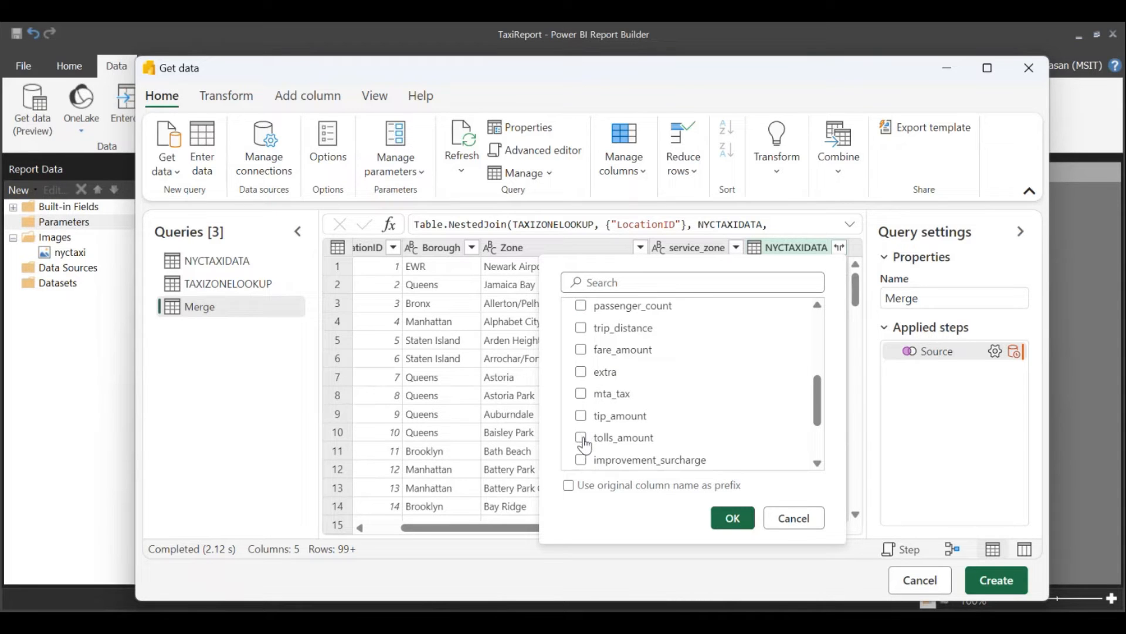
{"action": "scroll", "scroll_direction": "down", "scroll_amount": 3}
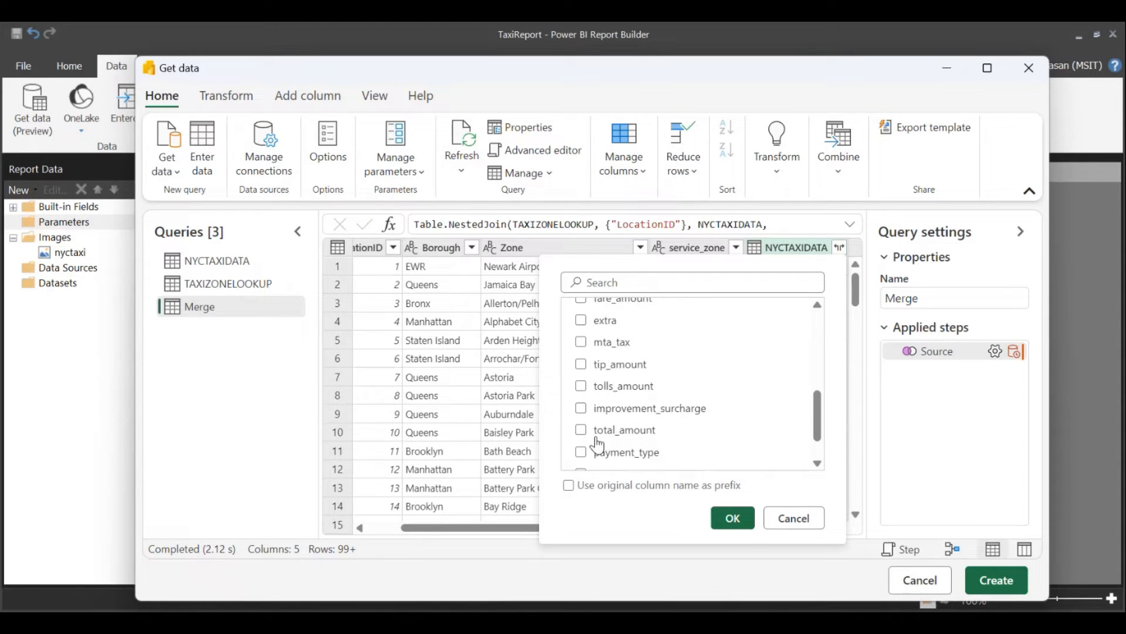
{"action": "scroll", "scroll_direction": "down", "scroll_amount": 3}
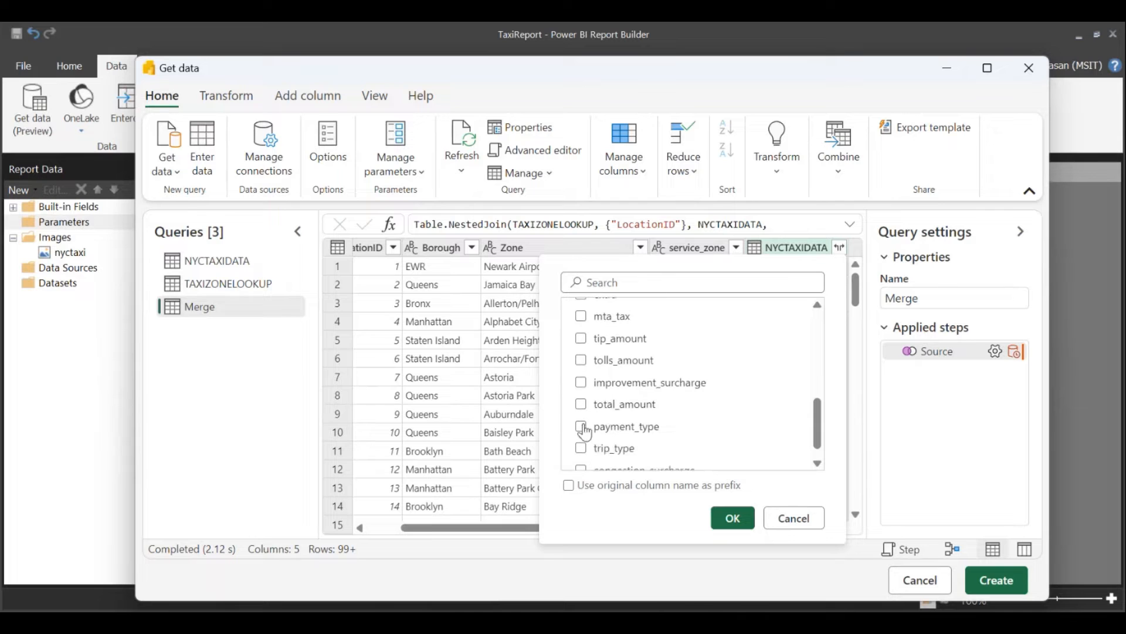
{"action": "left_click", "coordinate": [580, 404]}
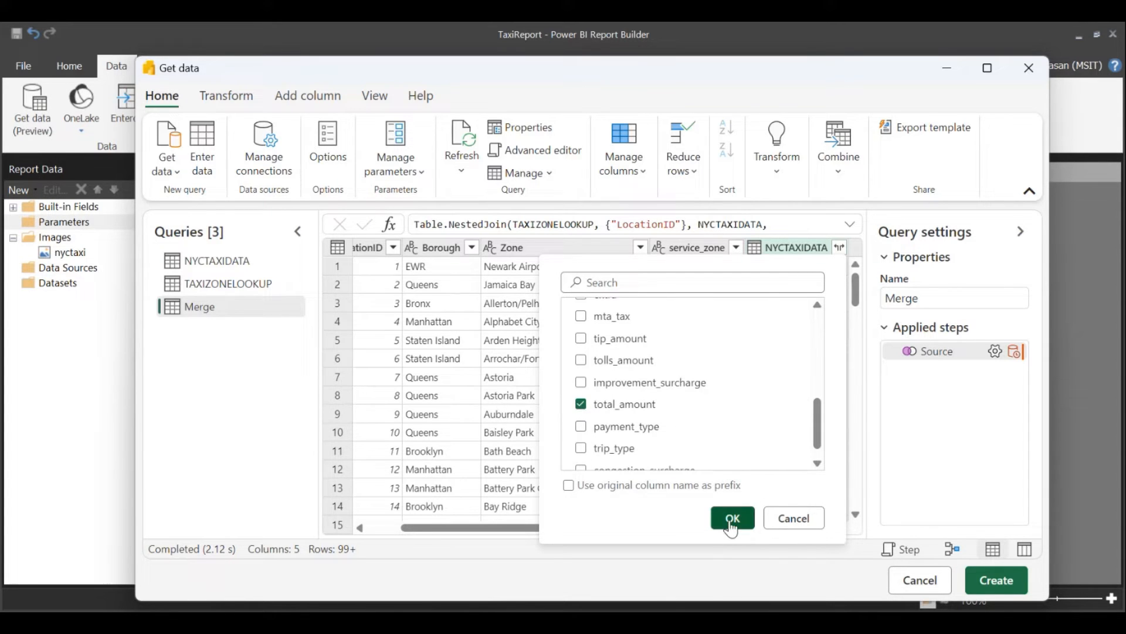
{"action": "left_click", "coordinate": [732, 517]}
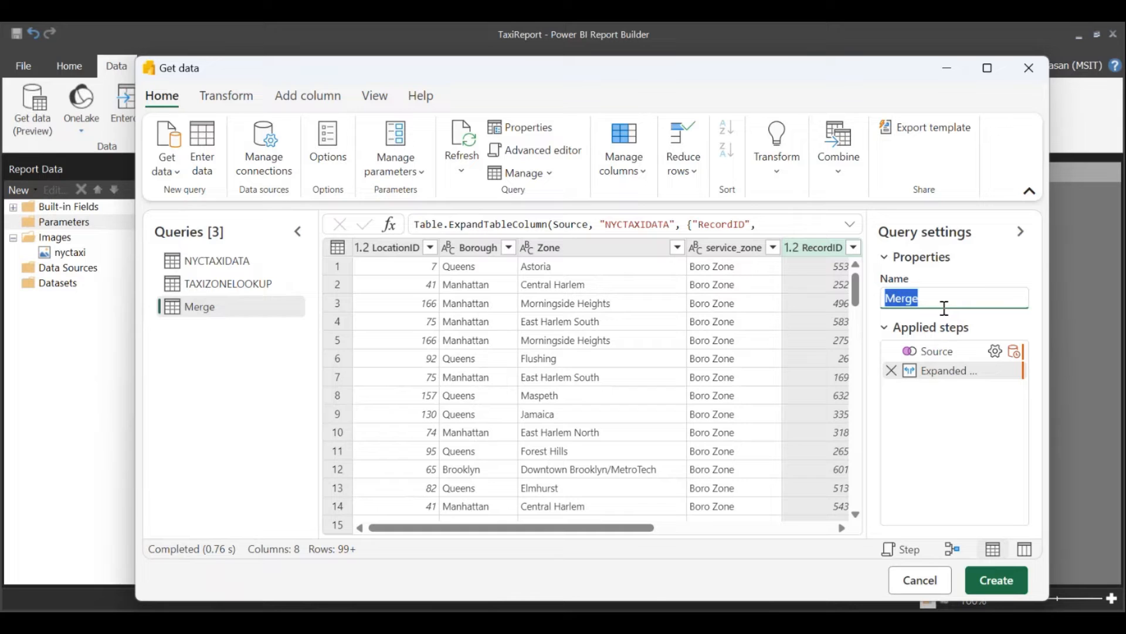
- Rename the Merge query to ALL_Information in Query settings
{"action": "type", "text": "ALL_Information"}
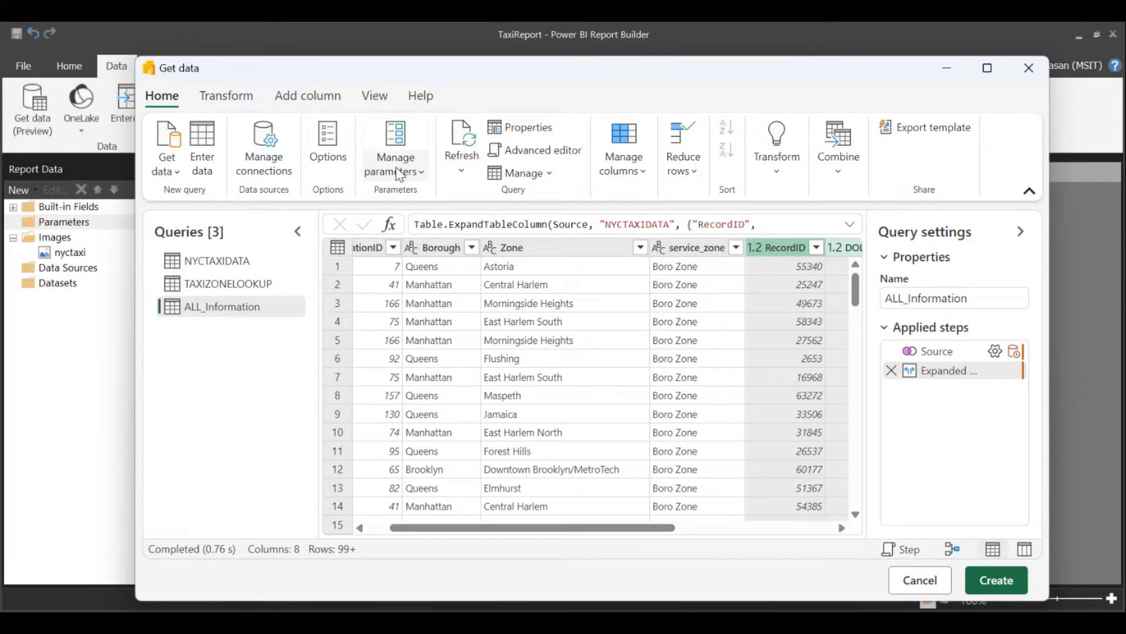
- Create parameter POLoc, description Pick up location, type Decimal number, current value 41
{"action": "left_click", "coordinate": [394, 159]}
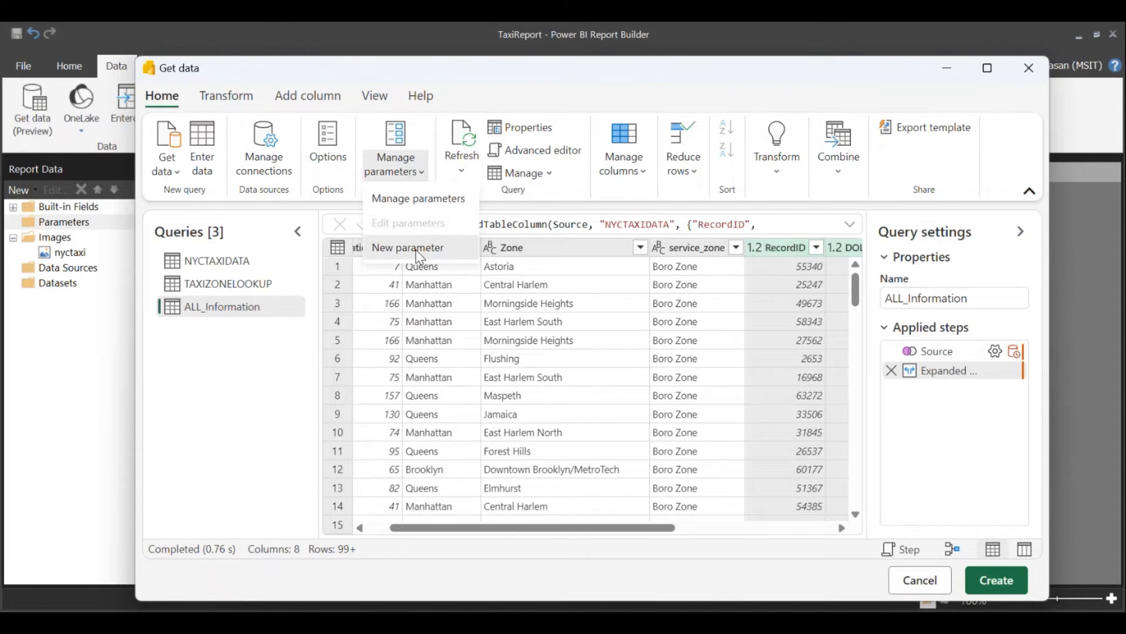
{"action": "left_click", "coordinate": [407, 247]}
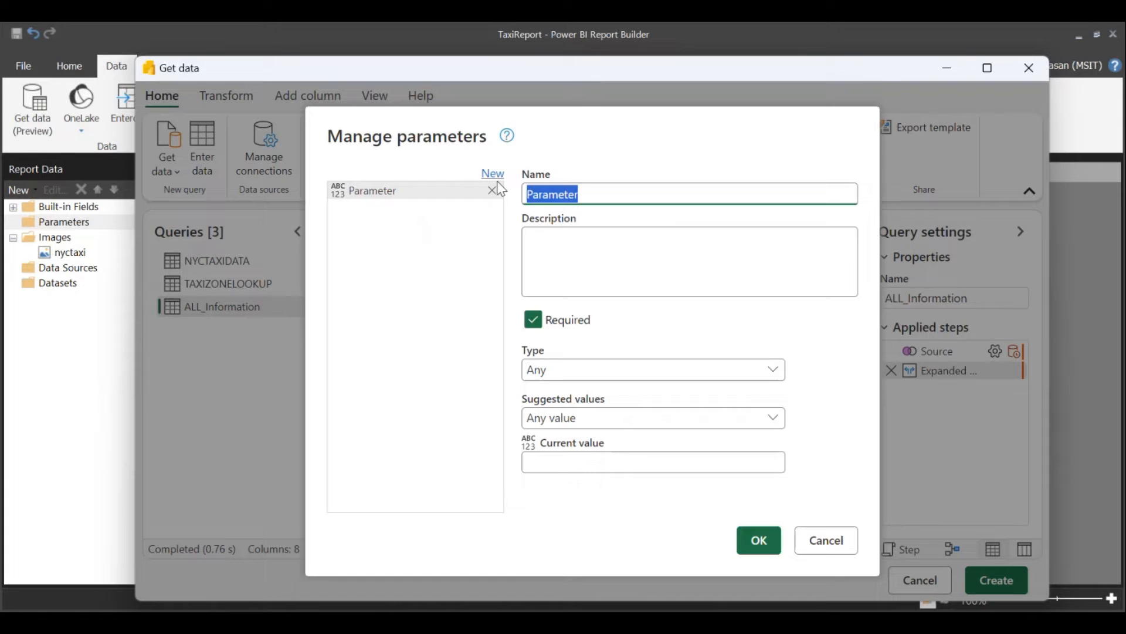
{"action": "type", "text": "POLOc"}
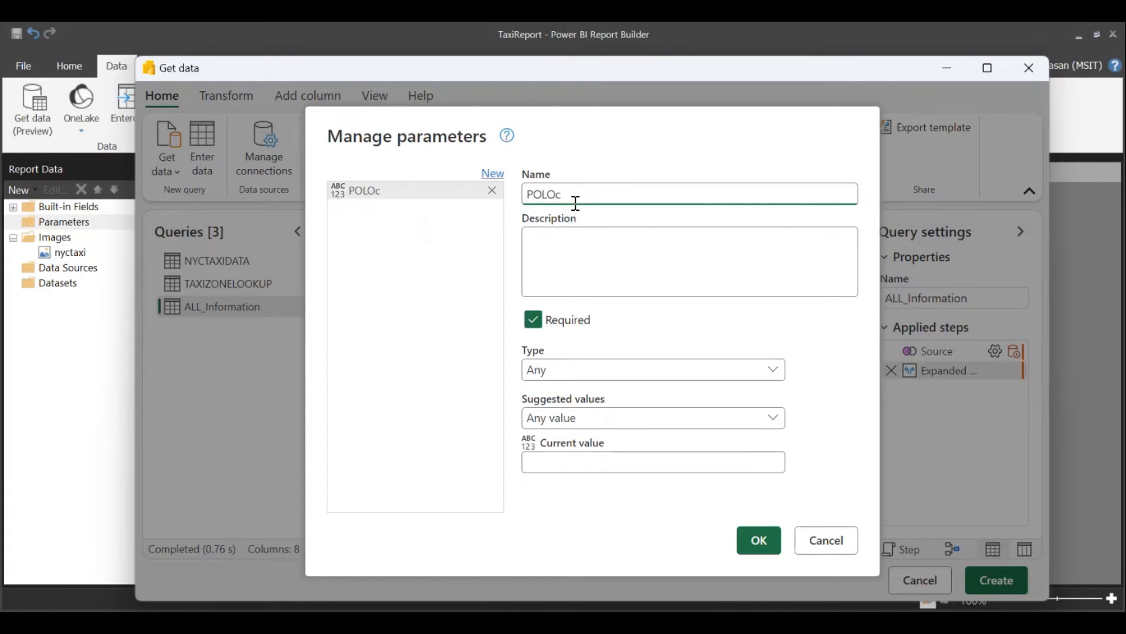
{"action": "type", "text": "POLoc"}
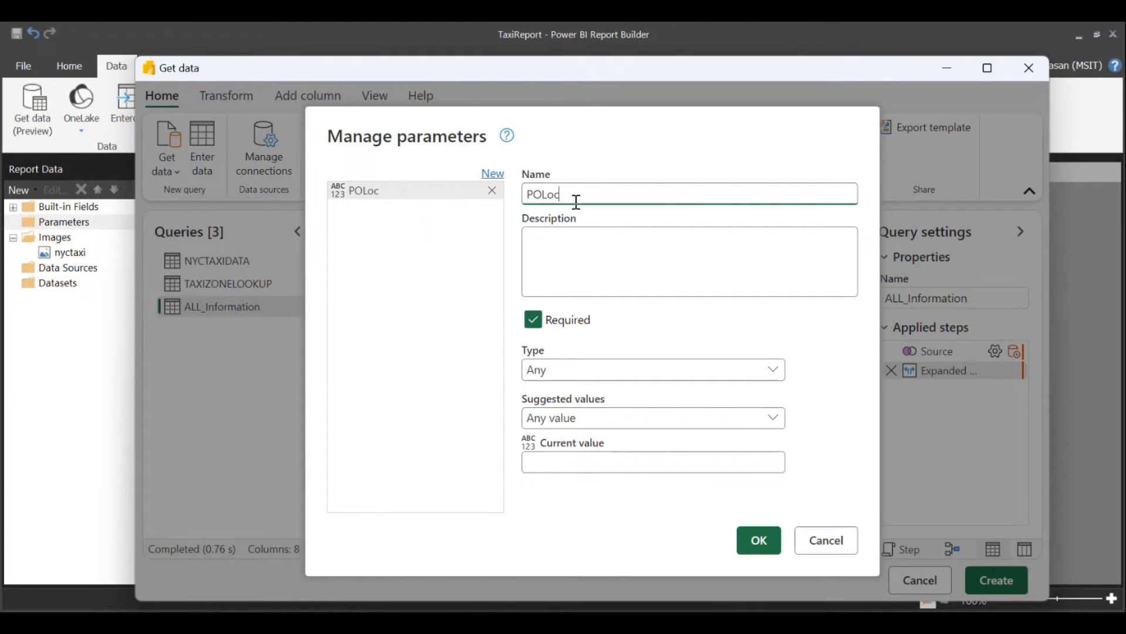
{"action": "type", "text": "Pick"}
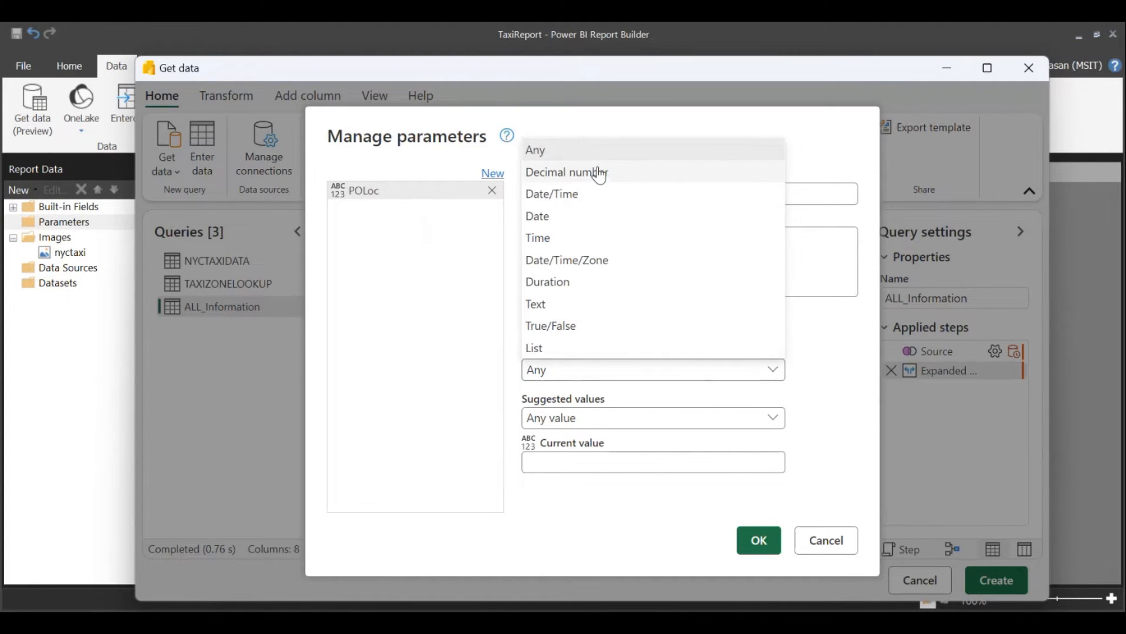
{"action": "left_click", "coordinate": [566, 173]}
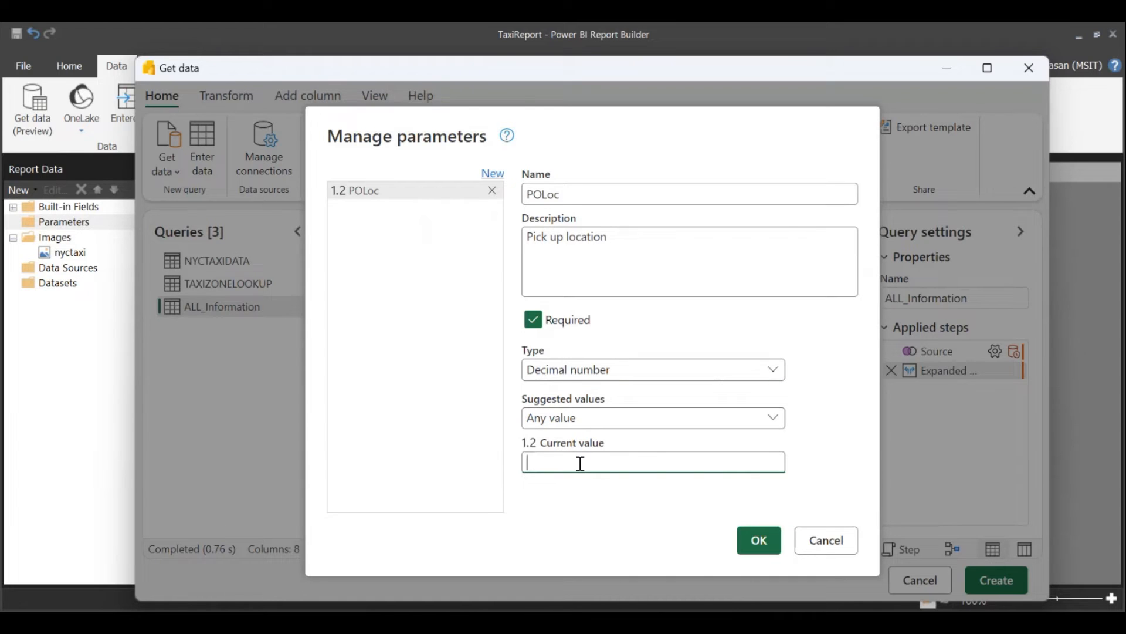
{"action": "type", "text": "41"}
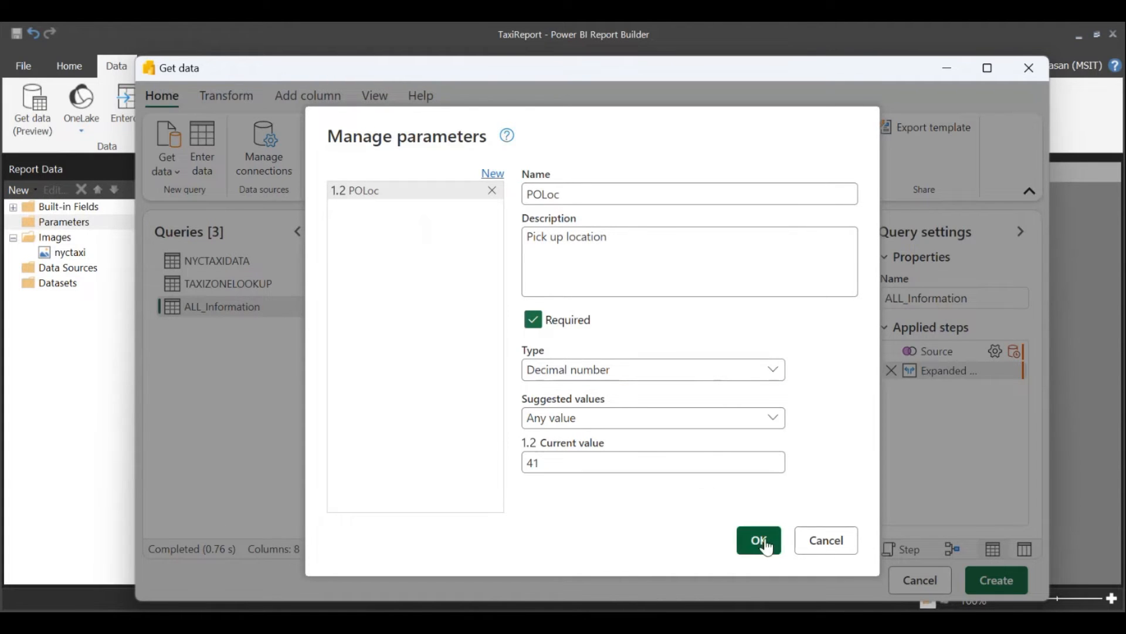
{"action": "left_click", "coordinate": [758, 540]}
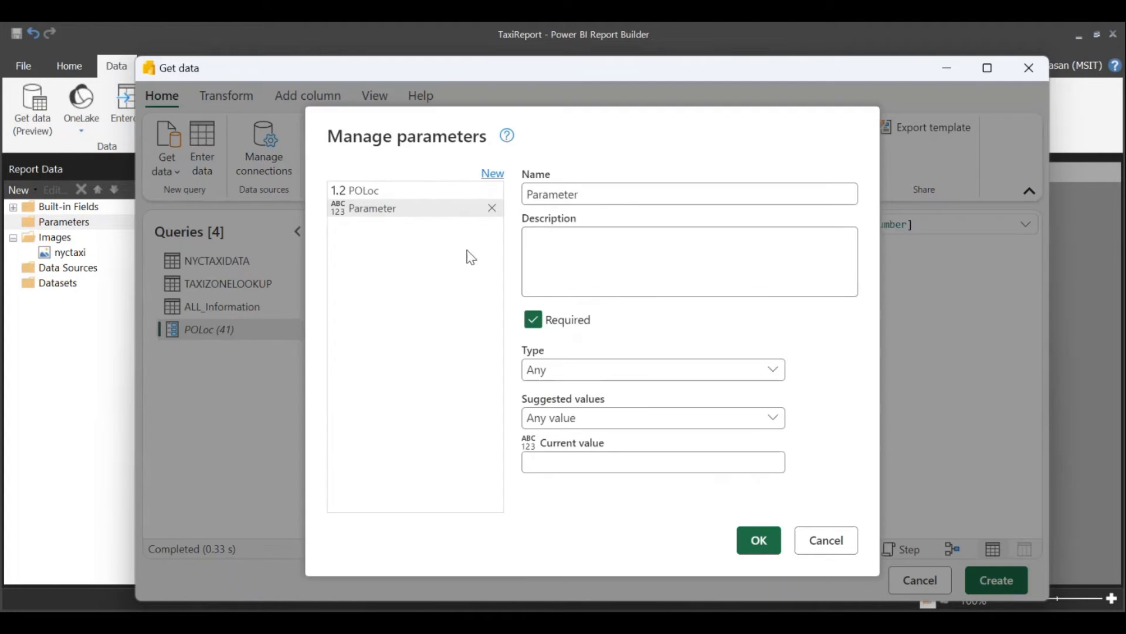
- Create parameter DOLoc, description Drop off location, type Decimal number, current value 168
{"action": "type", "text": "DOLoc"}
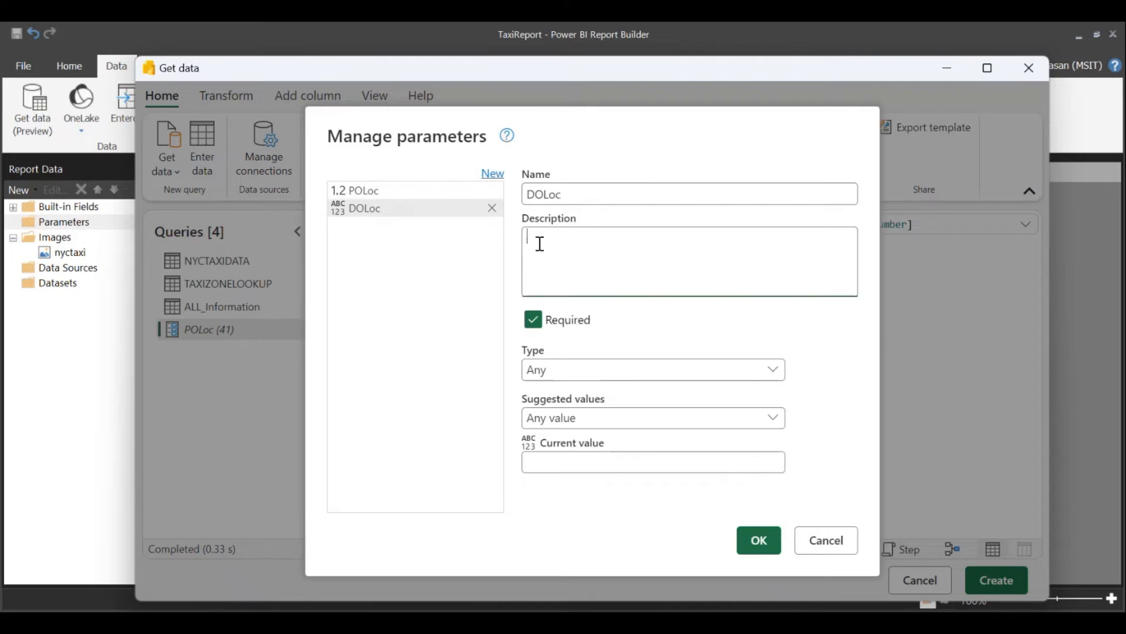
{"action": "type", "text": "Drop off loca"}
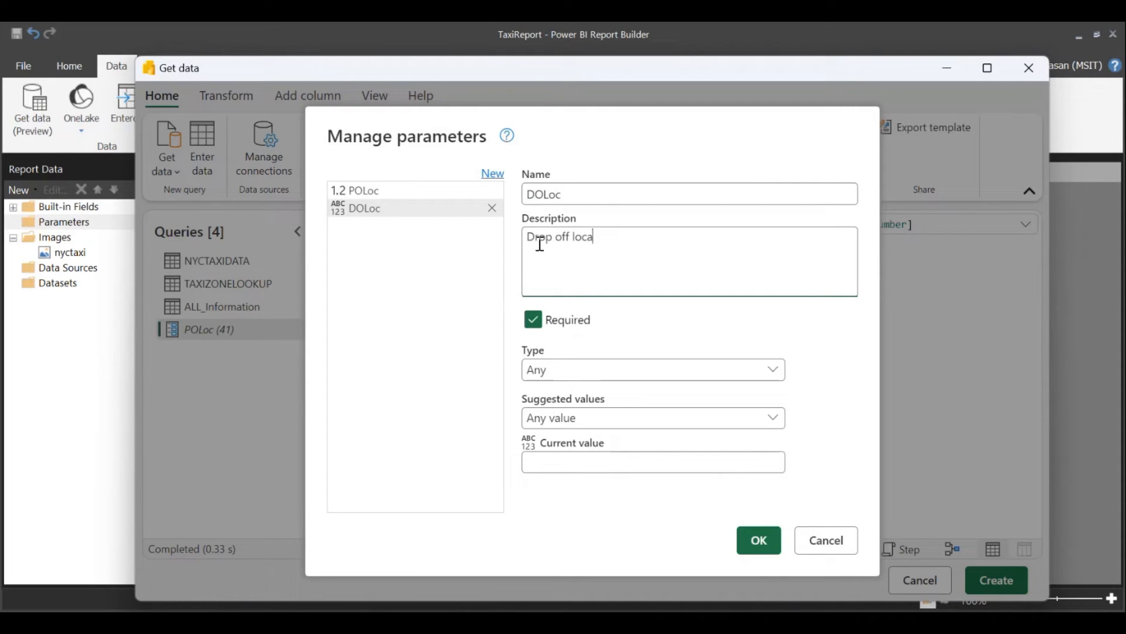
{"action": "left_click", "coordinate": [672, 369]}
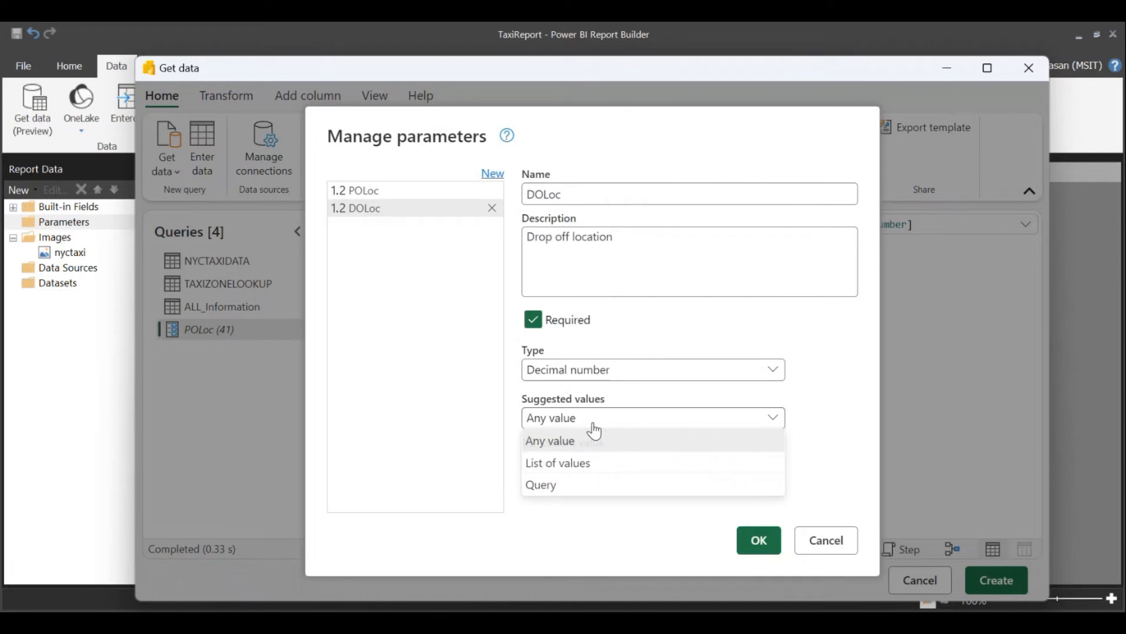
{"action": "left_click", "coordinate": [549, 440]}
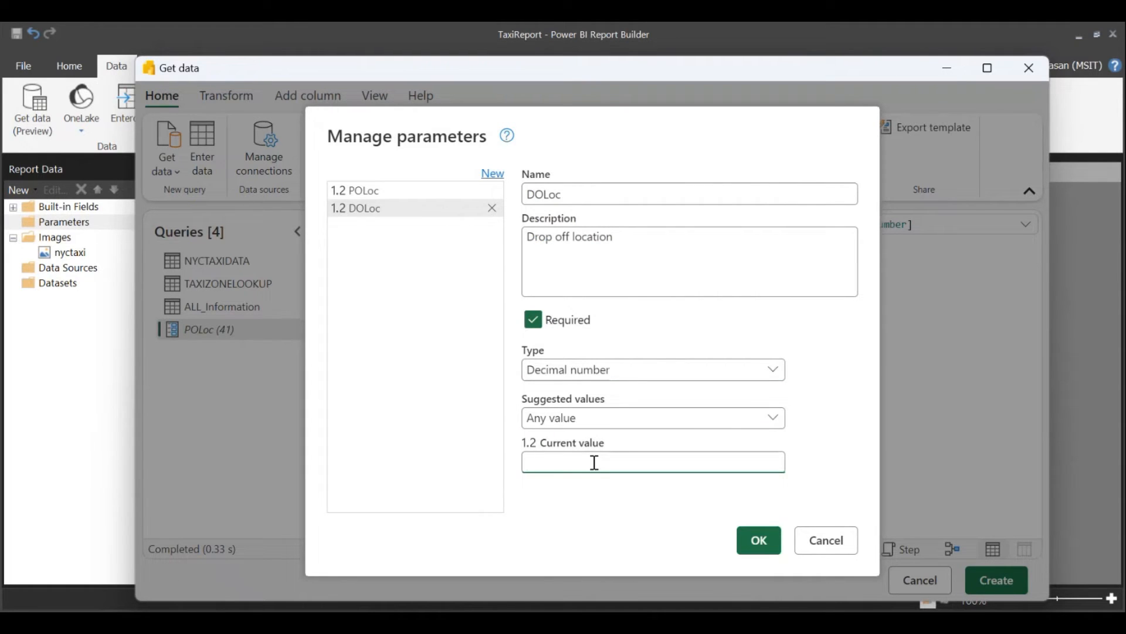
{"action": "type", "text": "168"}
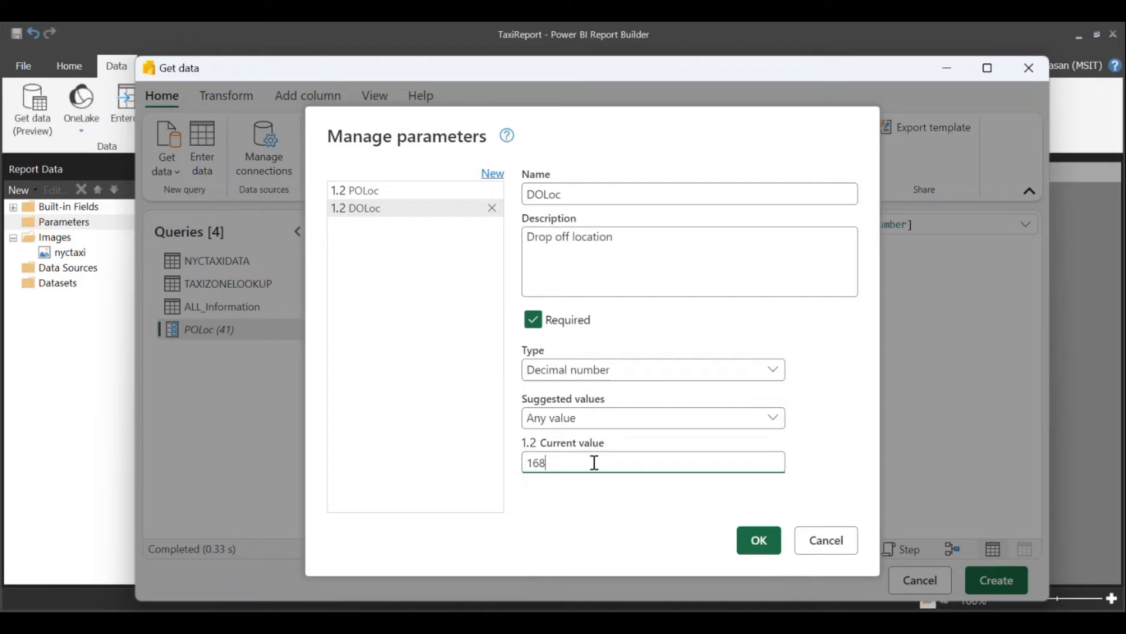
{"action": "left_click", "coordinate": [758, 539]}
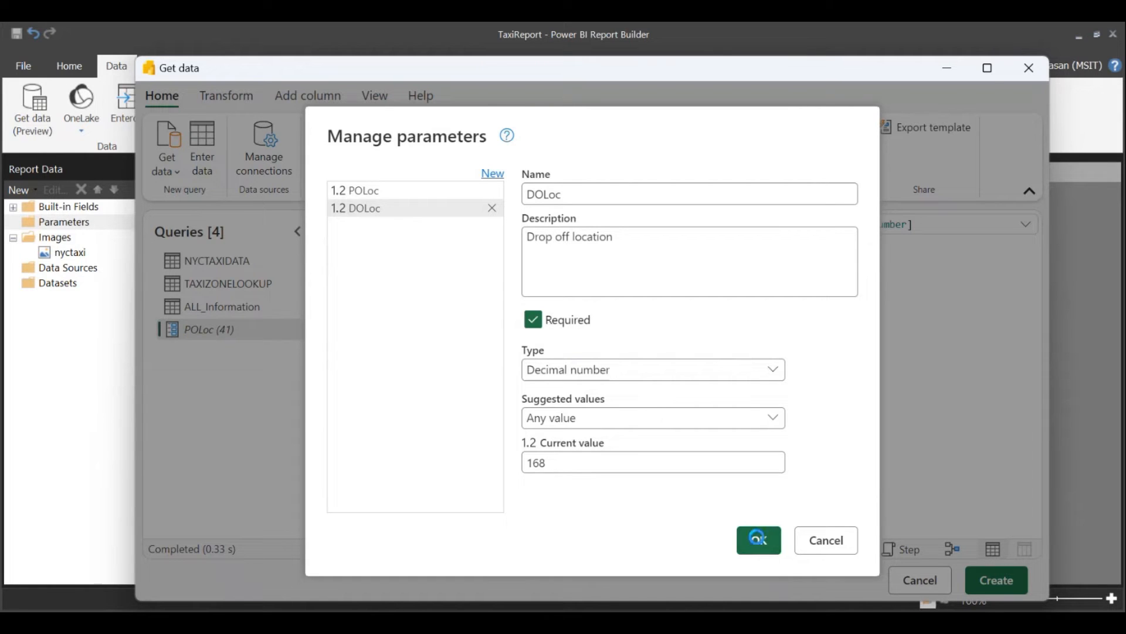
{"action": "left_click", "coordinate": [758, 540]}
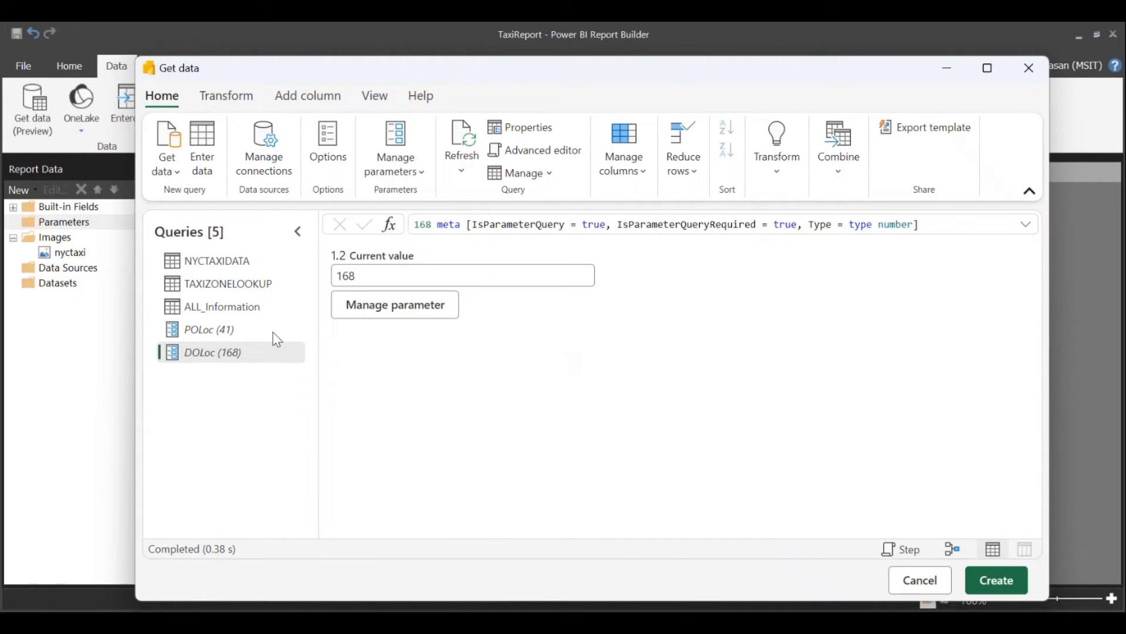
{"action": "mouse_move", "coordinate": [261, 317]}
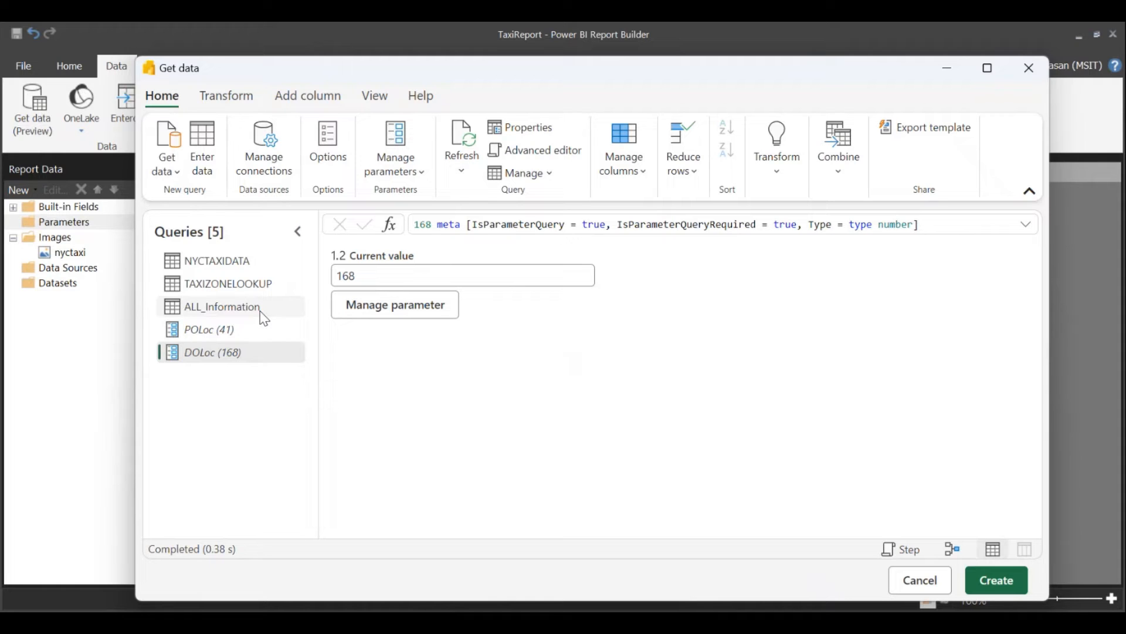
{"action": "mouse_move", "coordinate": [258, 331]}
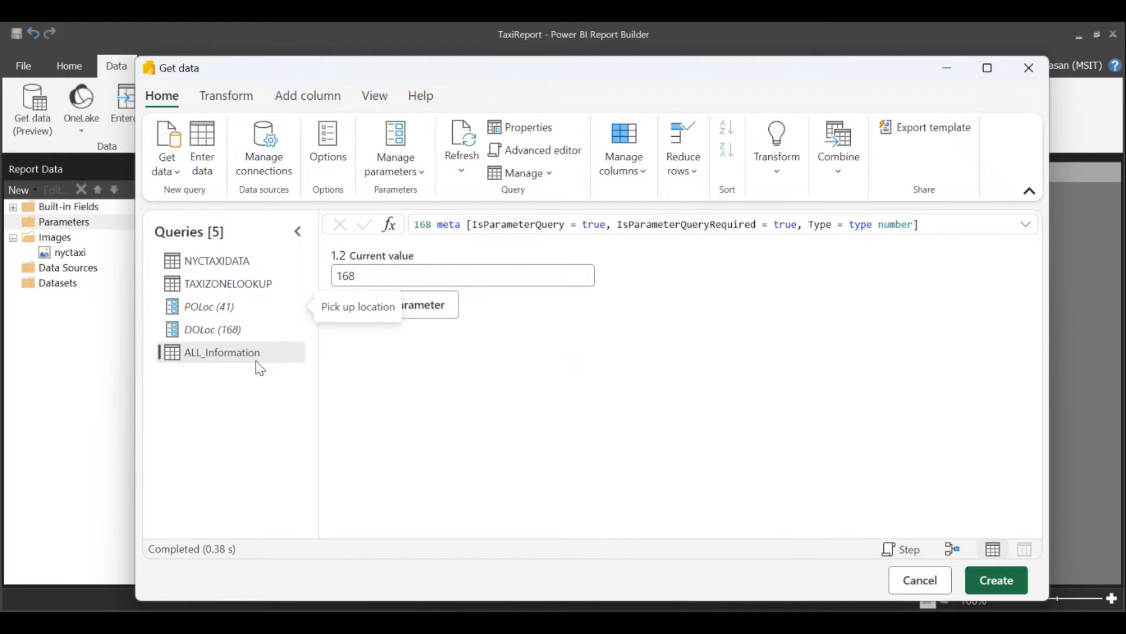
{"action": "mouse_move", "coordinate": [256, 357]}
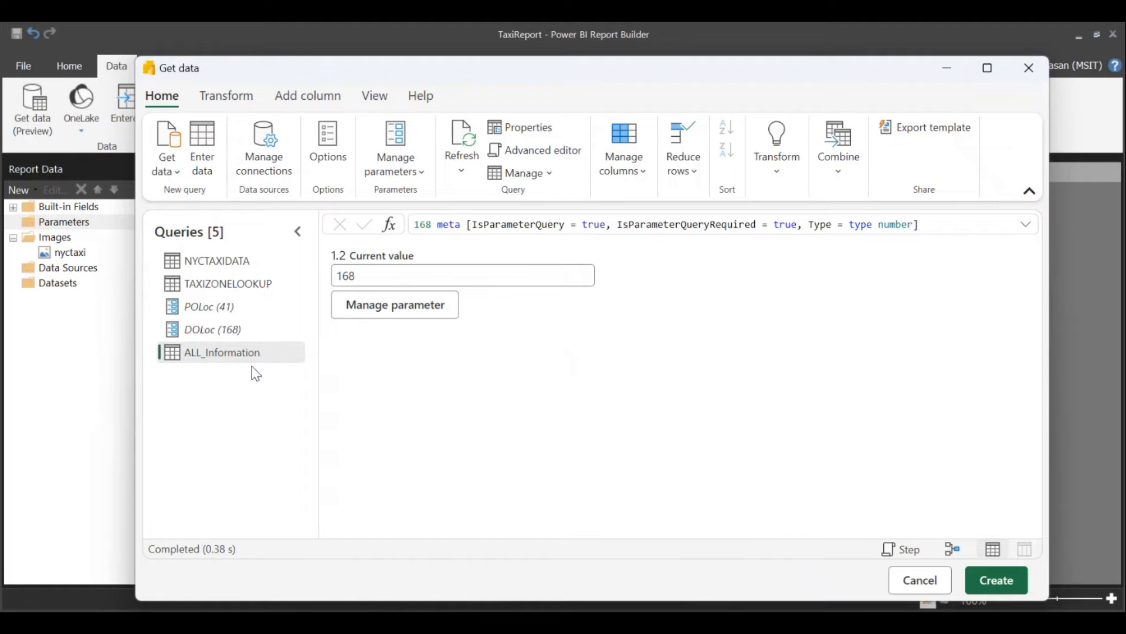
- Select ALL_Information below the parameters to preview its merged table
{"action": "left_click", "coordinate": [221, 352]}
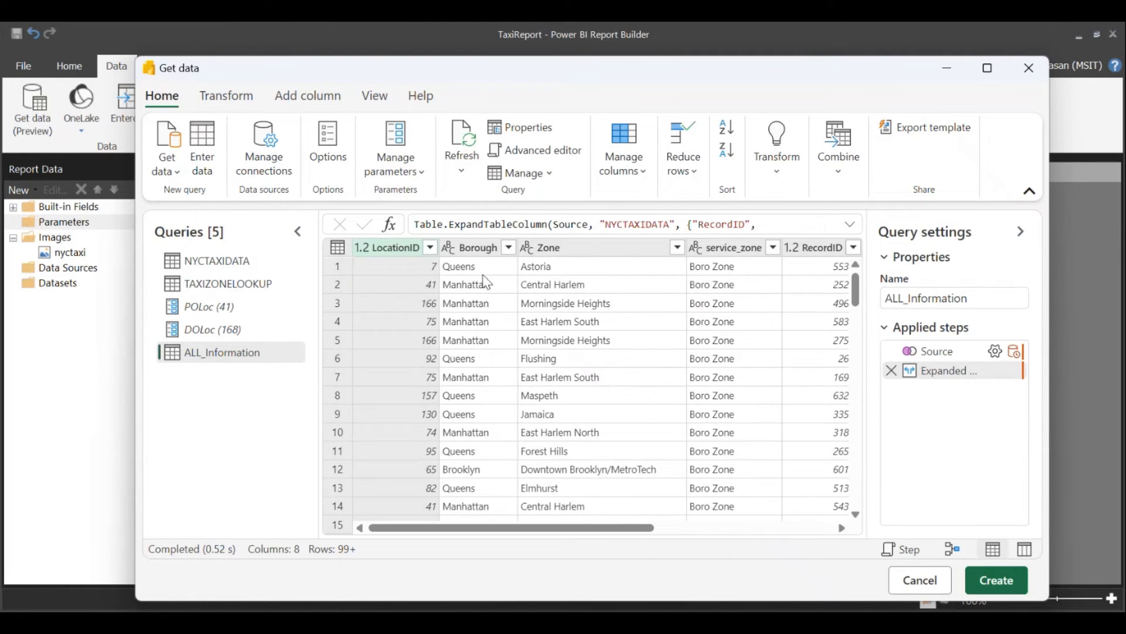
- Filter rows where LocationID equals the POLoc parameter, then start on the DOLocationID column
{"action": "left_click", "coordinate": [430, 247]}
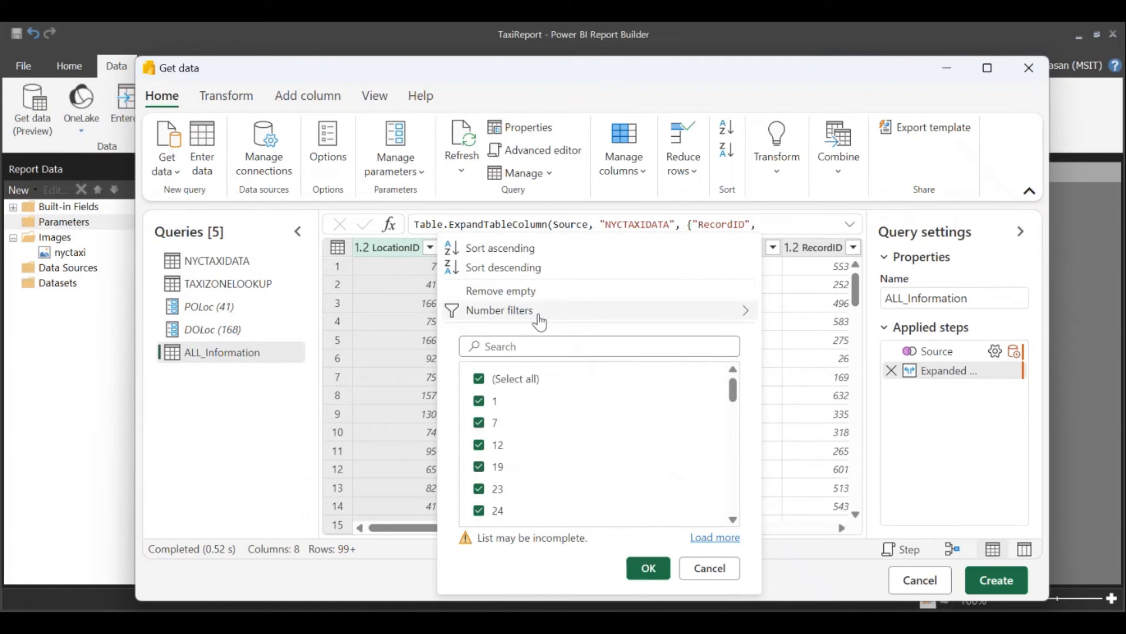
{"action": "left_click", "coordinate": [499, 310]}
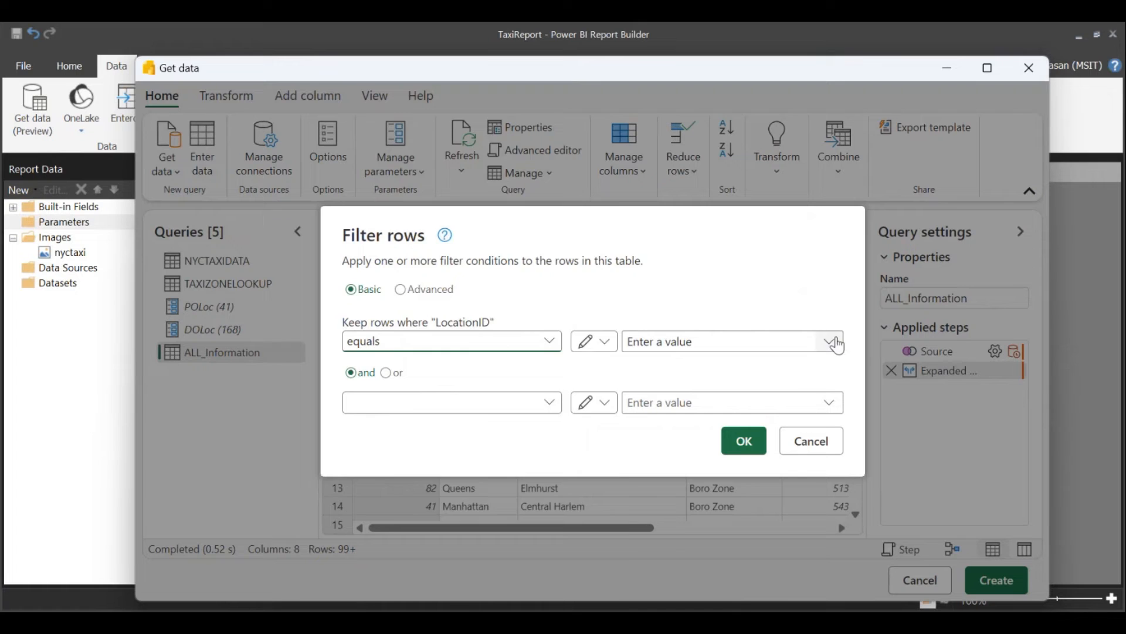
{"action": "left_click", "coordinate": [831, 341]}
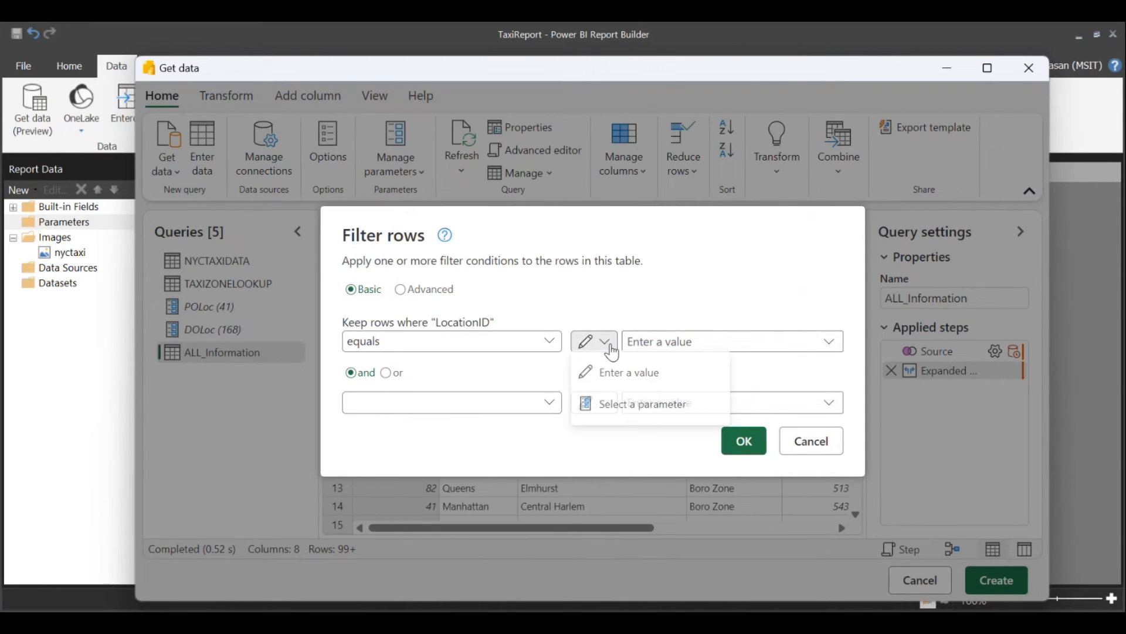
{"action": "left_click", "coordinate": [642, 404]}
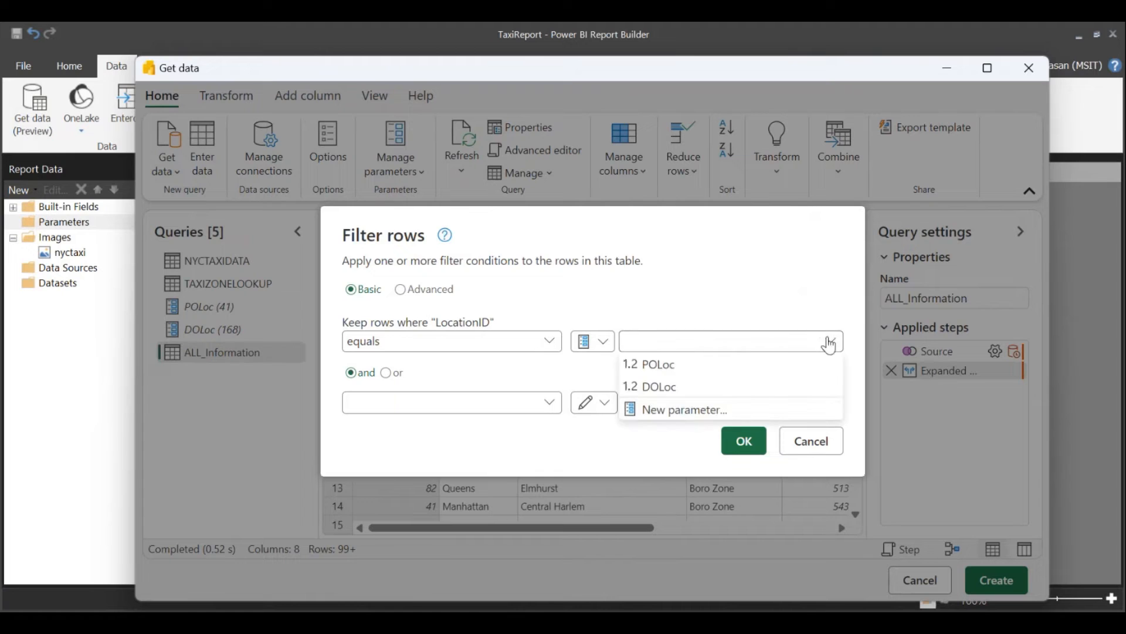
{"action": "left_click", "coordinate": [649, 364]}
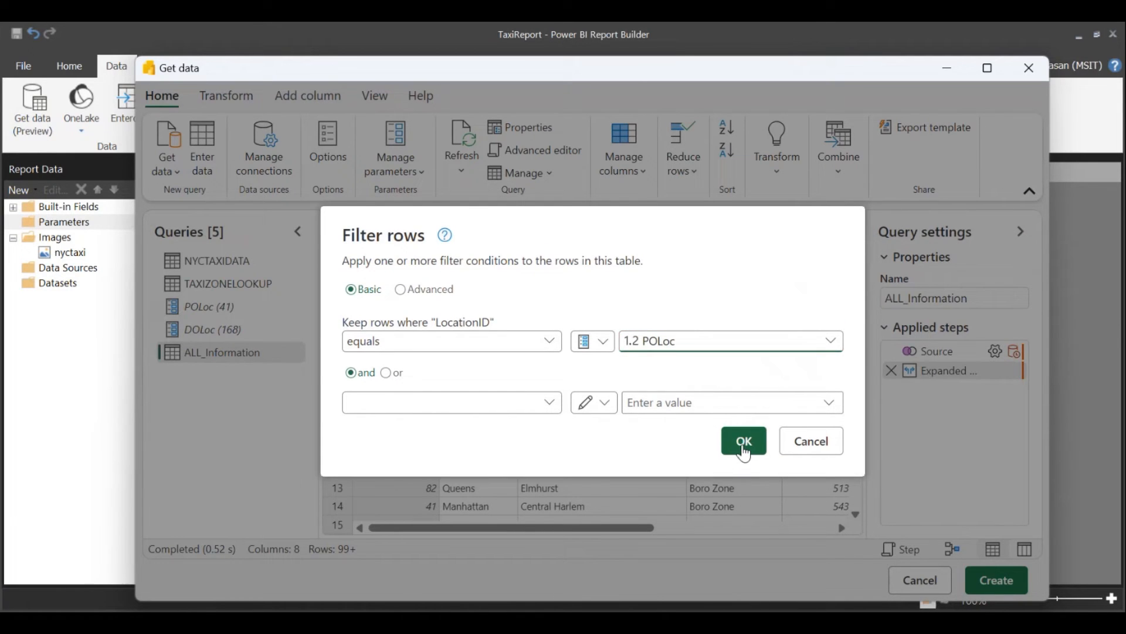
{"action": "left_click", "coordinate": [744, 440]}
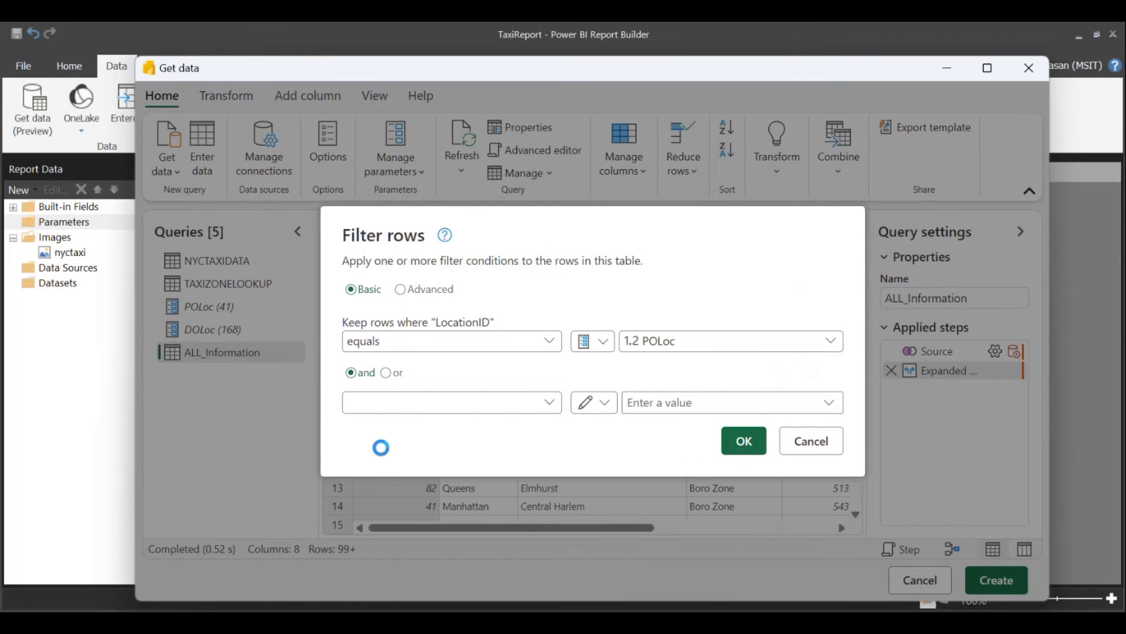
{"action": "left_click", "coordinate": [744, 440]}
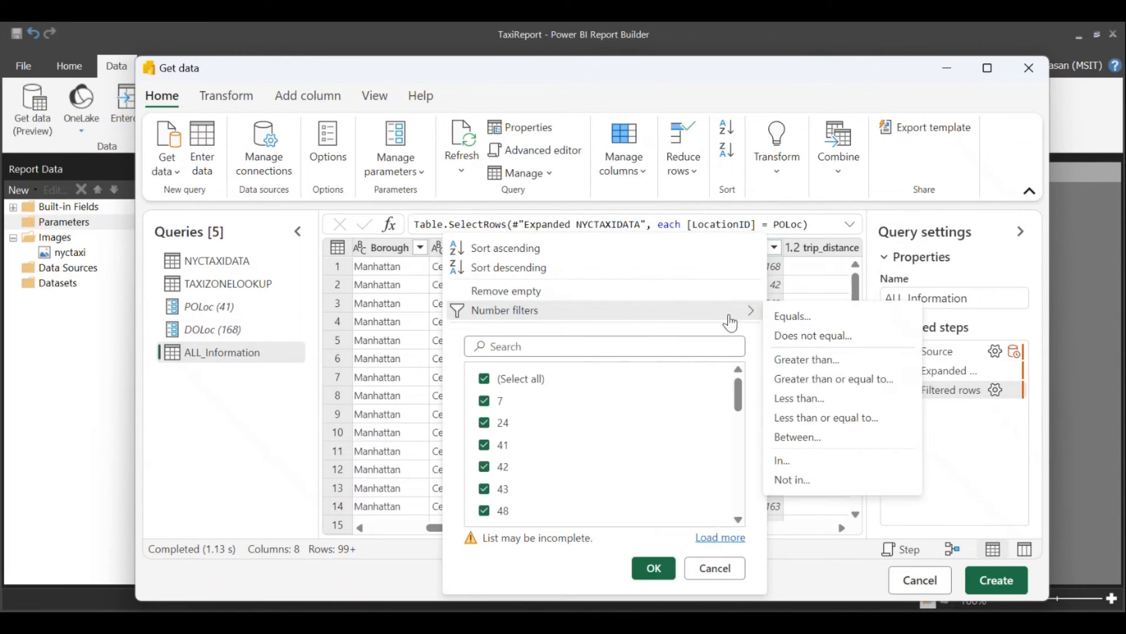
- Filter rows where DOLocationID equals the DOLoc parameter, leaving three rows
{"action": "left_click", "coordinate": [792, 317]}
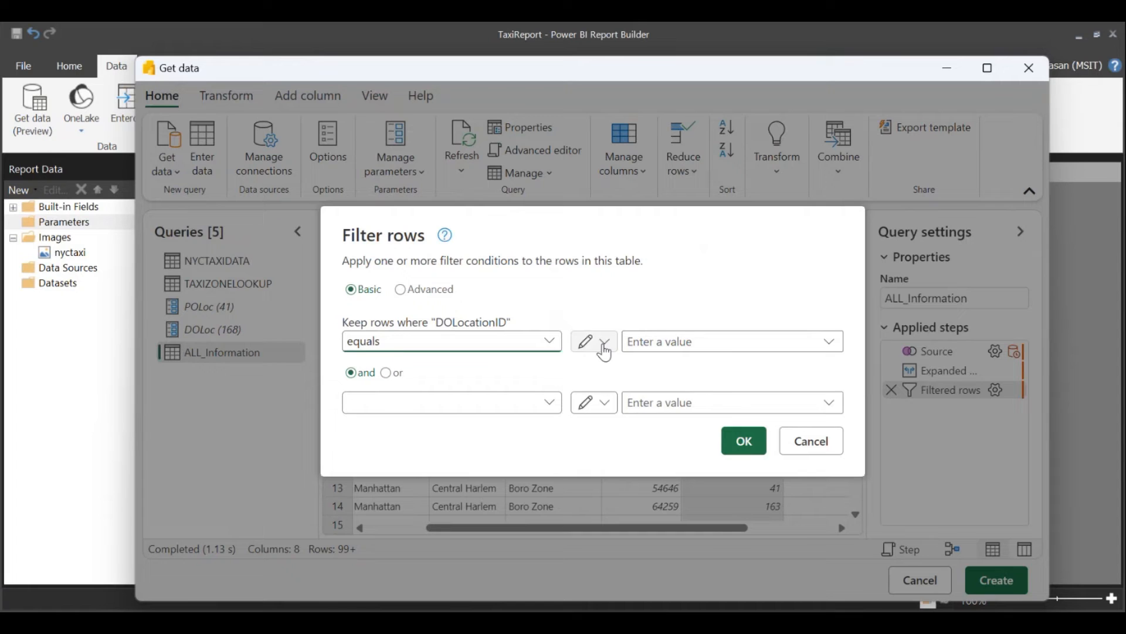
{"action": "left_click", "coordinate": [828, 340]}
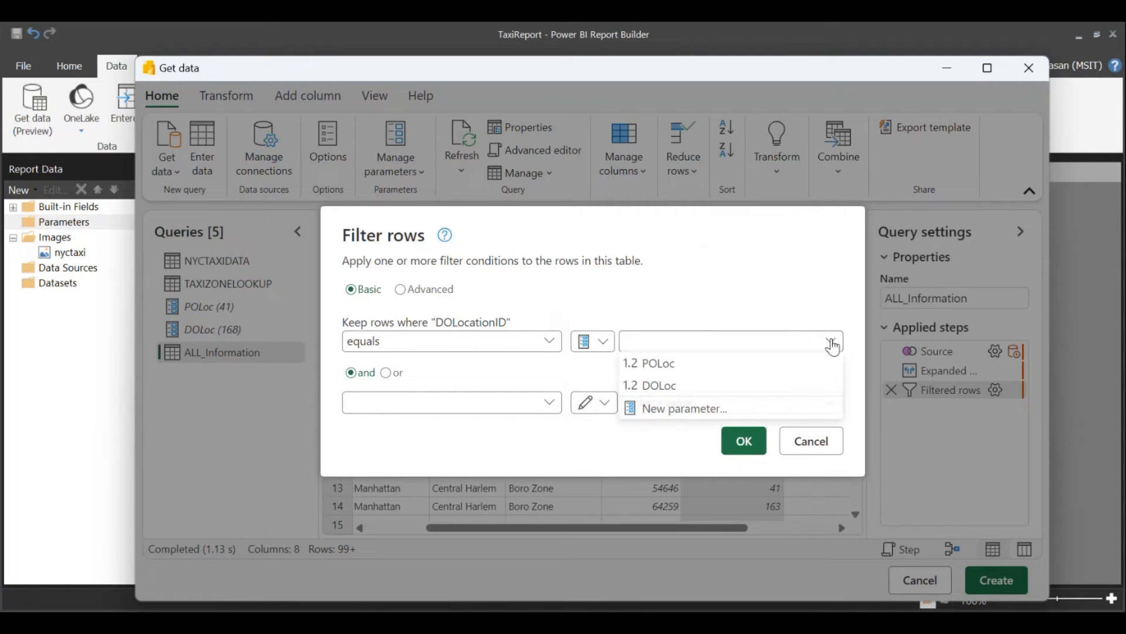
{"action": "left_click", "coordinate": [650, 385]}
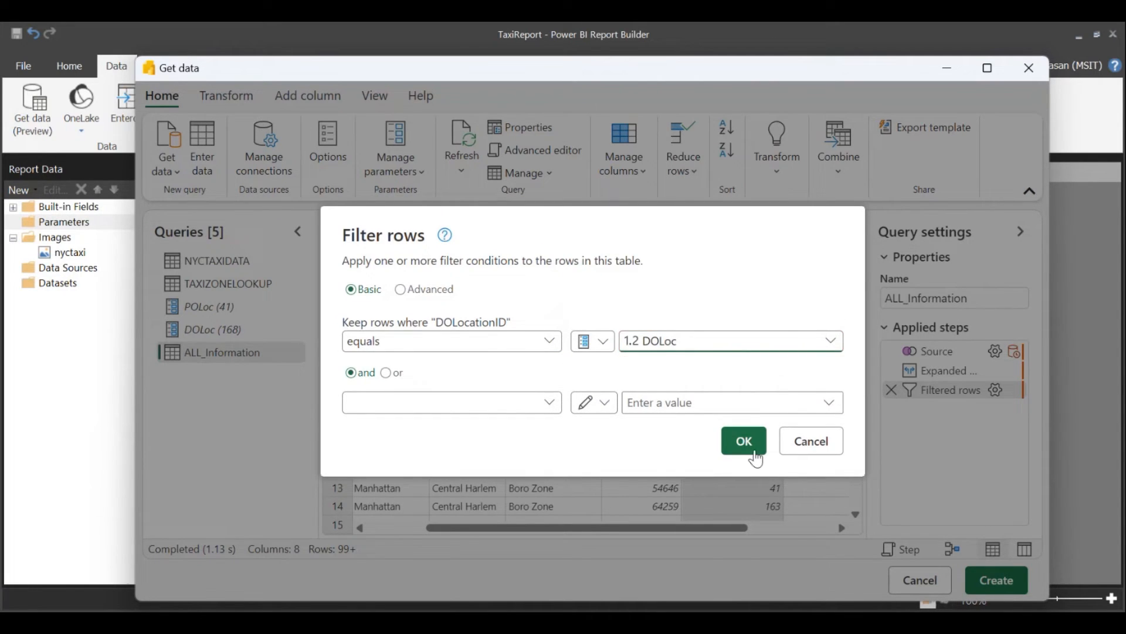
{"action": "left_click", "coordinate": [744, 440]}
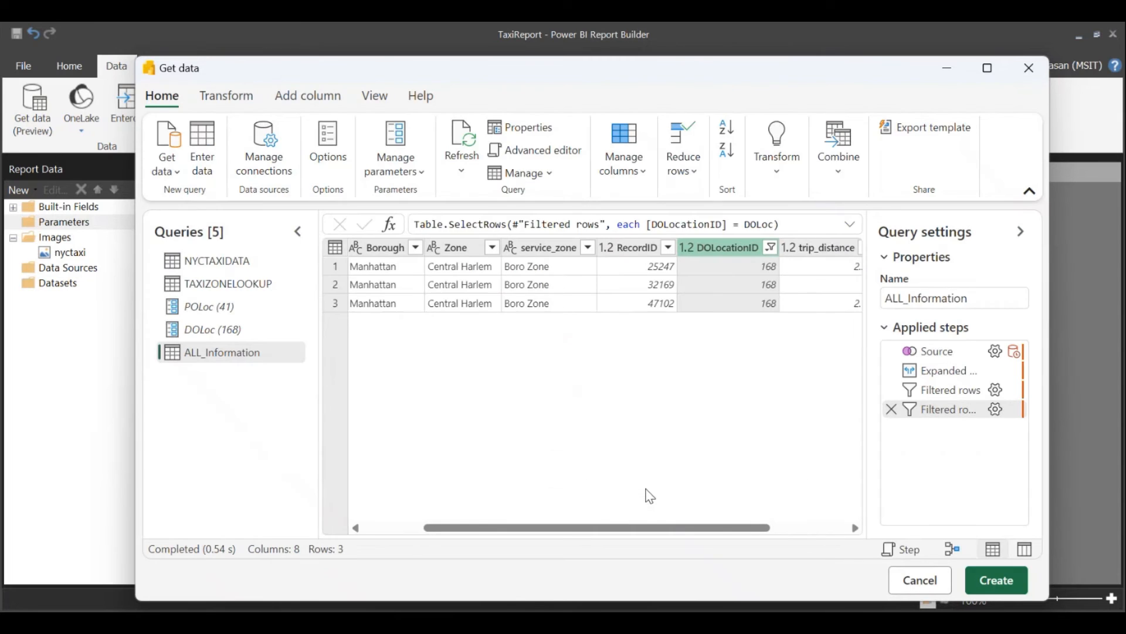
{"action": "mouse_move", "coordinate": [645, 490]}
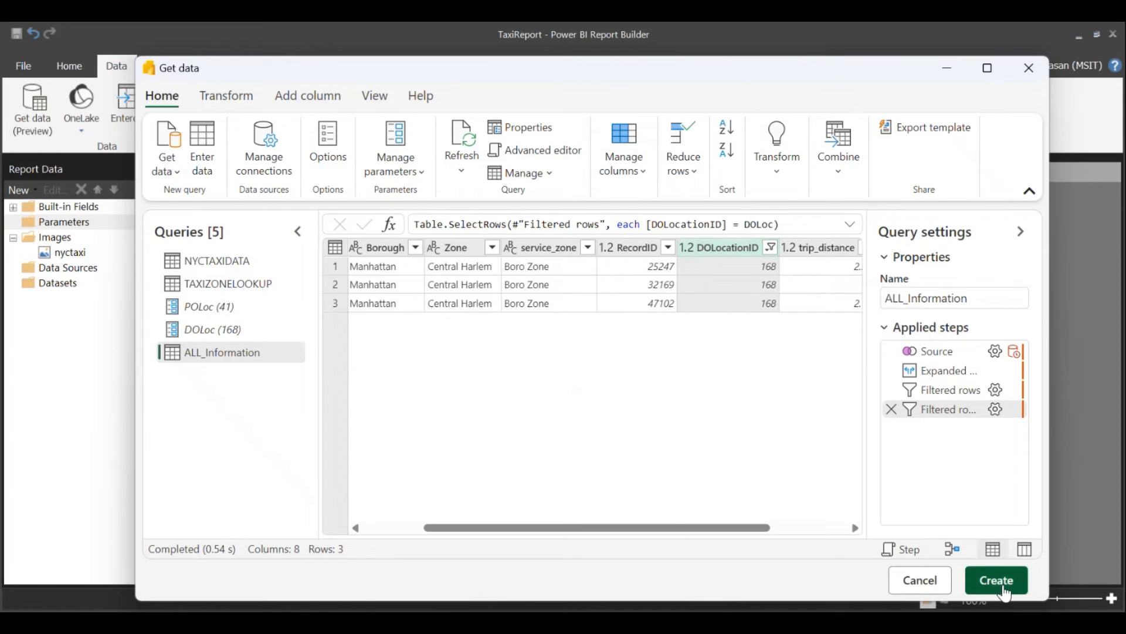
- Create the ALL_Information dataset from the filtered query and dismiss the success message
{"action": "left_click", "coordinate": [995, 580]}
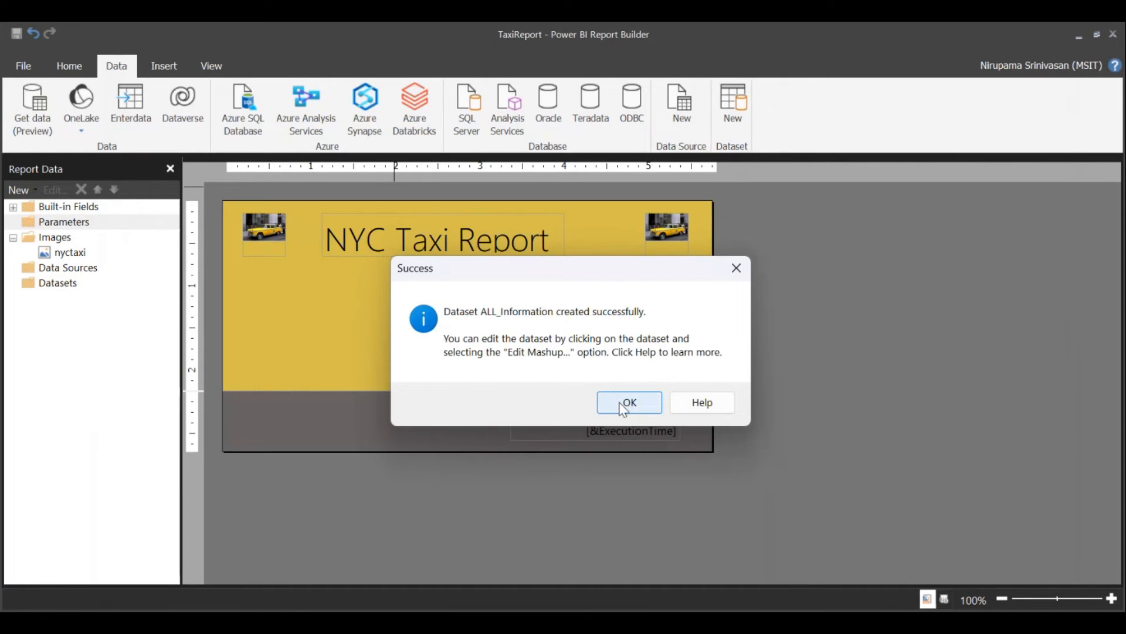
{"action": "left_click", "coordinate": [629, 403]}
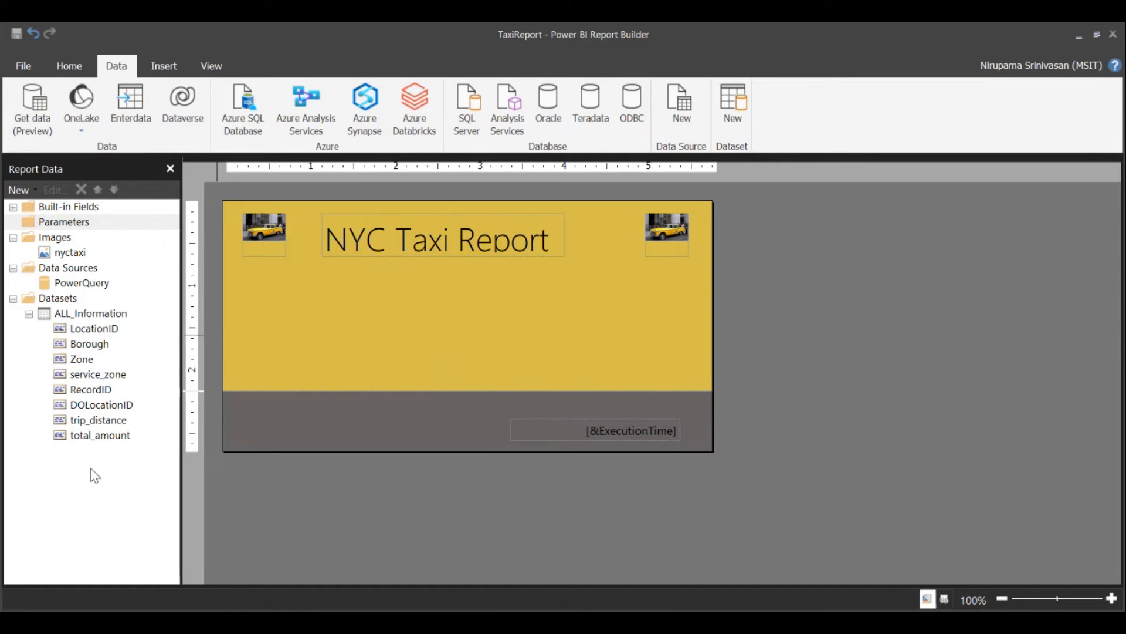
{"action": "mouse_move", "coordinate": [104, 450]}
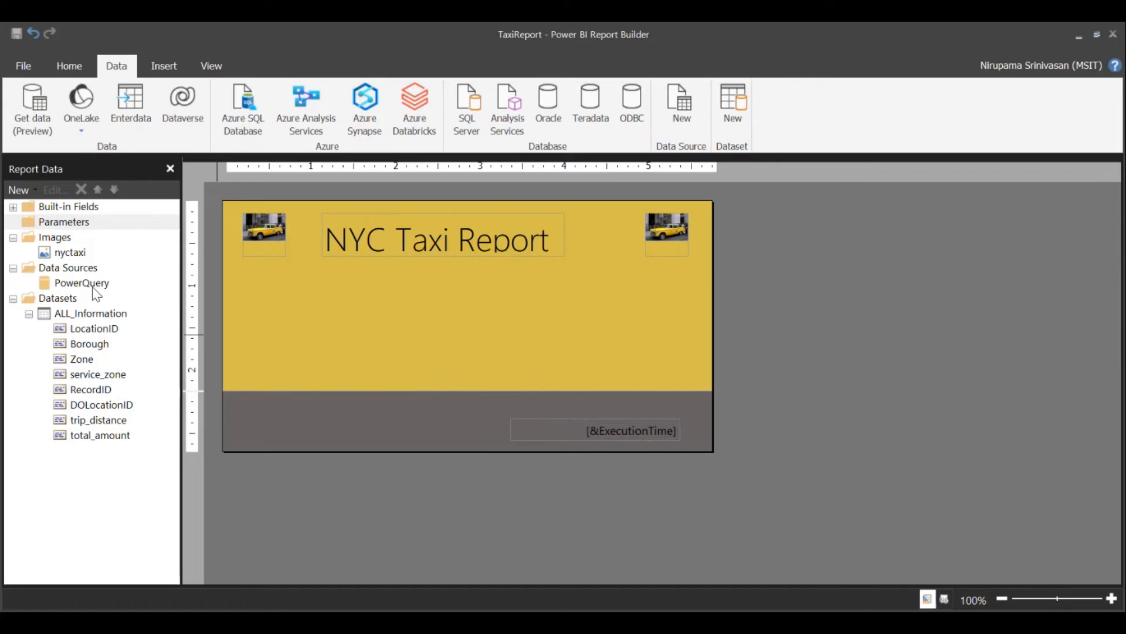
{"action": "mouse_move", "coordinate": [112, 301]}
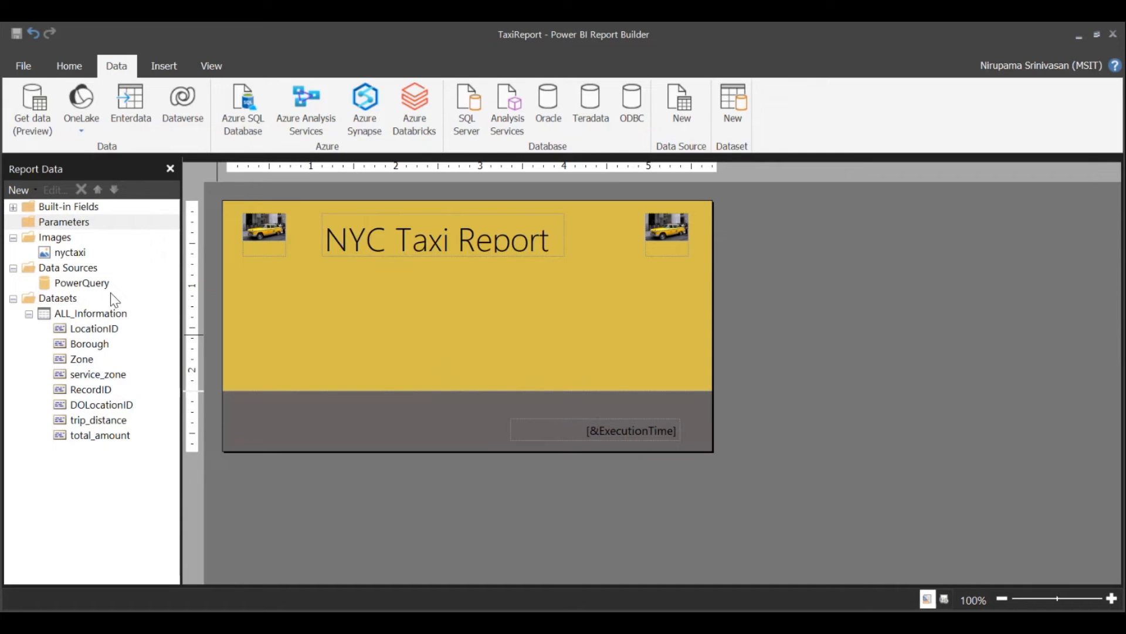
{"action": "mouse_move", "coordinate": [111, 287]}
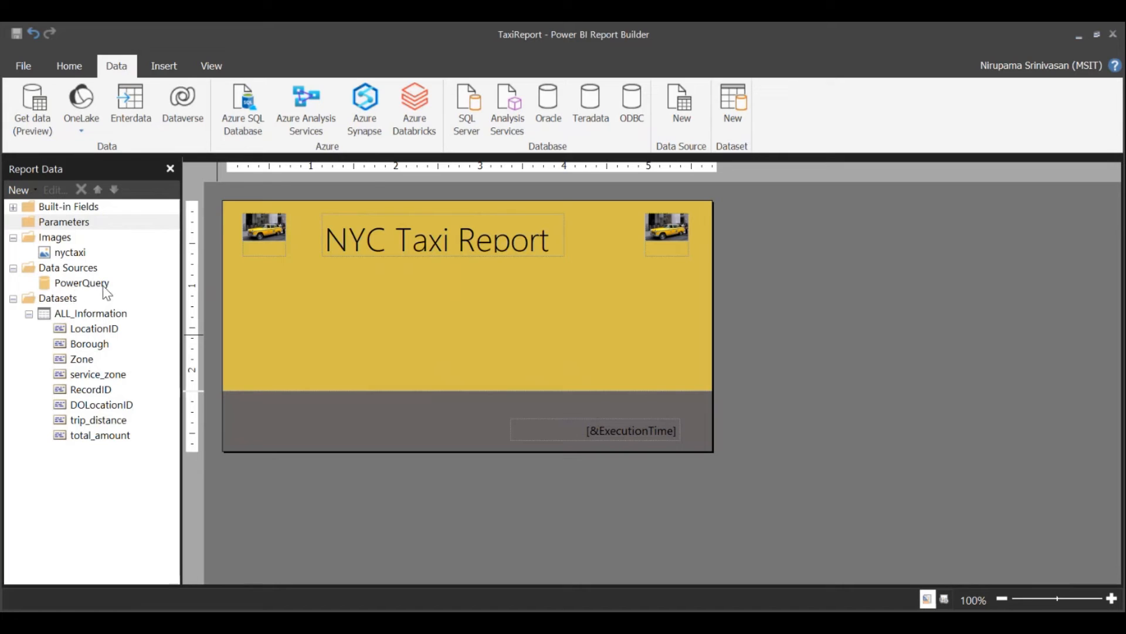
{"action": "mouse_move", "coordinate": [73, 310]}
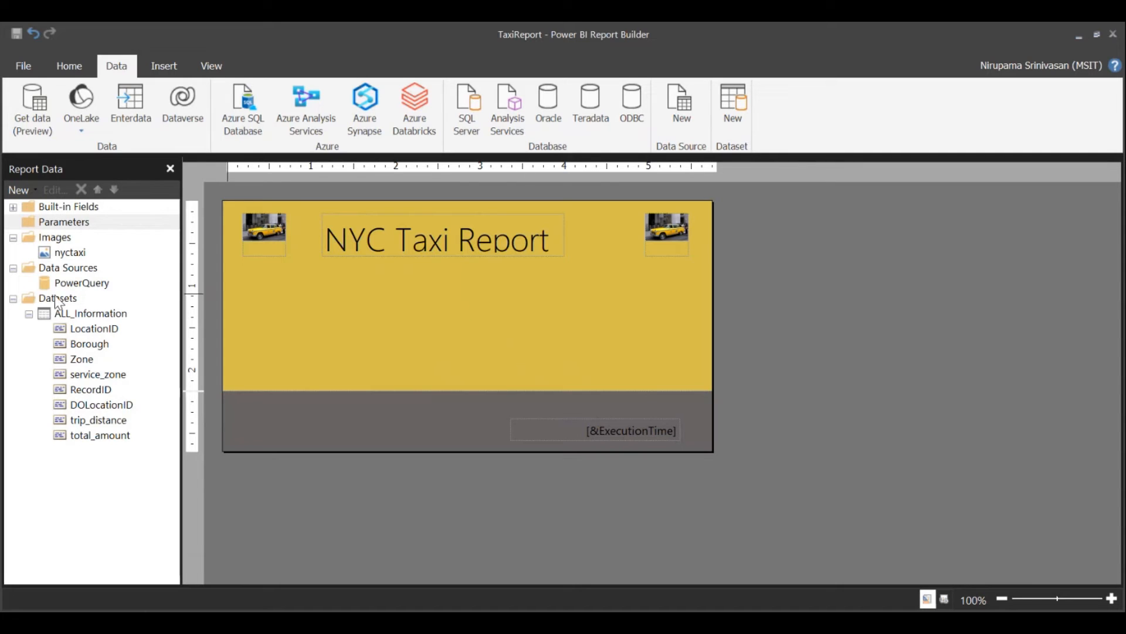
{"action": "mouse_move", "coordinate": [64, 229]}
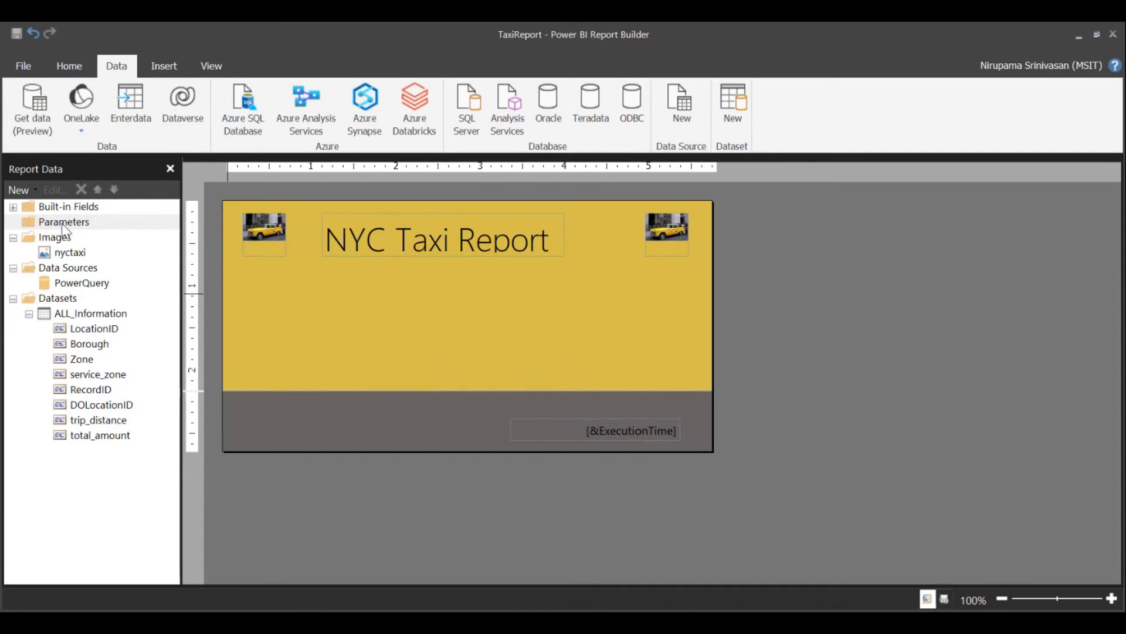
- Start a new report parameter named PULoc with Integer data type
{"action": "left_click", "coordinate": [63, 222]}
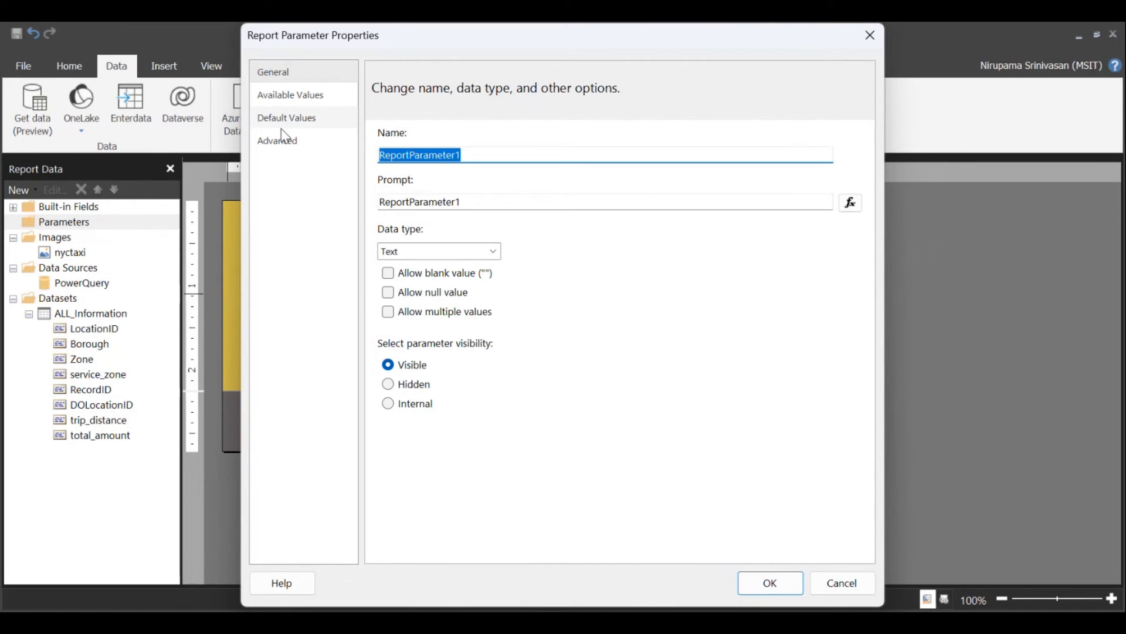
{"action": "type", "text": "PULoc"}
{"action": "left_click", "coordinate": [605, 202]}
{"action": "type", "text": "Pick up loca"}
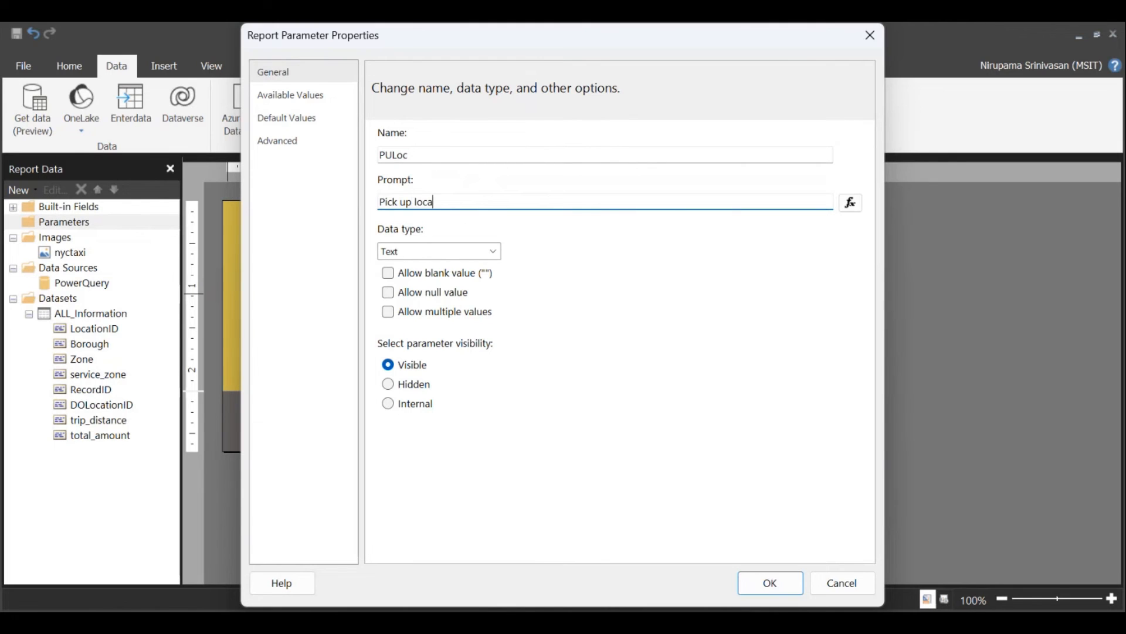
{"action": "left_click", "coordinate": [438, 251]}
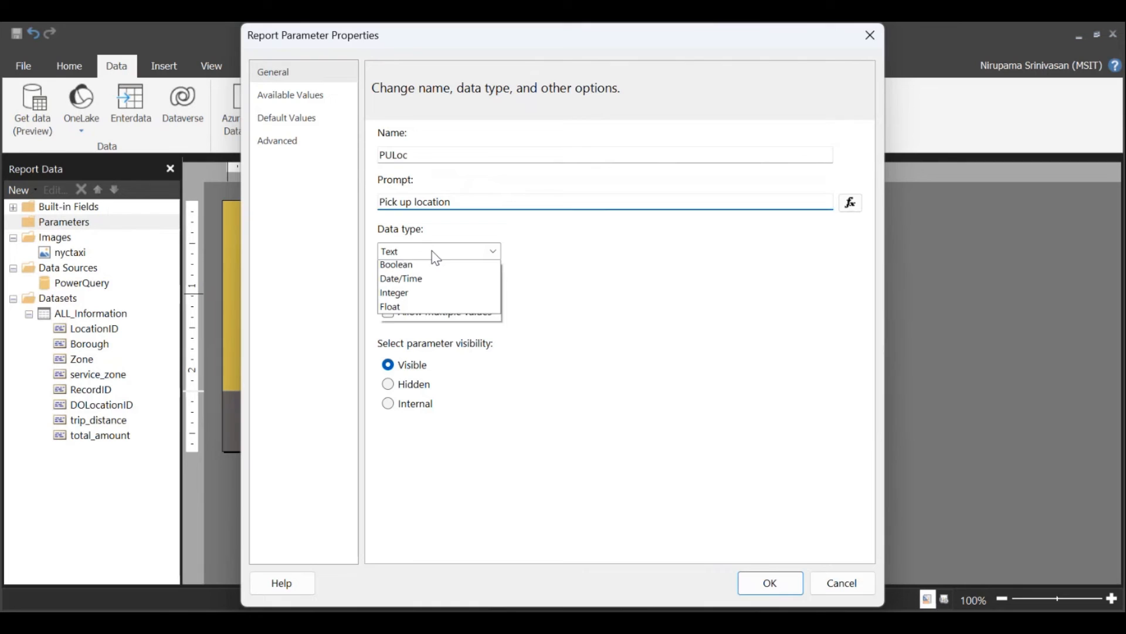
{"action": "left_click", "coordinate": [394, 293]}
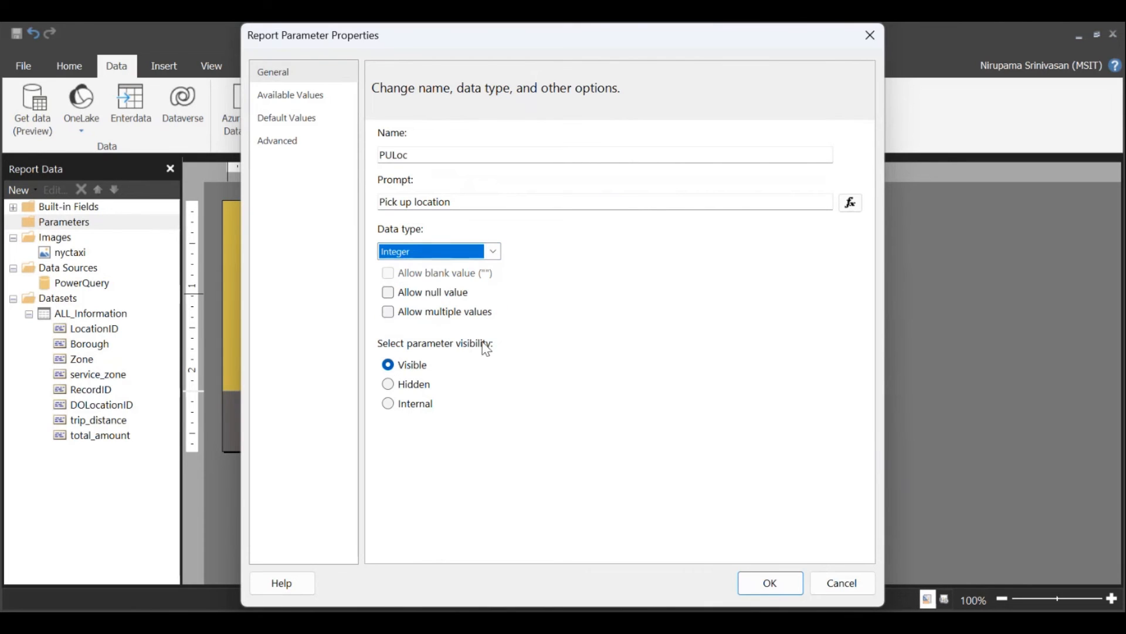
- Give PULoc a specified default value of 41 and save it
{"action": "left_click", "coordinate": [287, 117]}
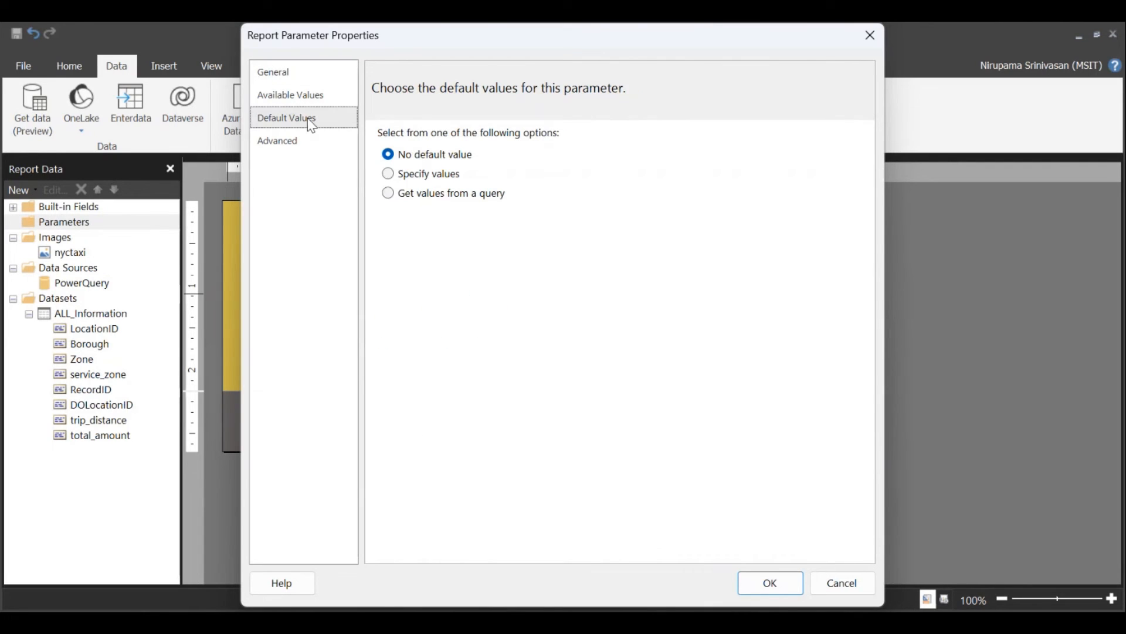
{"action": "left_click", "coordinate": [387, 174]}
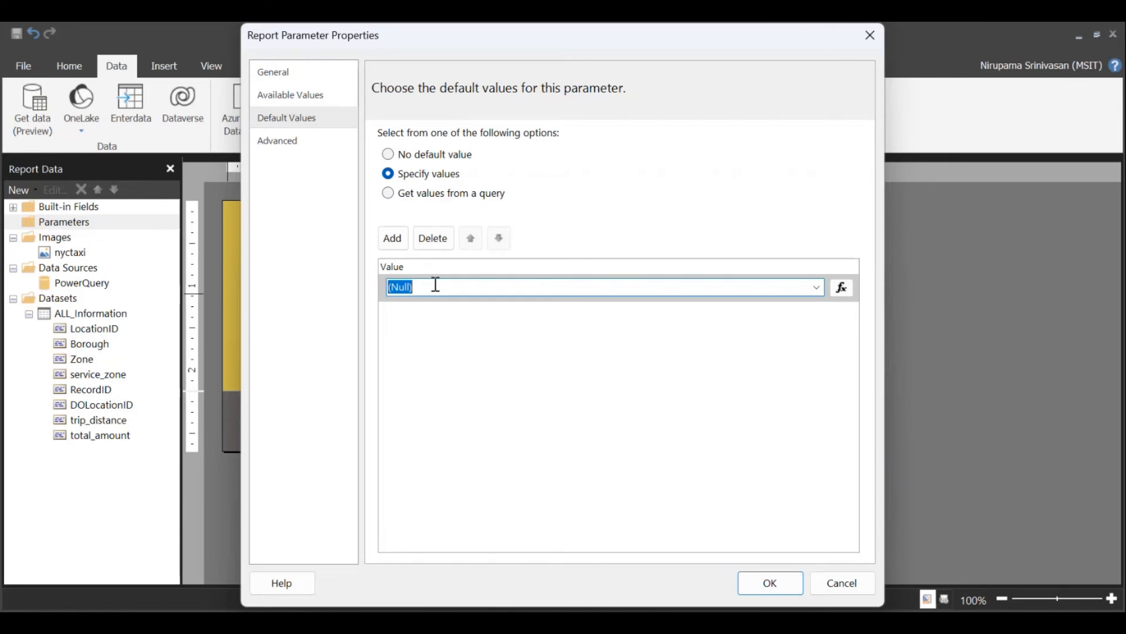
{"action": "type", "text": "41"}
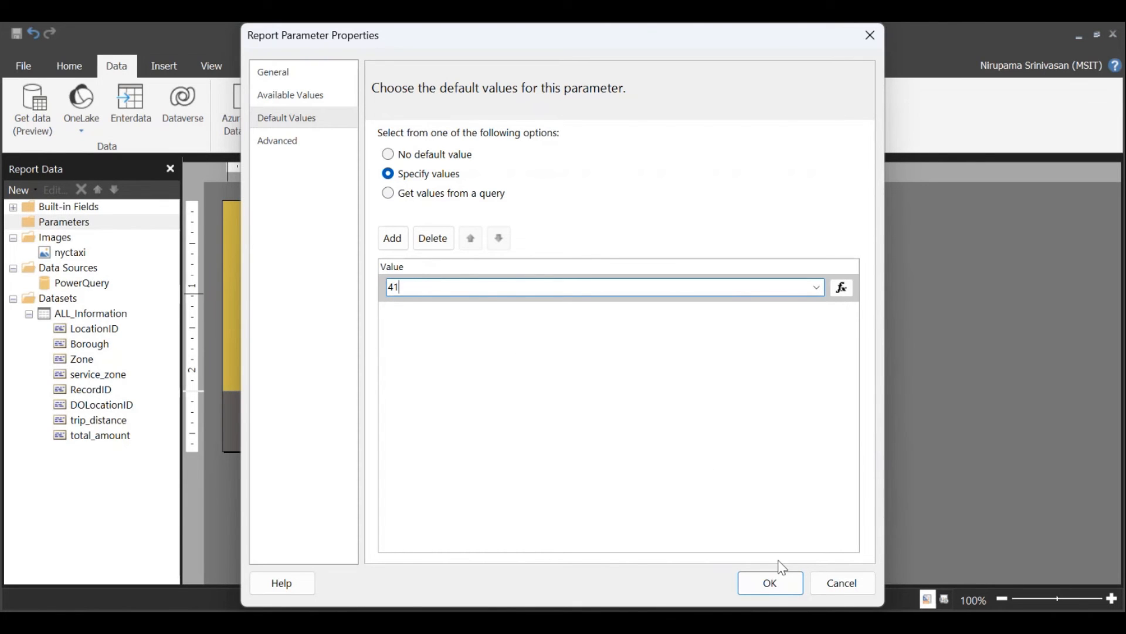
{"action": "left_click", "coordinate": [769, 581]}
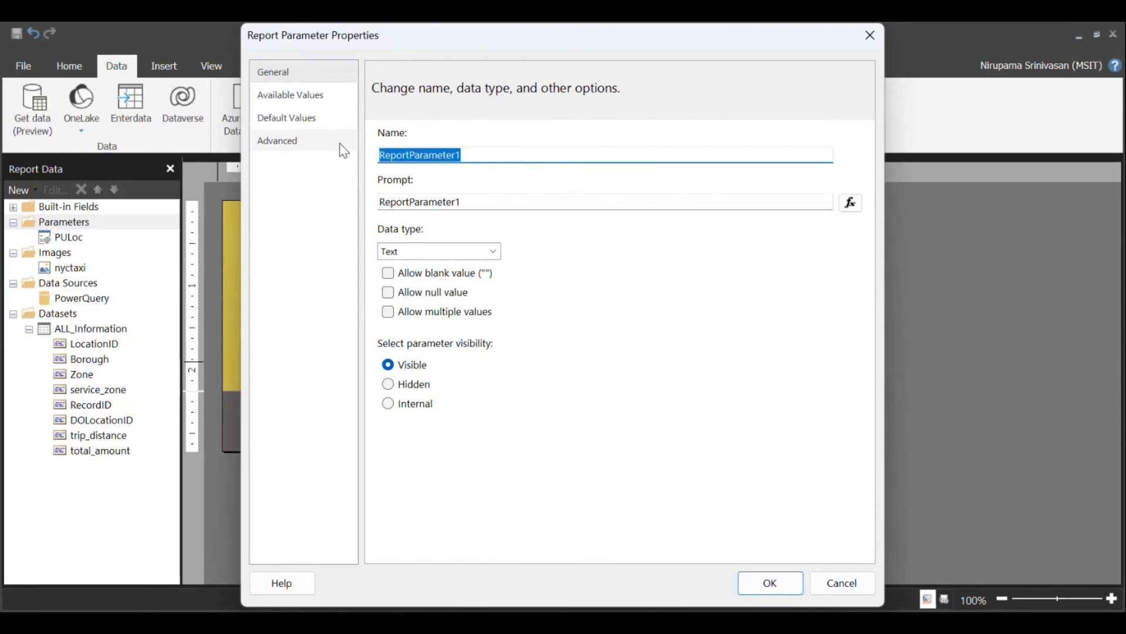
- Name the parameter DOLoc, prompt Drop off location, default value 168, and save it
{"action": "type", "text": "DOLoc"}
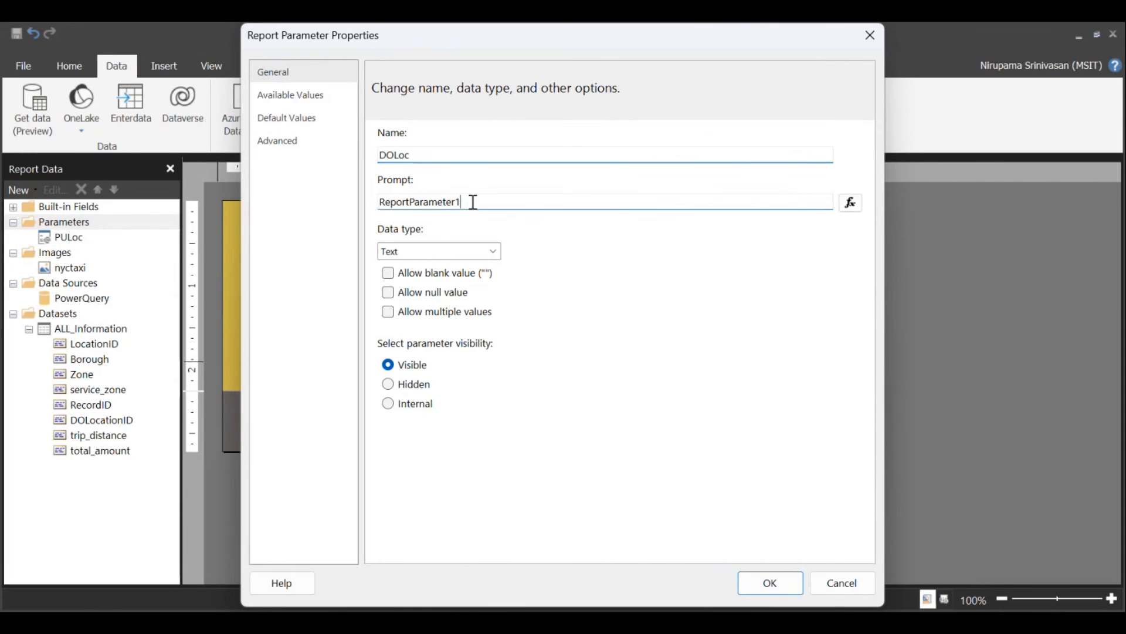
{"action": "type", "text": "Drop off"}
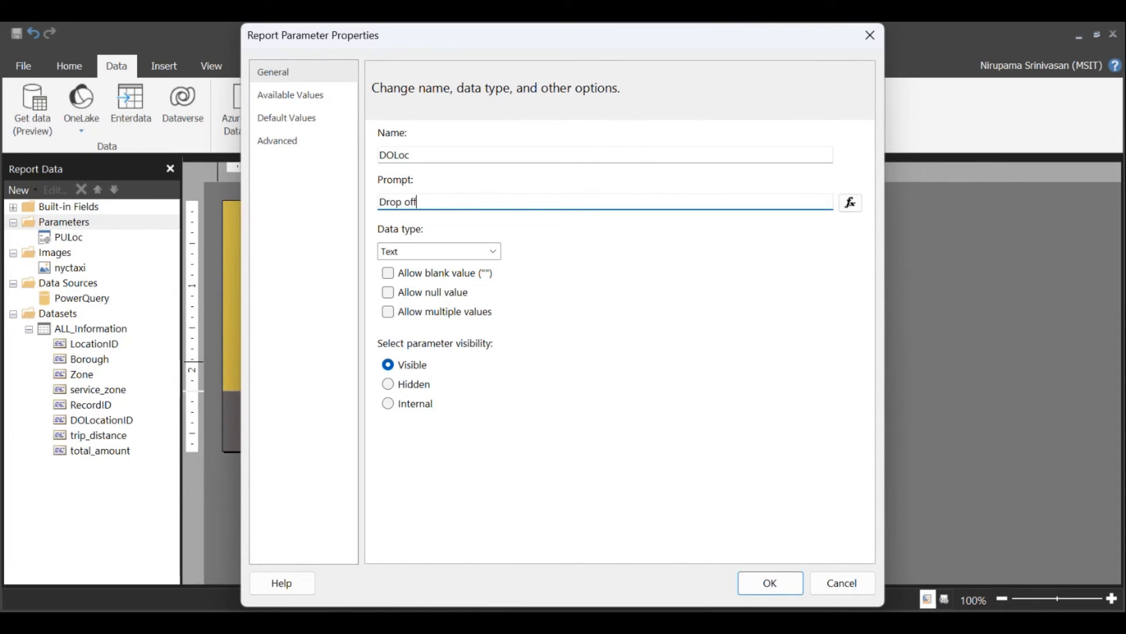
{"action": "type", "text": "location"}
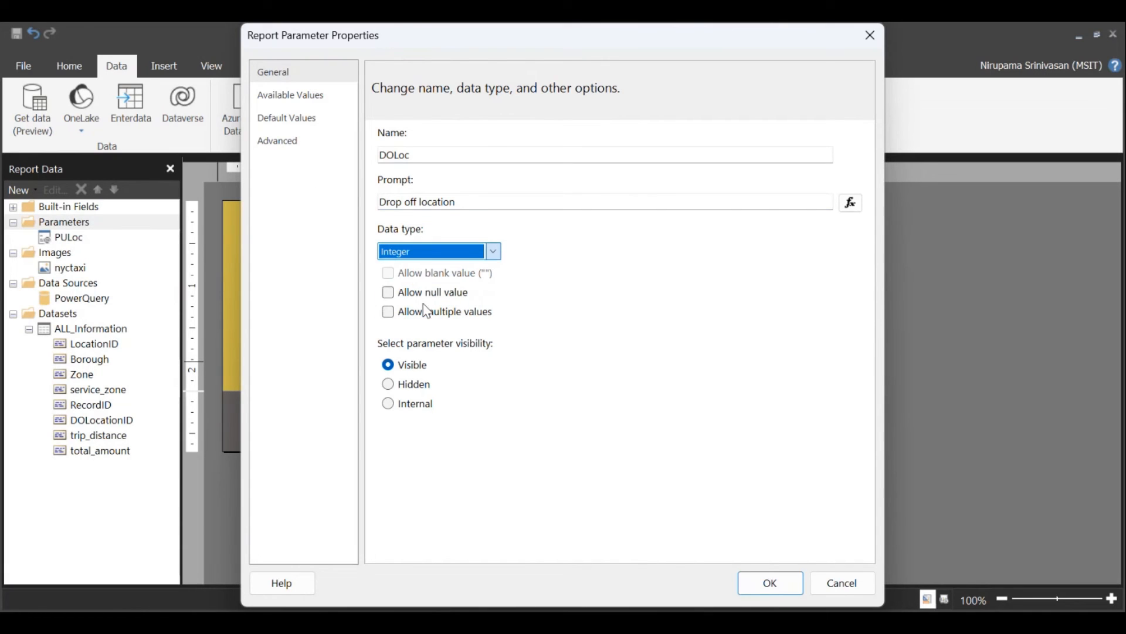
{"action": "left_click", "coordinate": [286, 117]}
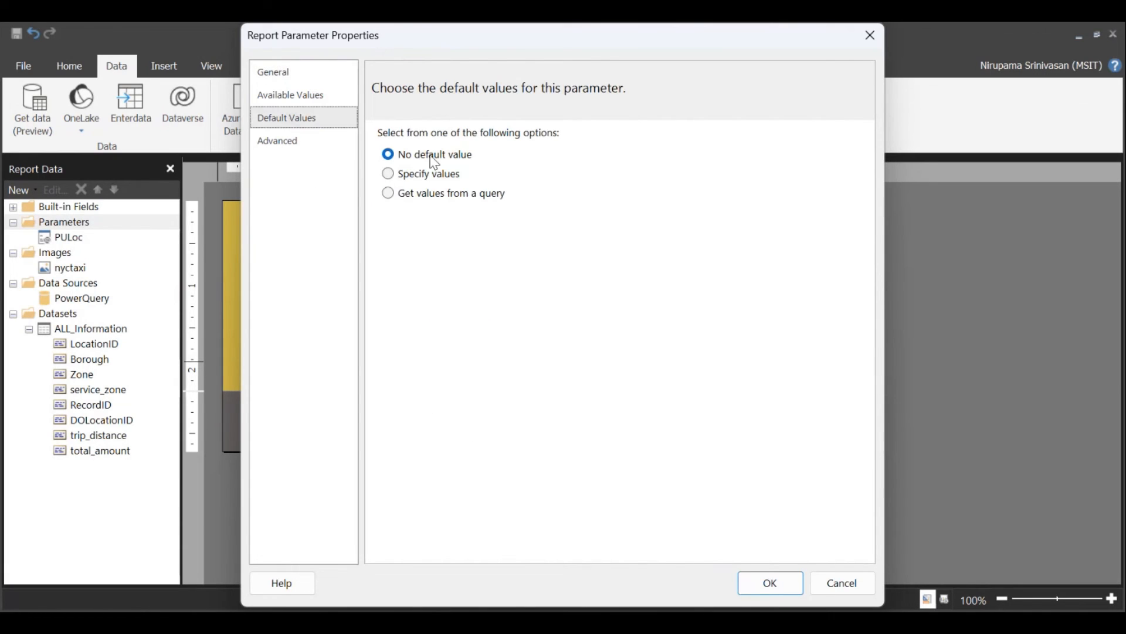
{"action": "left_click", "coordinate": [388, 173]}
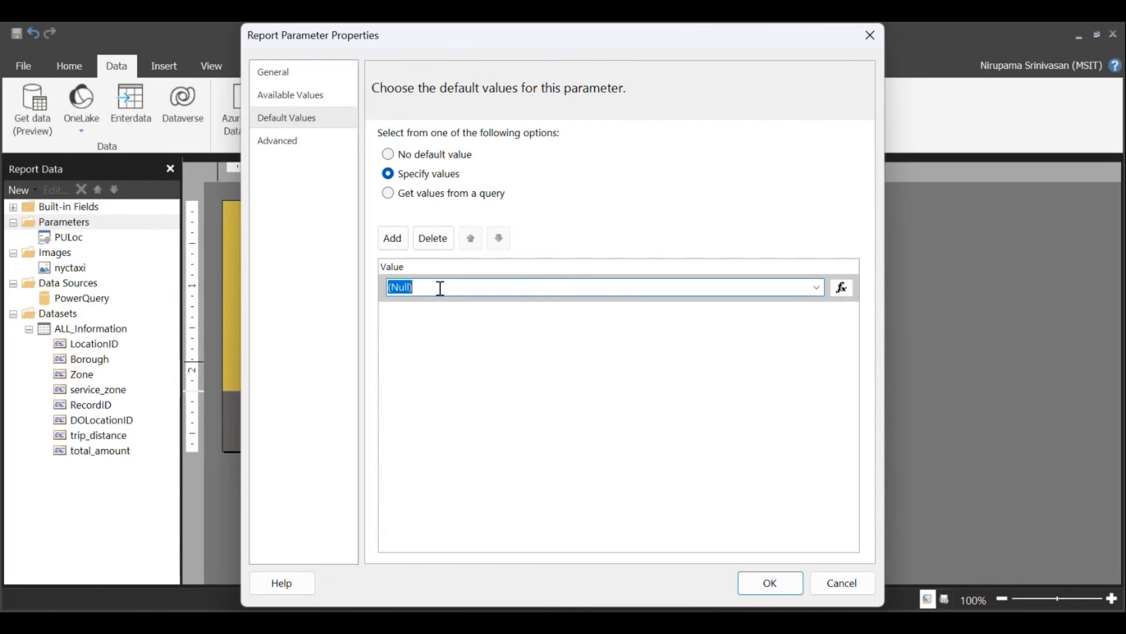
{"action": "type", "text": "168"}
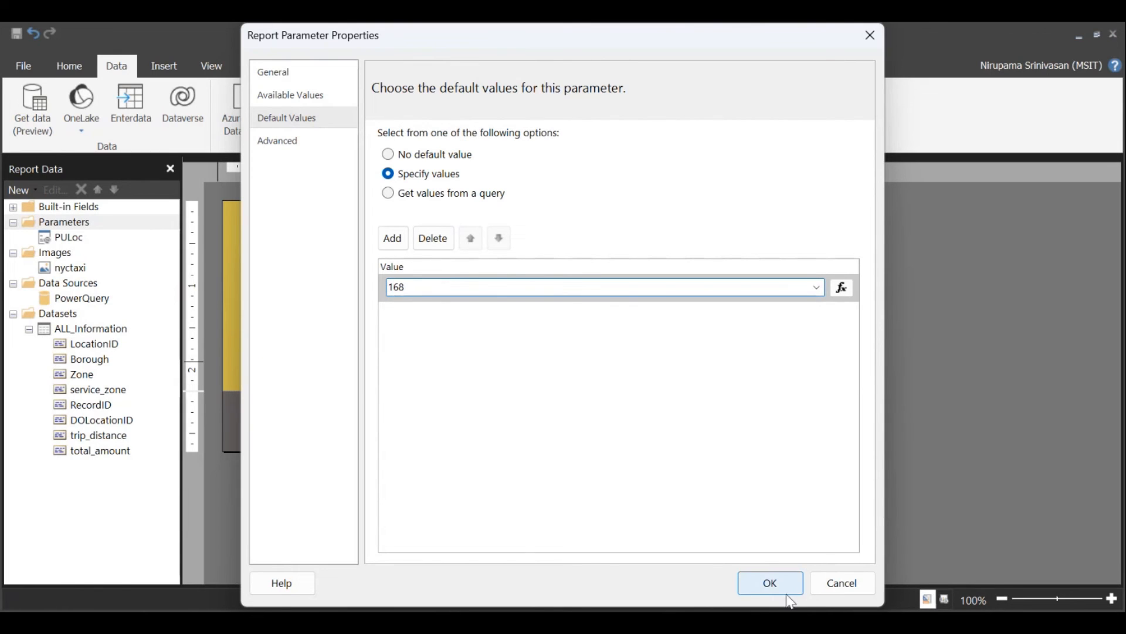
{"action": "left_click", "coordinate": [769, 582]}
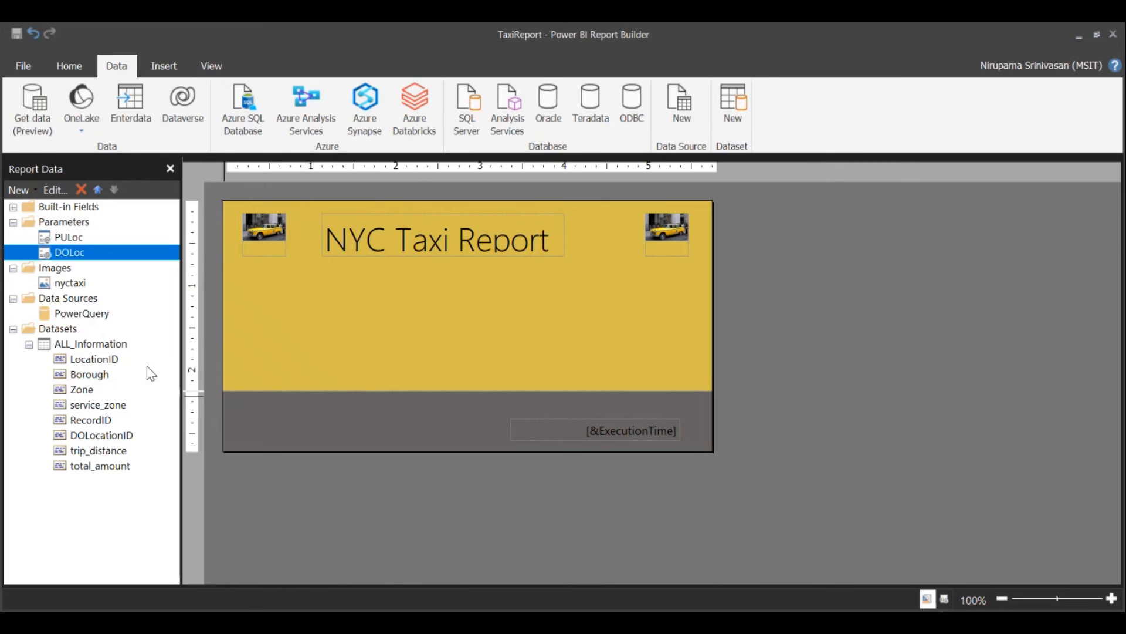
{"action": "right_click", "coordinate": [91, 344]}
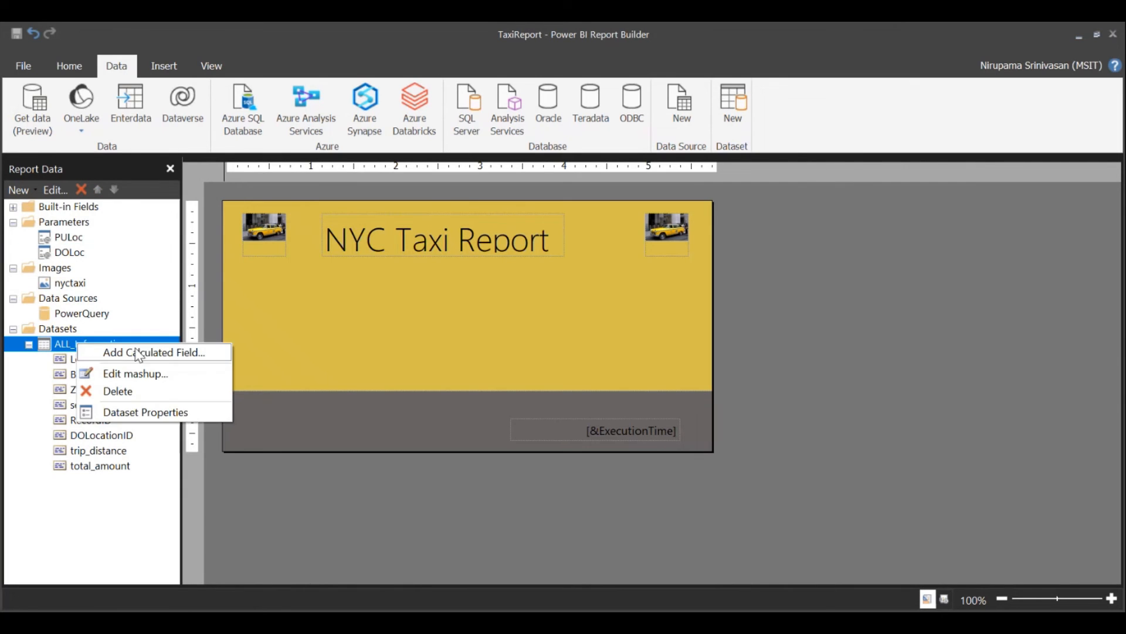
{"action": "left_click", "coordinate": [145, 412]}
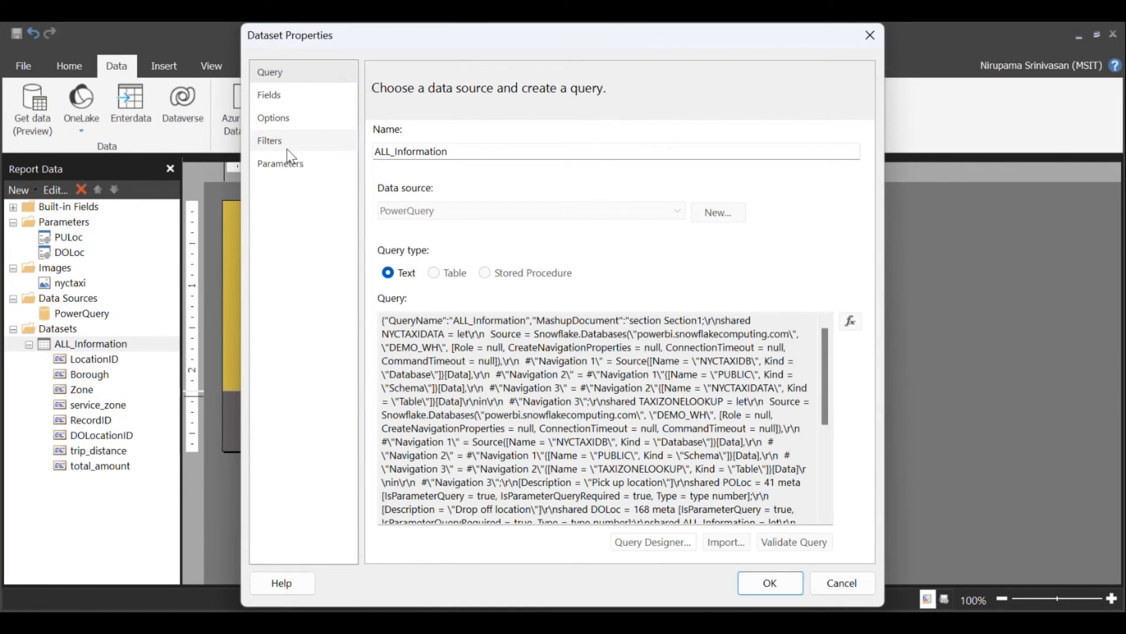
{"action": "left_click", "coordinate": [279, 163]}
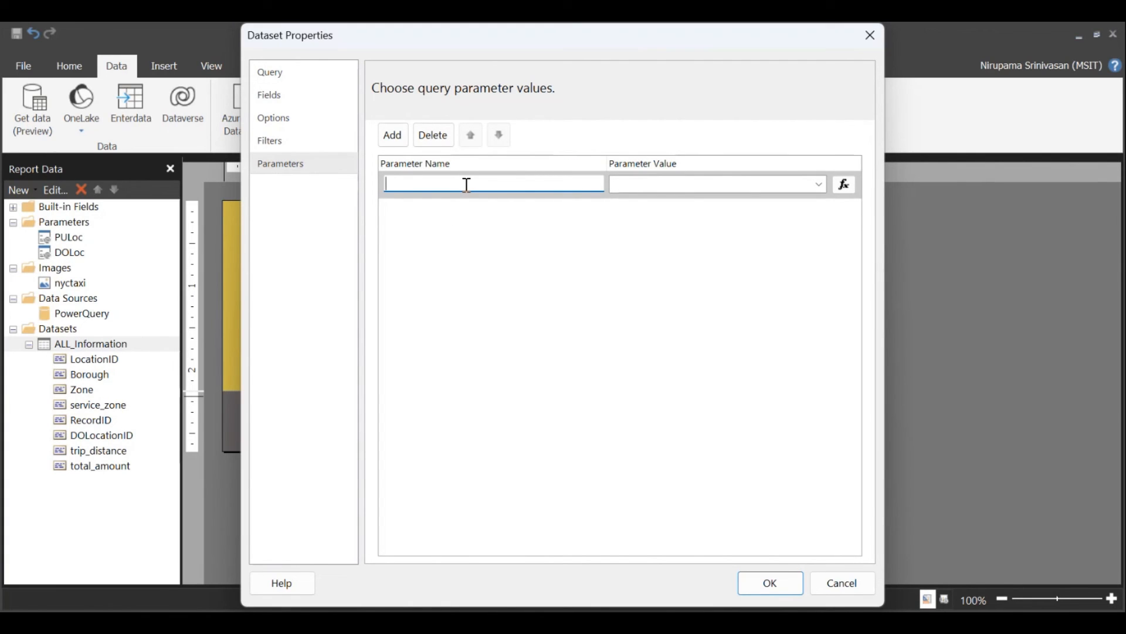
{"action": "type", "text": "POLoc"}
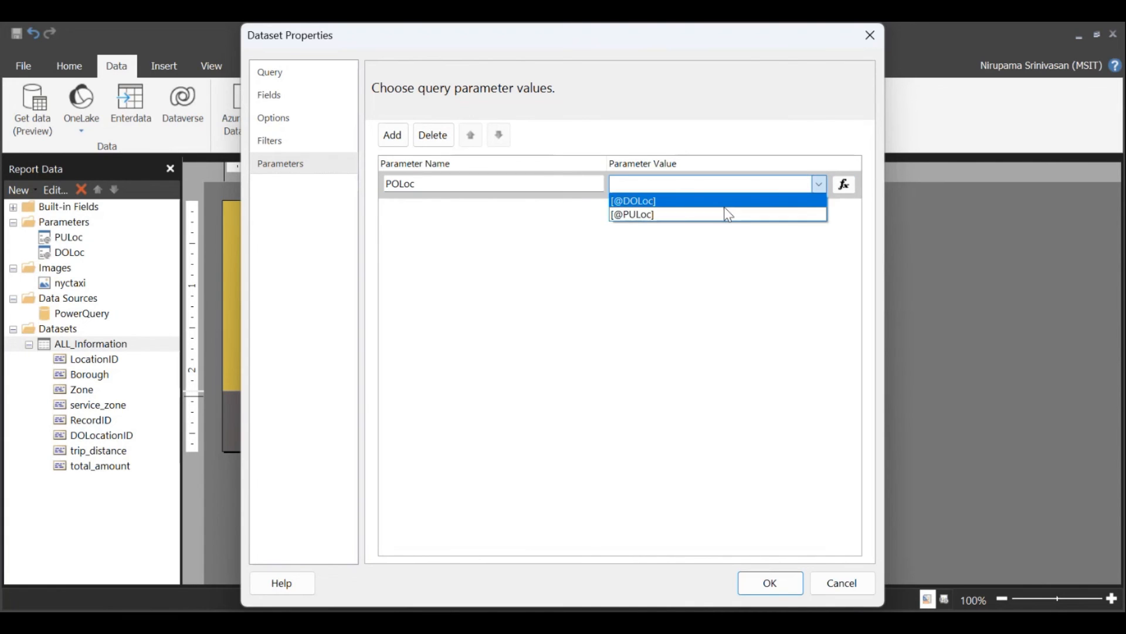
{"action": "left_click", "coordinate": [633, 213]}
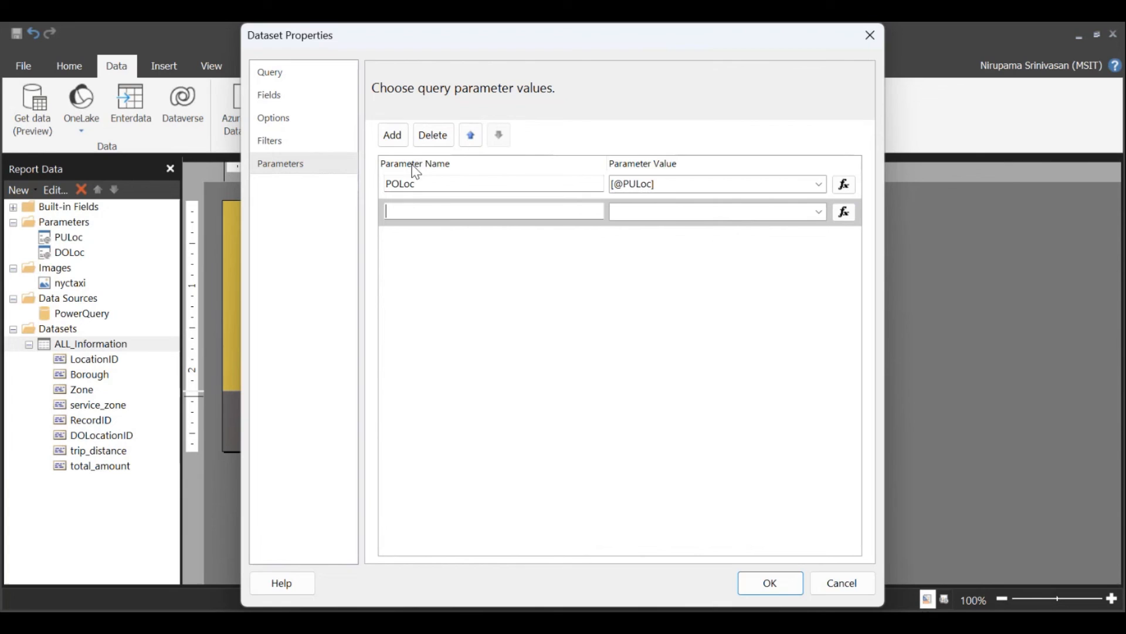
{"action": "type", "text": "DOLoc"}
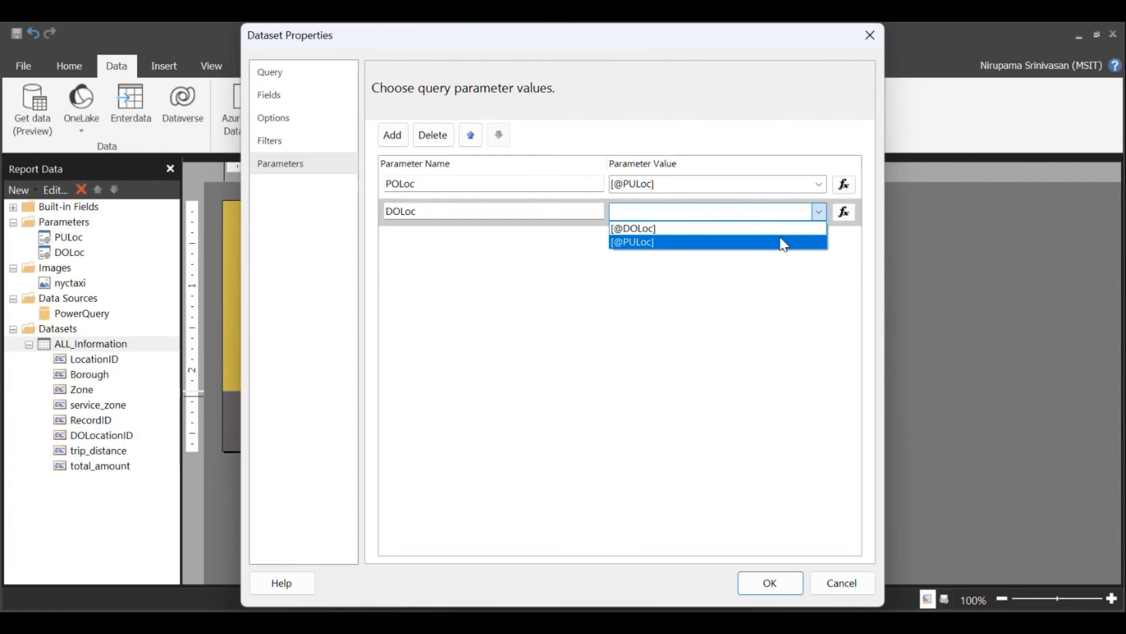
{"action": "left_click", "coordinate": [633, 227]}
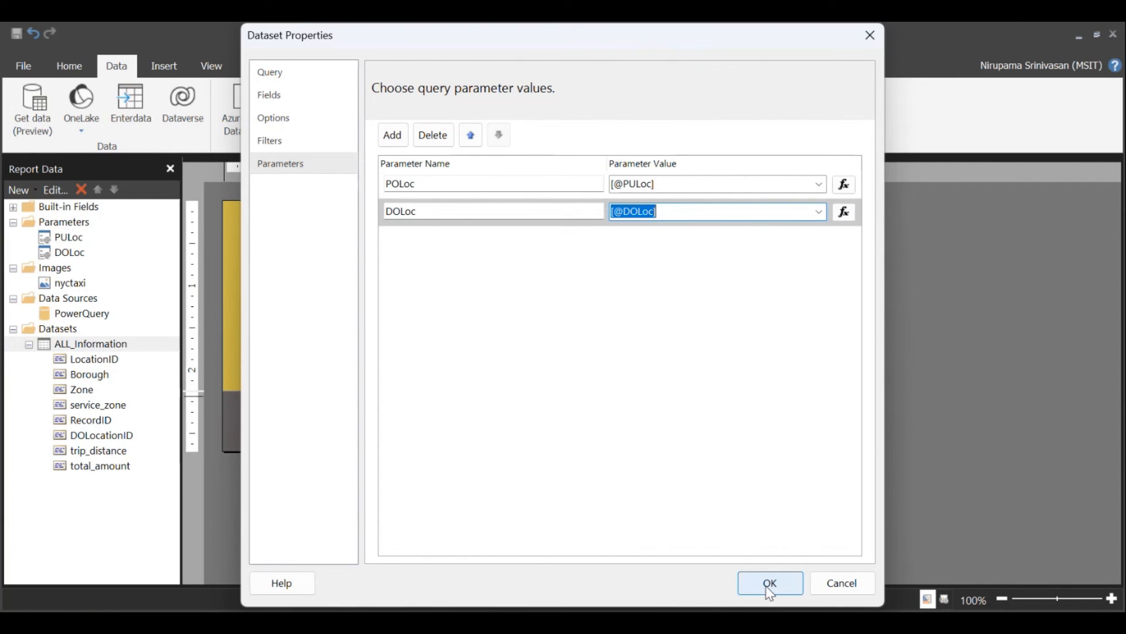
{"action": "left_click", "coordinate": [770, 583]}
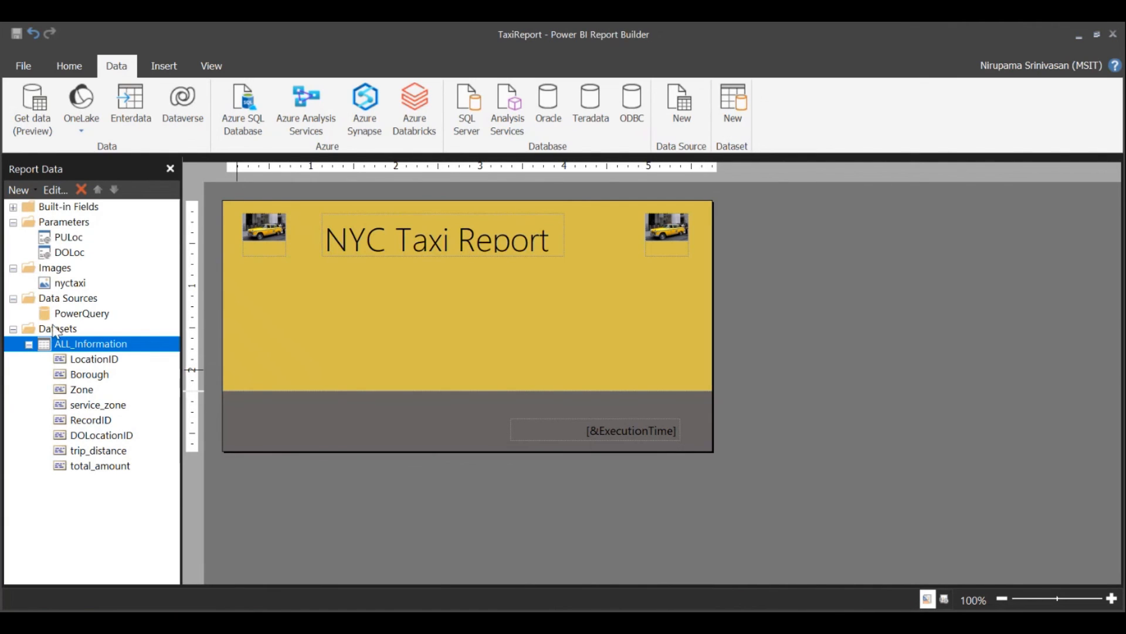
{"action": "mouse_move", "coordinate": [182, 172]}
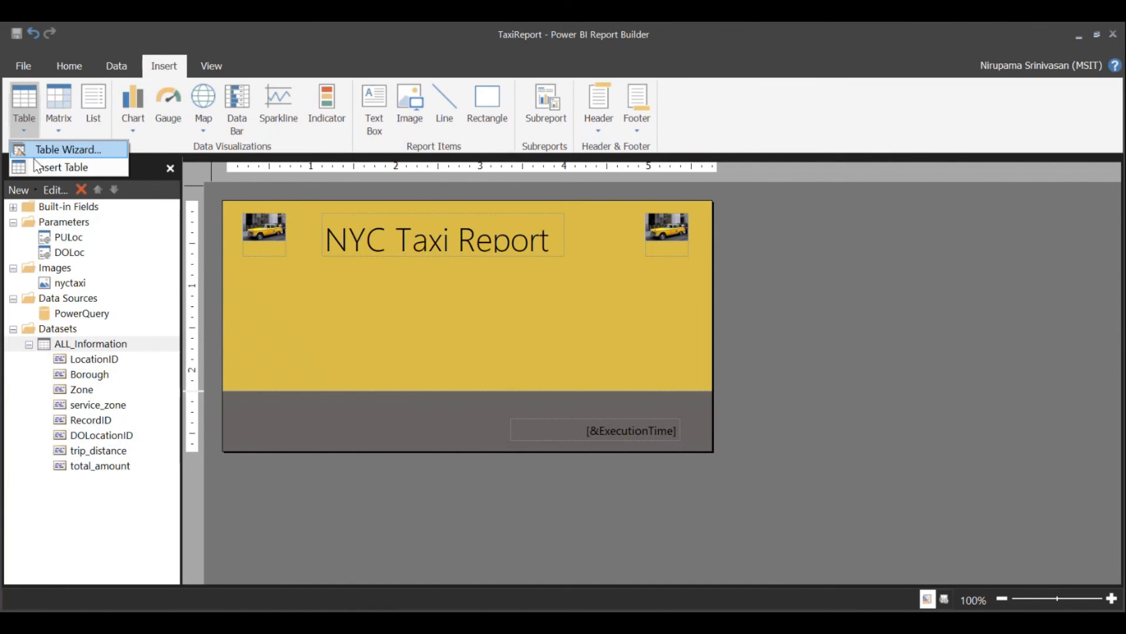
- Draw a table below the title and fill its columns with RecordID, trip_distance and total_amount
{"action": "left_click", "coordinate": [56, 166]}
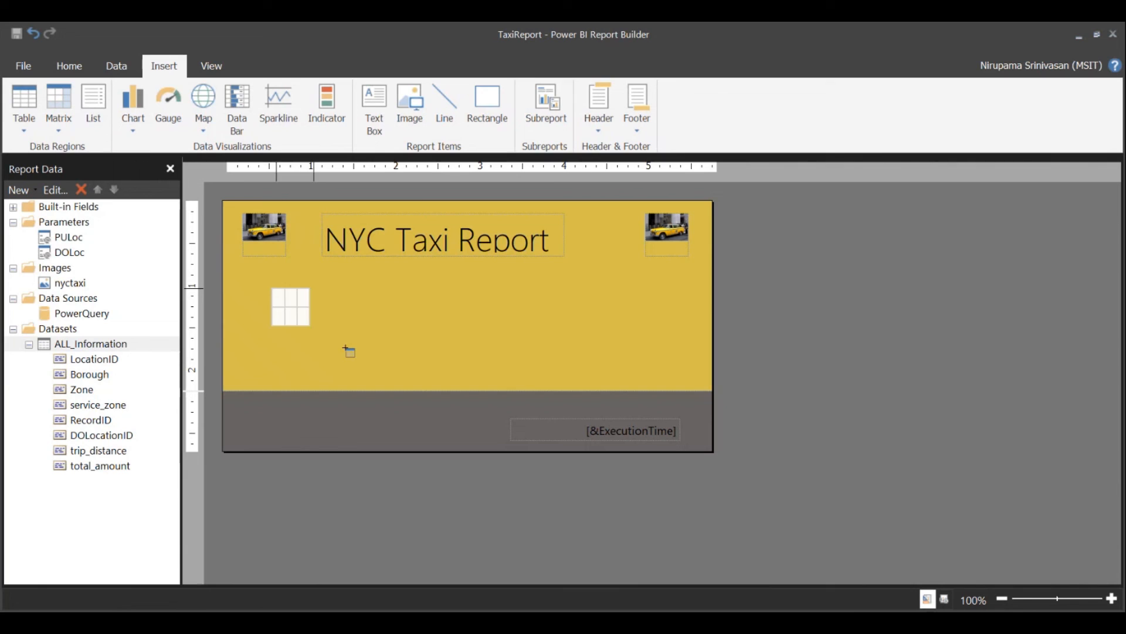
{"action": "left_click_drag", "start_coordinate": [274, 289], "coordinate": [639, 363]}
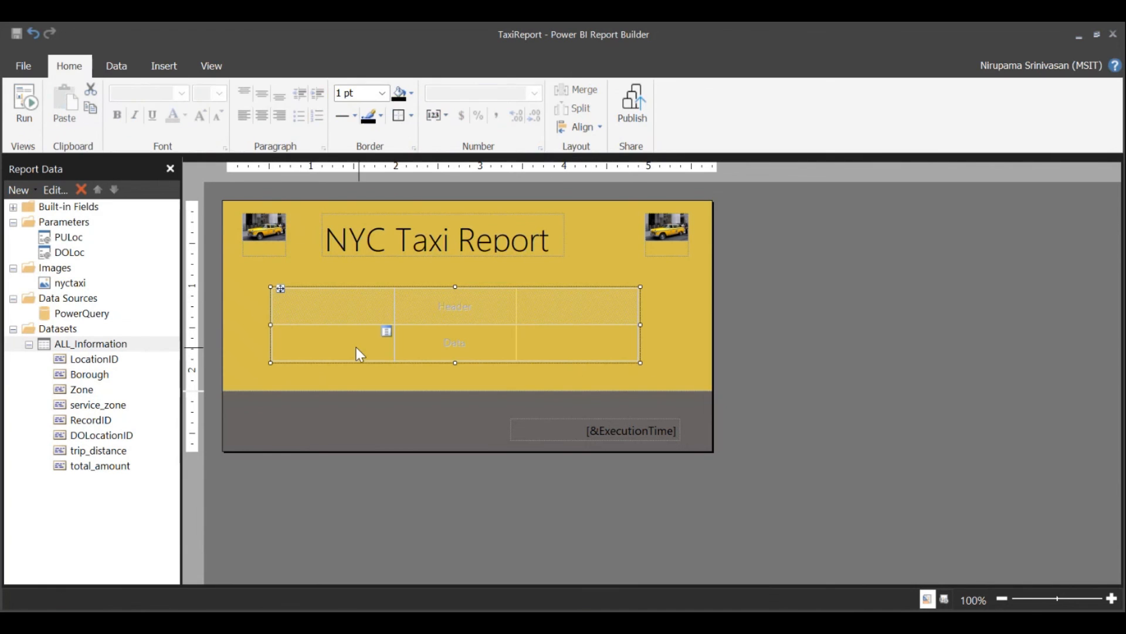
{"action": "left_click", "coordinate": [90, 419]}
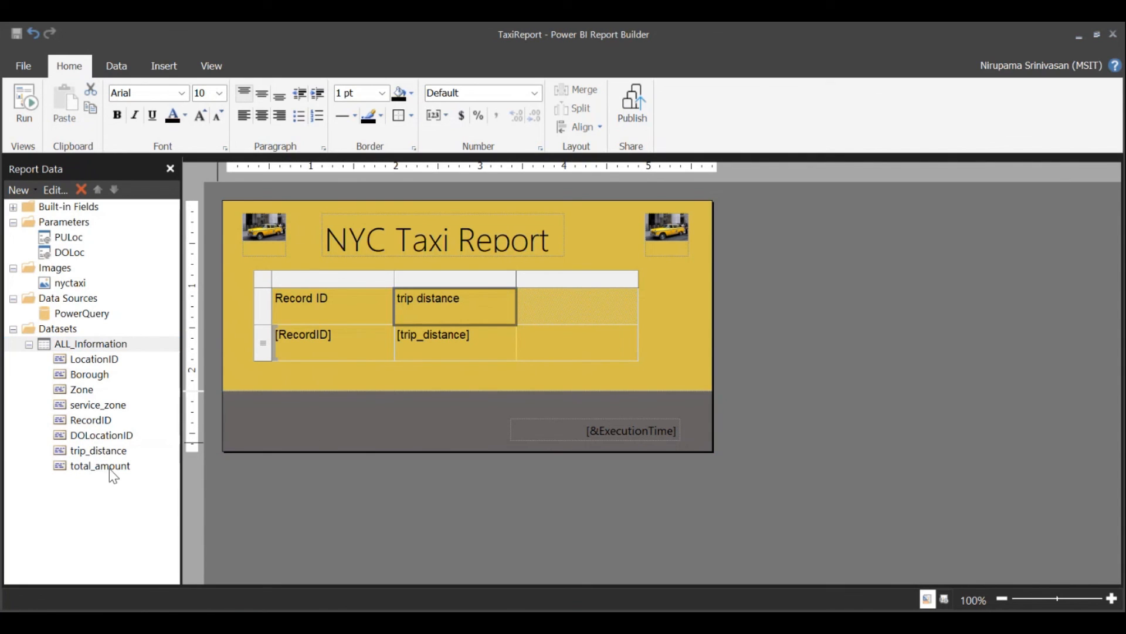
{"action": "left_click_drag", "start_coordinate": [100, 466], "coordinate": [577, 334]}
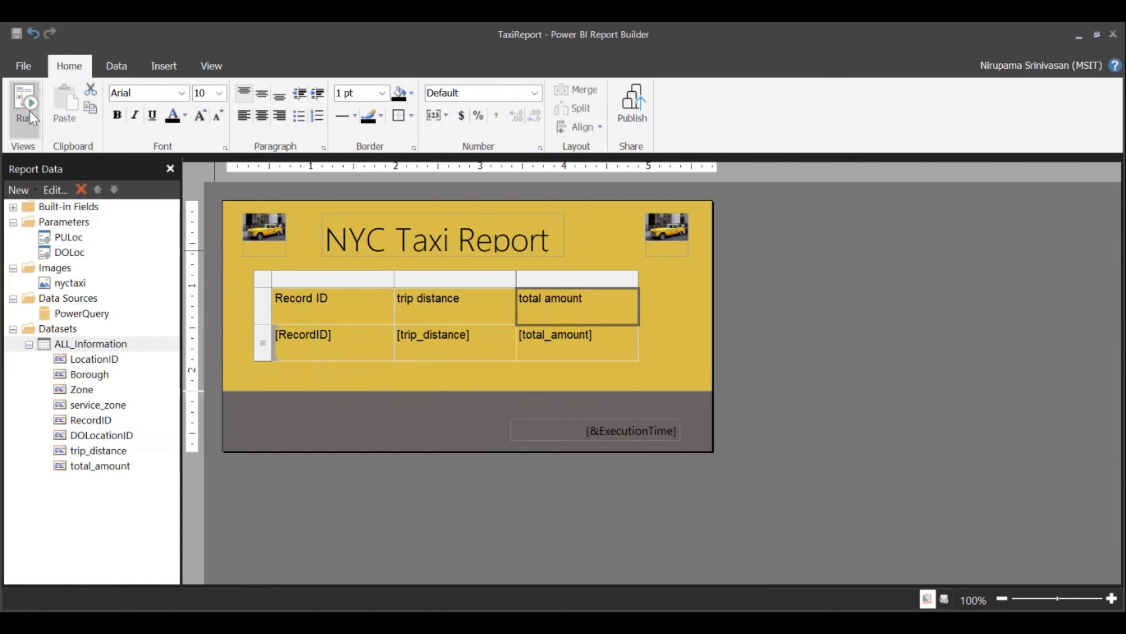
{"action": "left_click", "coordinate": [24, 103]}
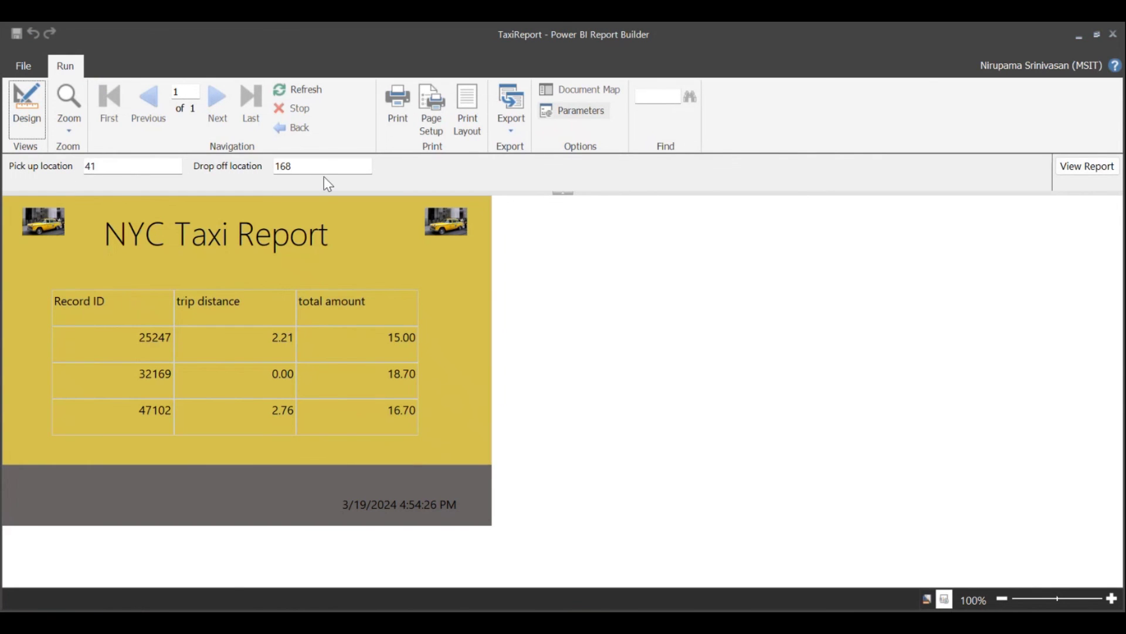
{"action": "mouse_move", "coordinate": [27, 104]}
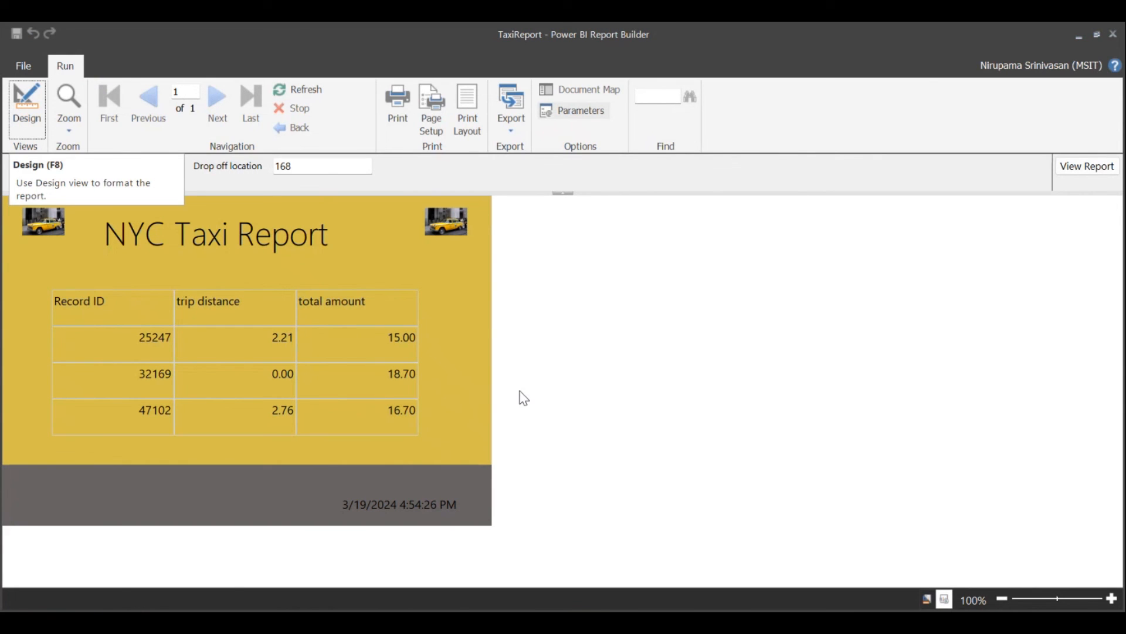
{"action": "mouse_move", "coordinate": [525, 392]}
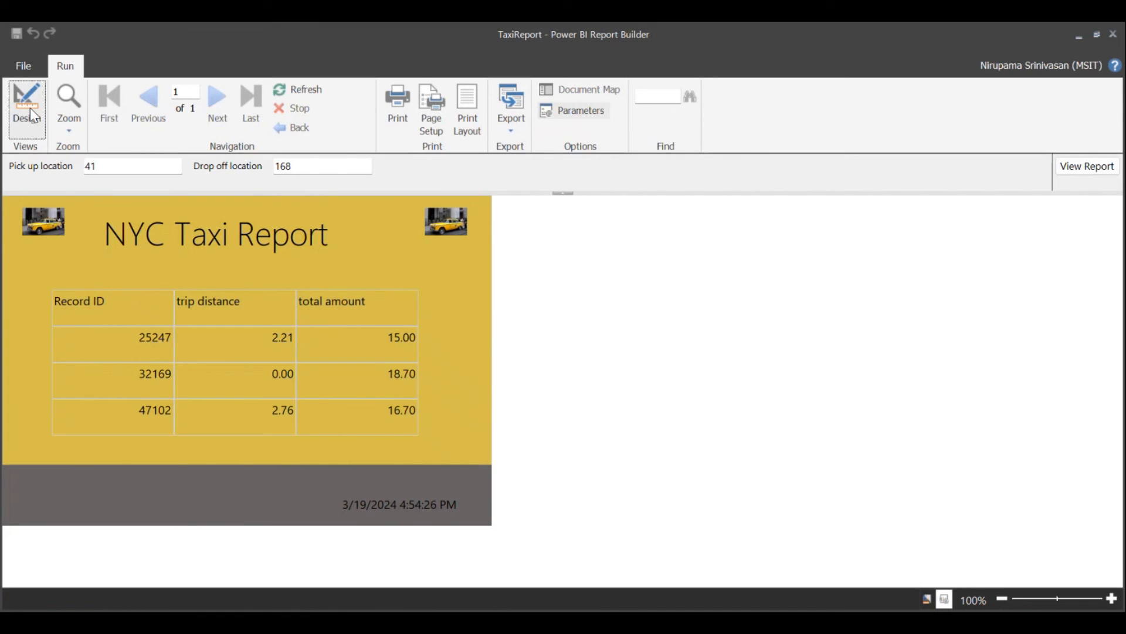
{"action": "left_click", "coordinate": [26, 96]}
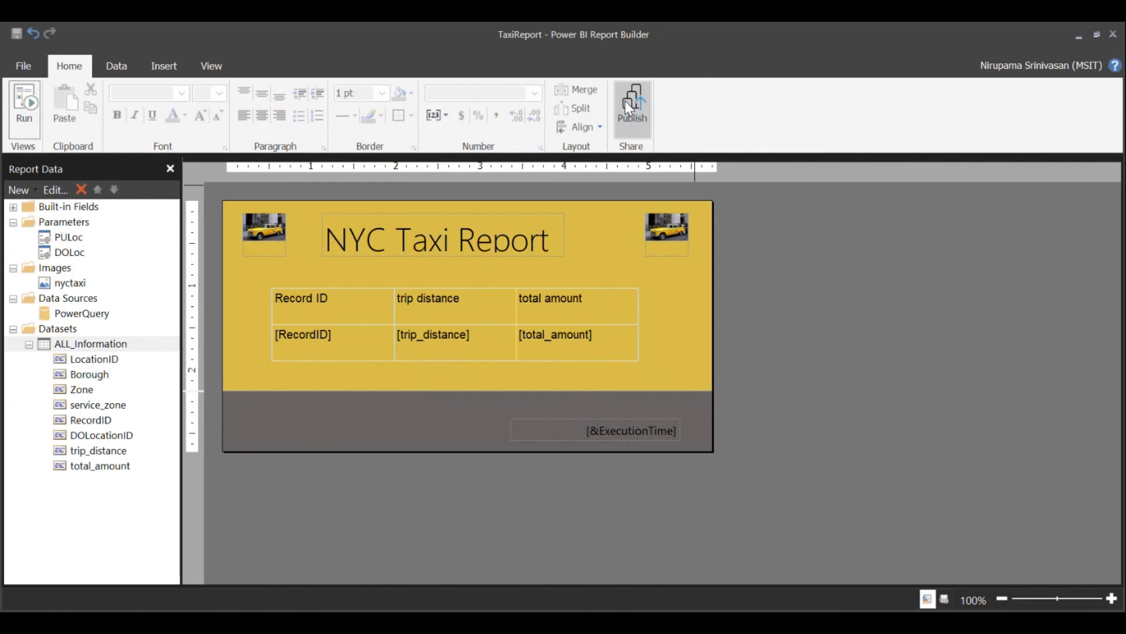
- Publish the report as TaxiReport and open it in the Power BI service
{"action": "left_click", "coordinate": [632, 103]}
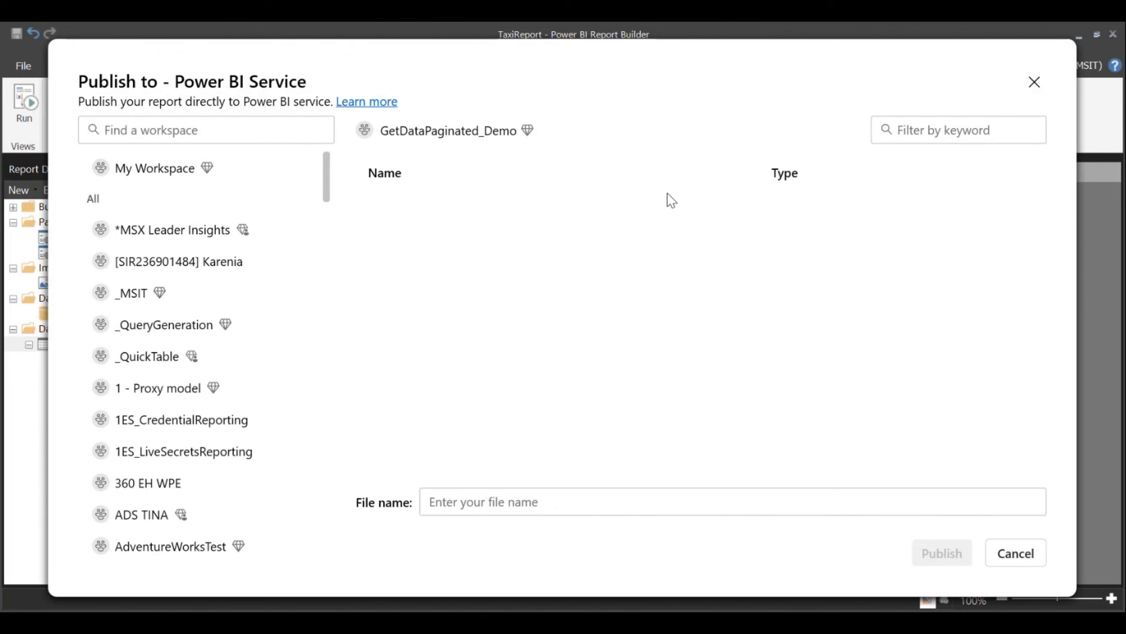
{"action": "mouse_move", "coordinate": [500, 152]}
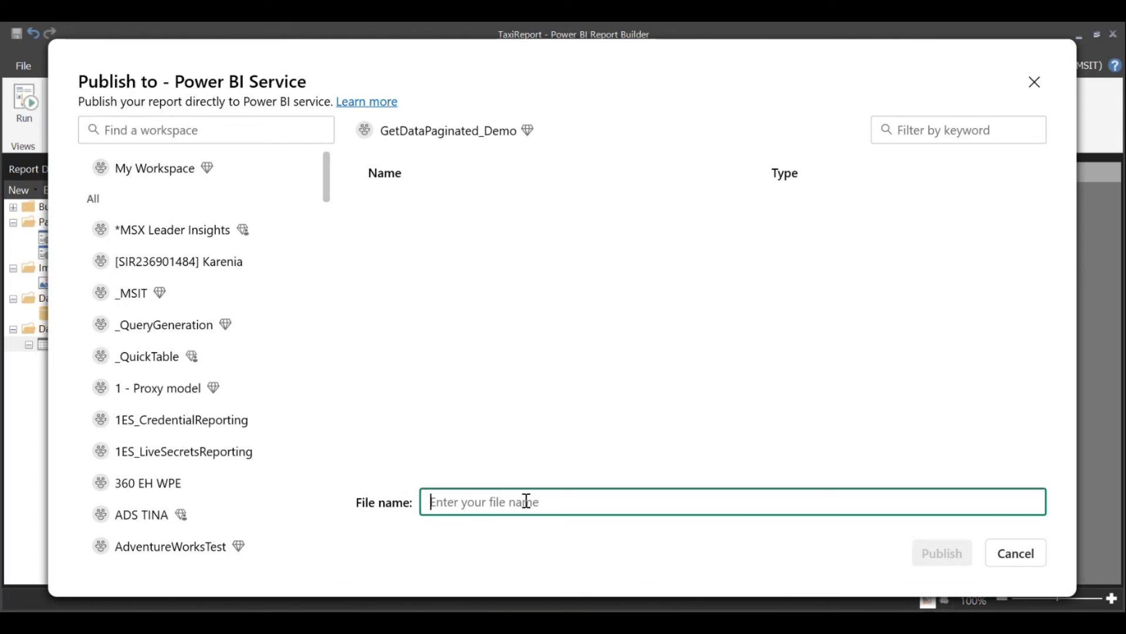
{"action": "type", "text": "Taxi"}
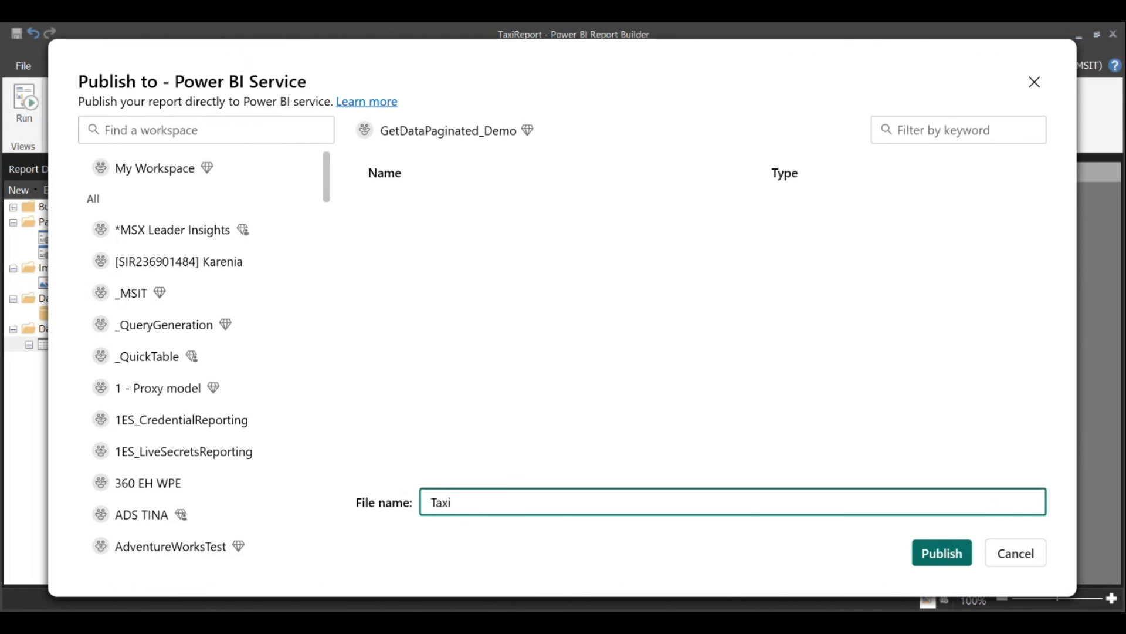
{"action": "type", "text": "Report"}
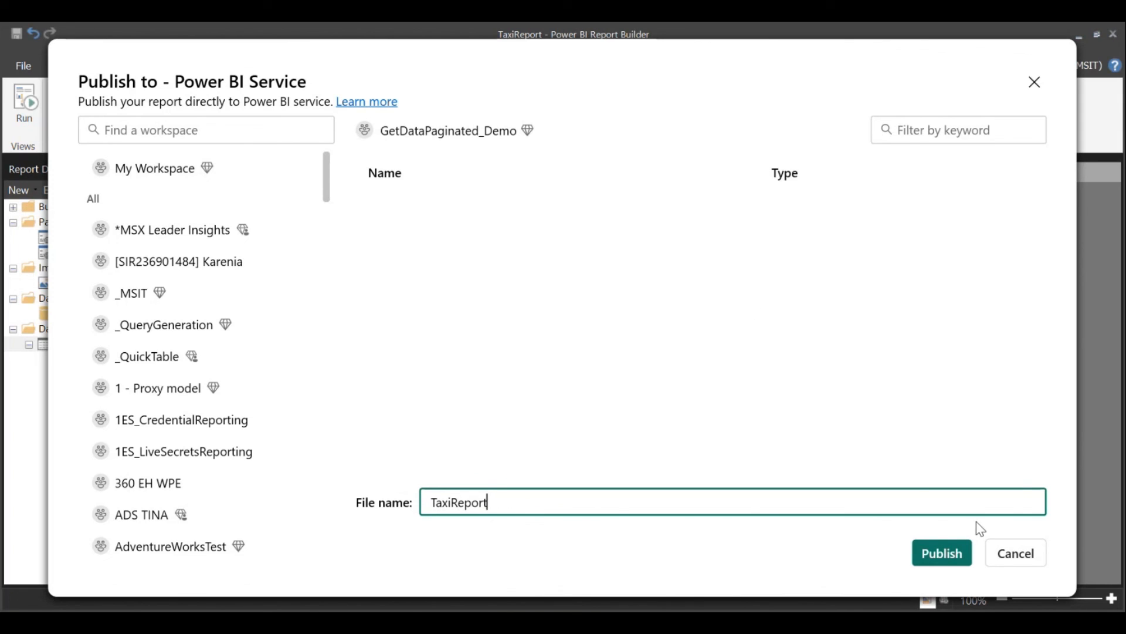
{"action": "left_click", "coordinate": [941, 552]}
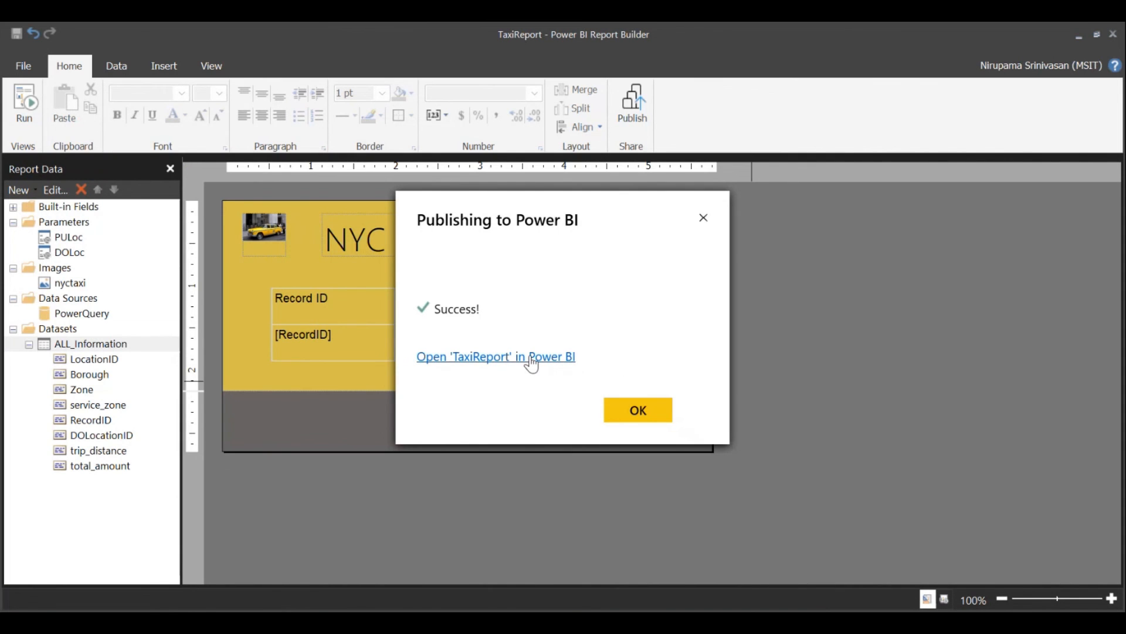
{"action": "left_click", "coordinate": [495, 357]}
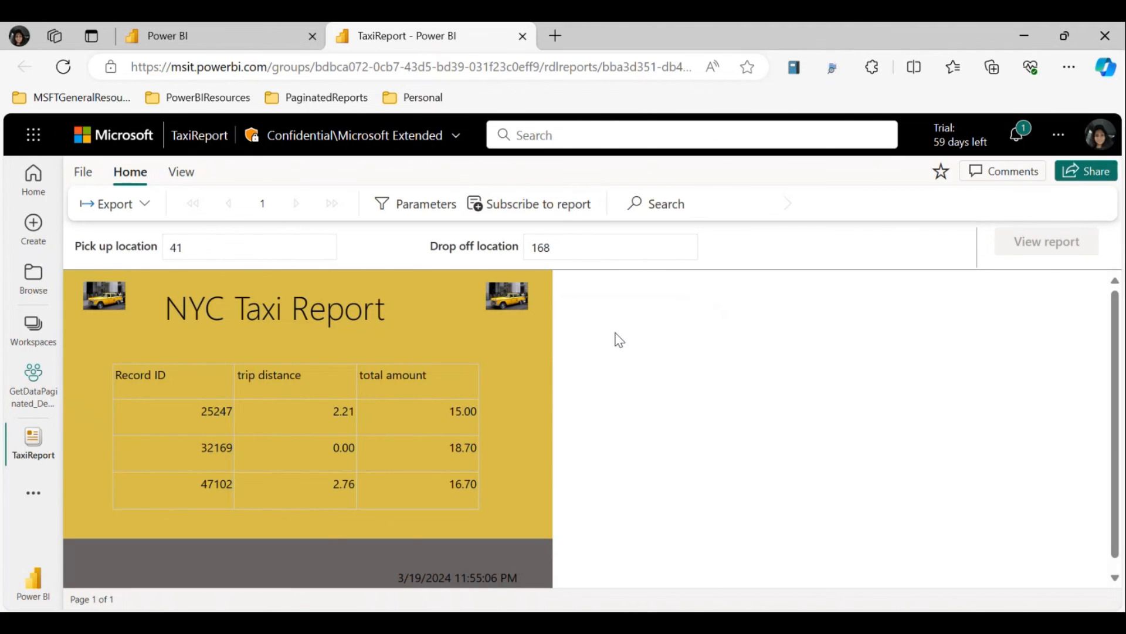
{"action": "mouse_move", "coordinate": [611, 343]}
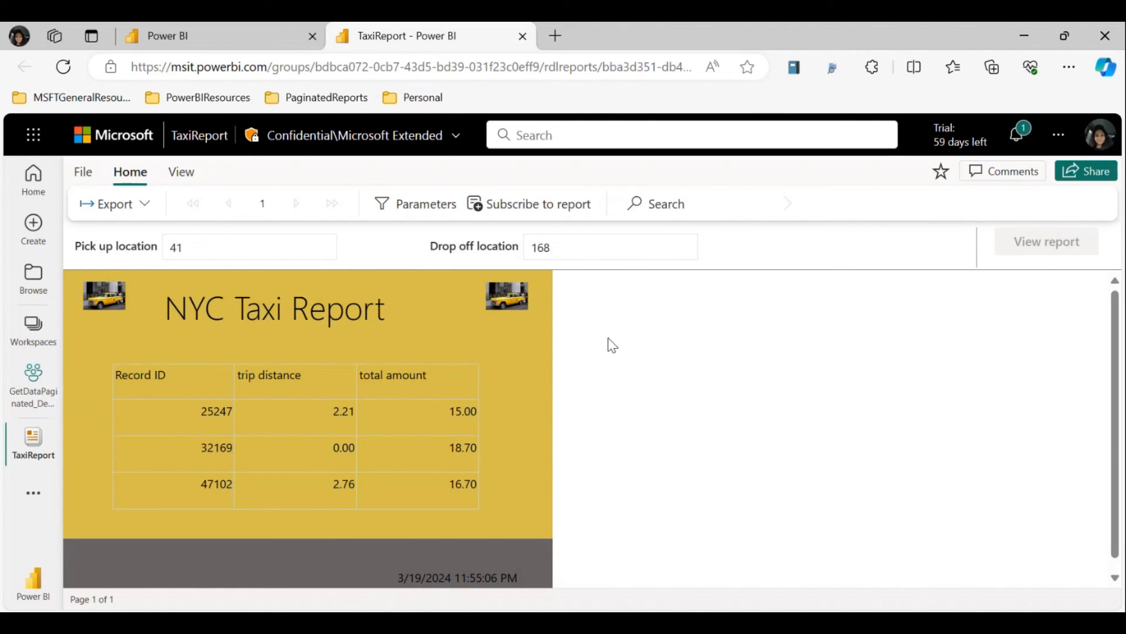